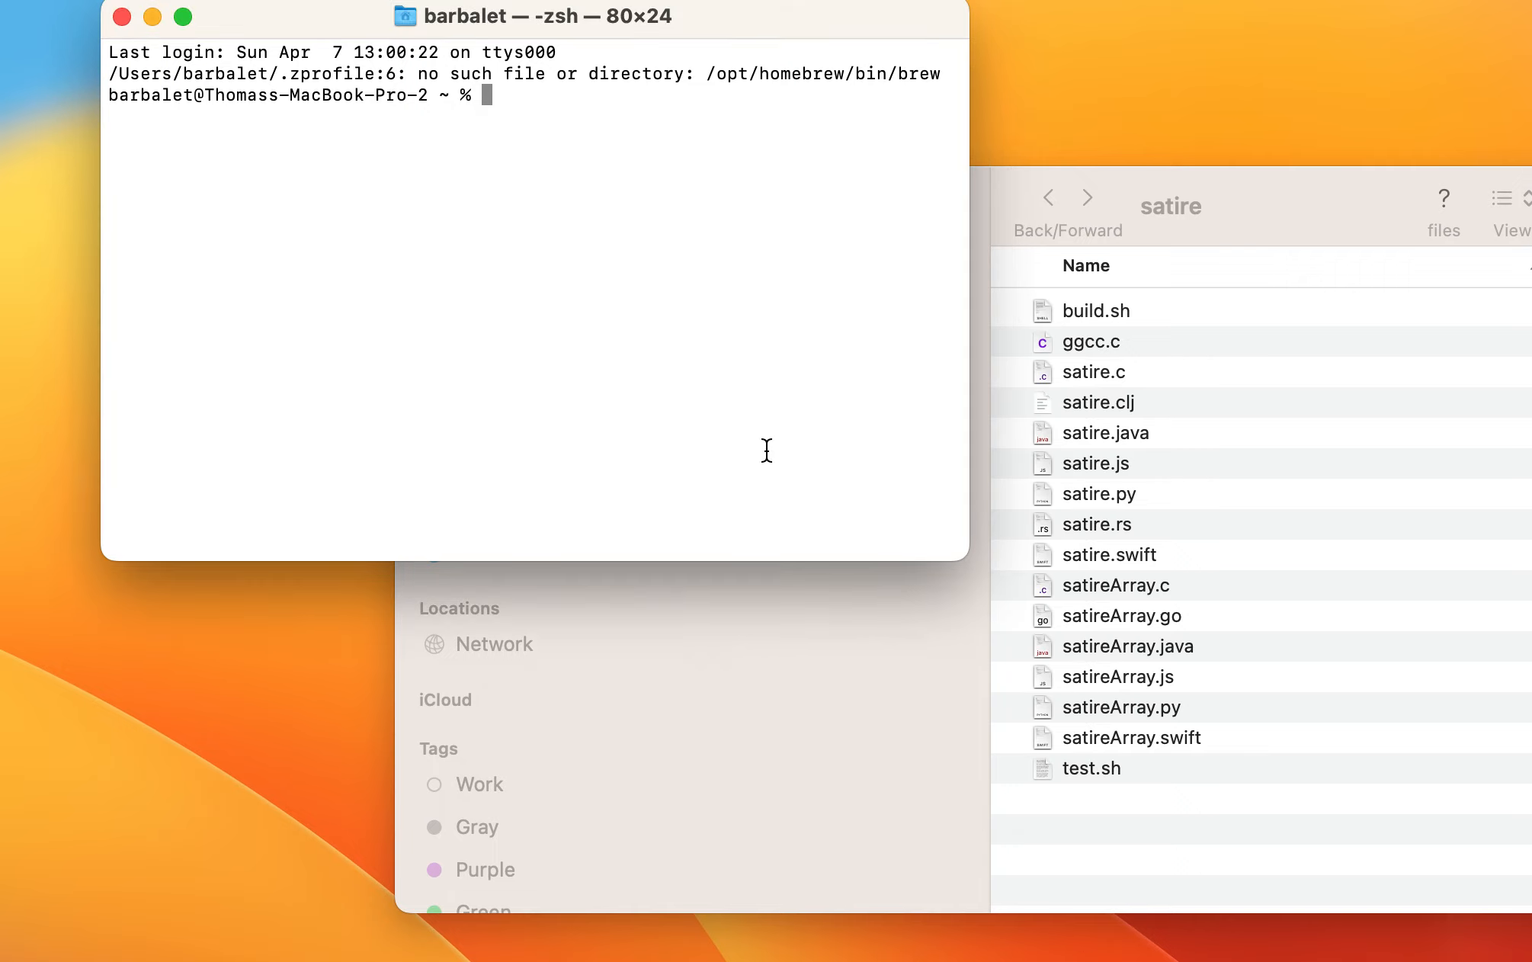
{"action": "mouse_move", "coordinate": [1185, 451]}
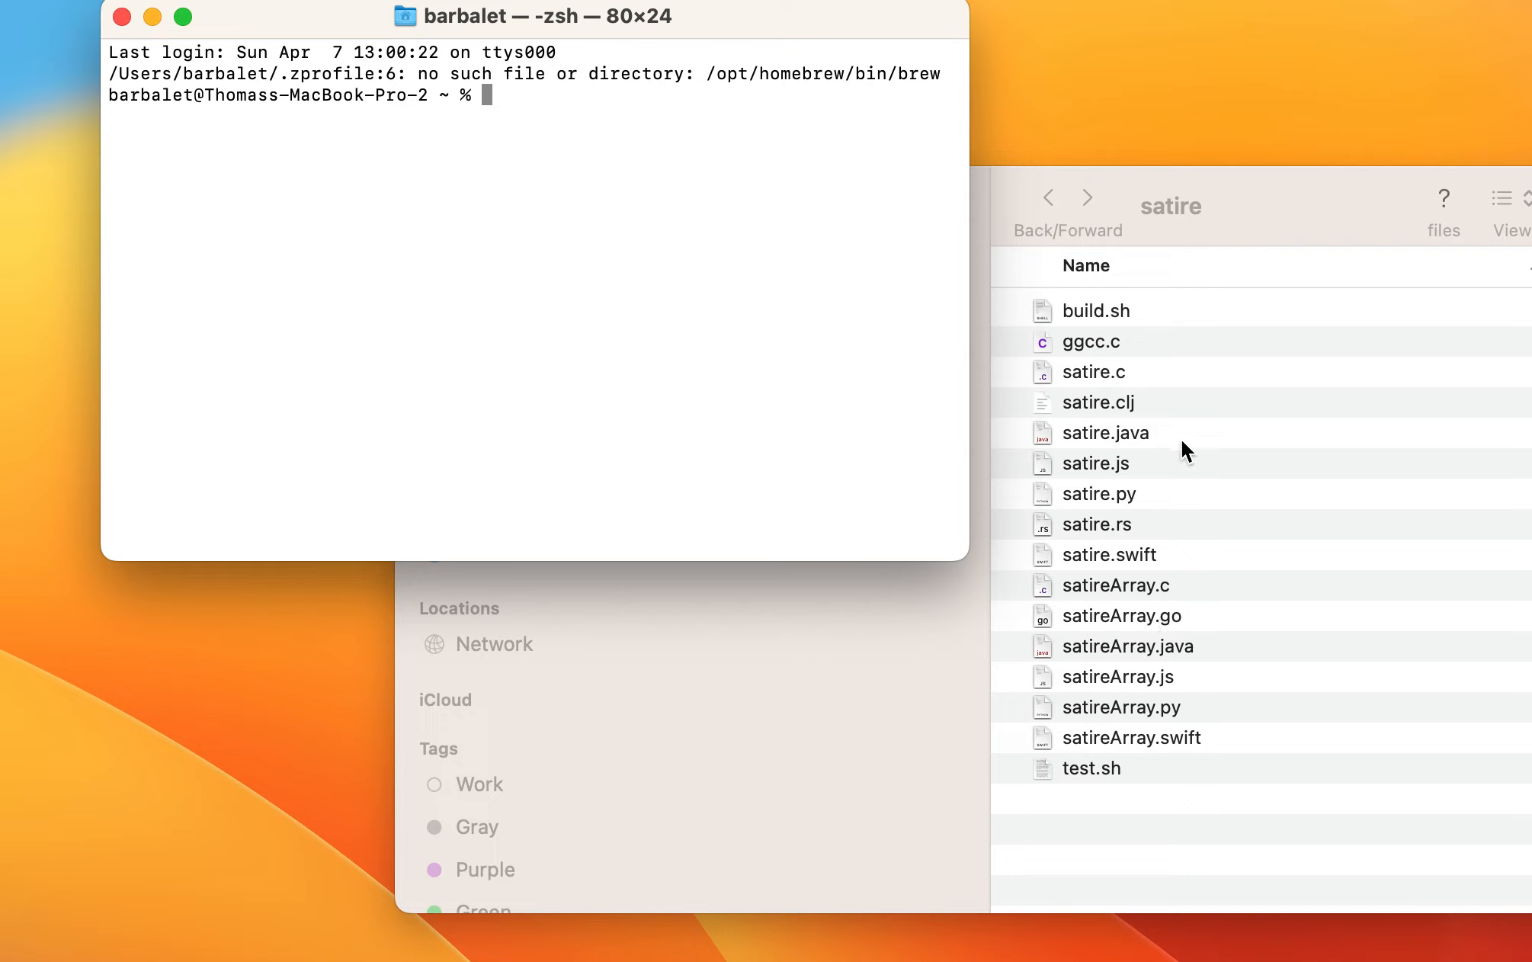
{"action": "mouse_move", "coordinate": [1162, 367]}
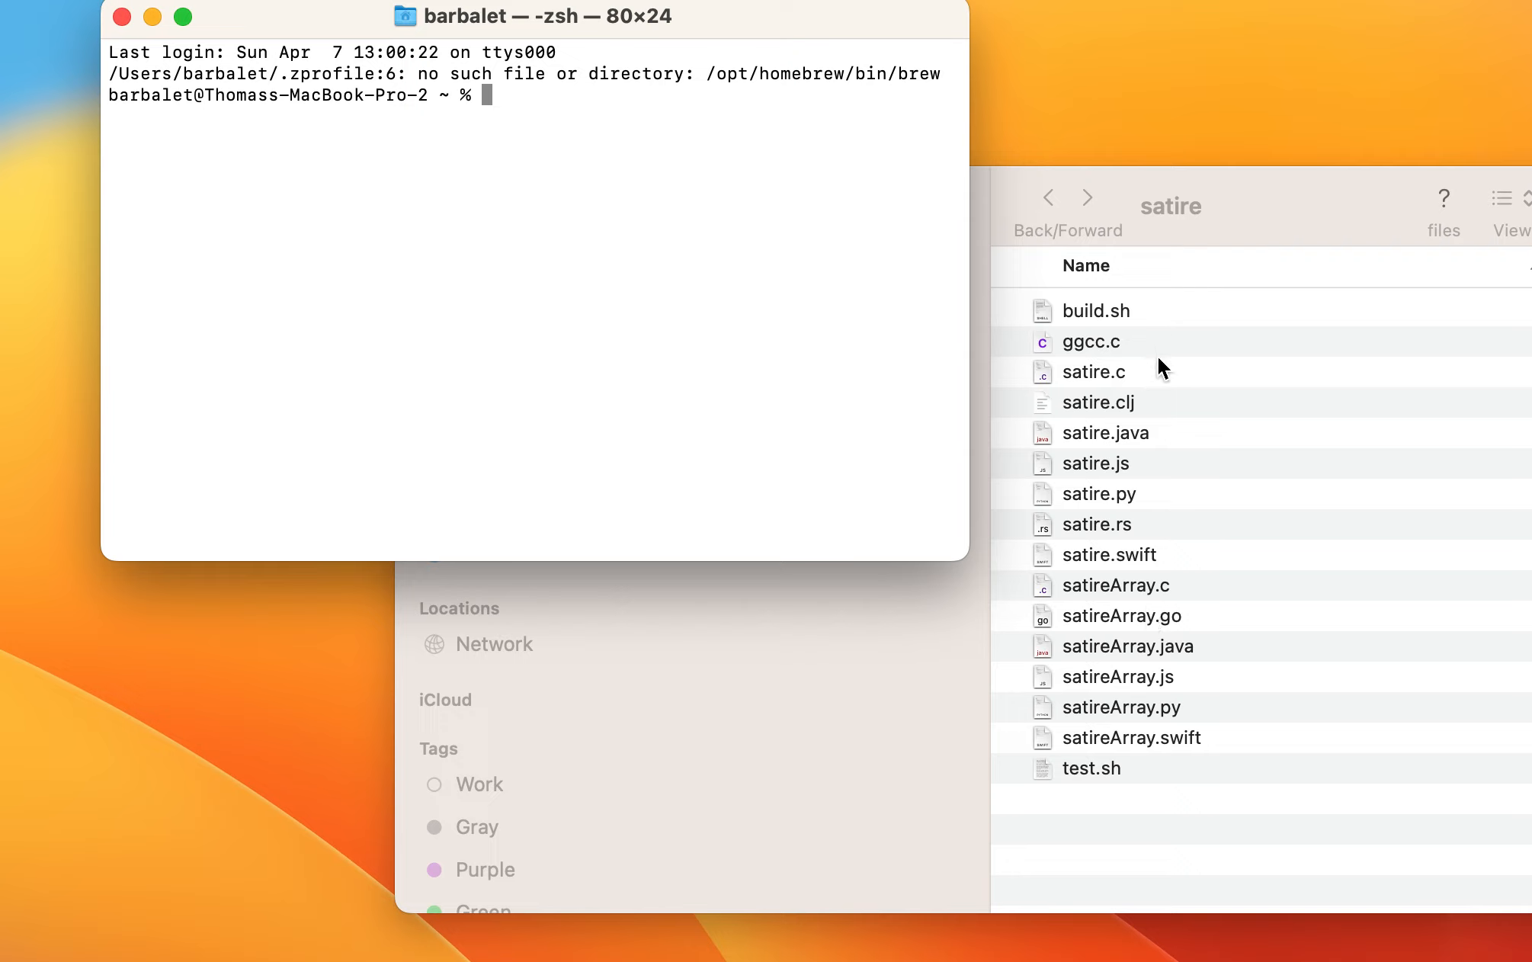
{"action": "mouse_move", "coordinate": [1175, 491]}
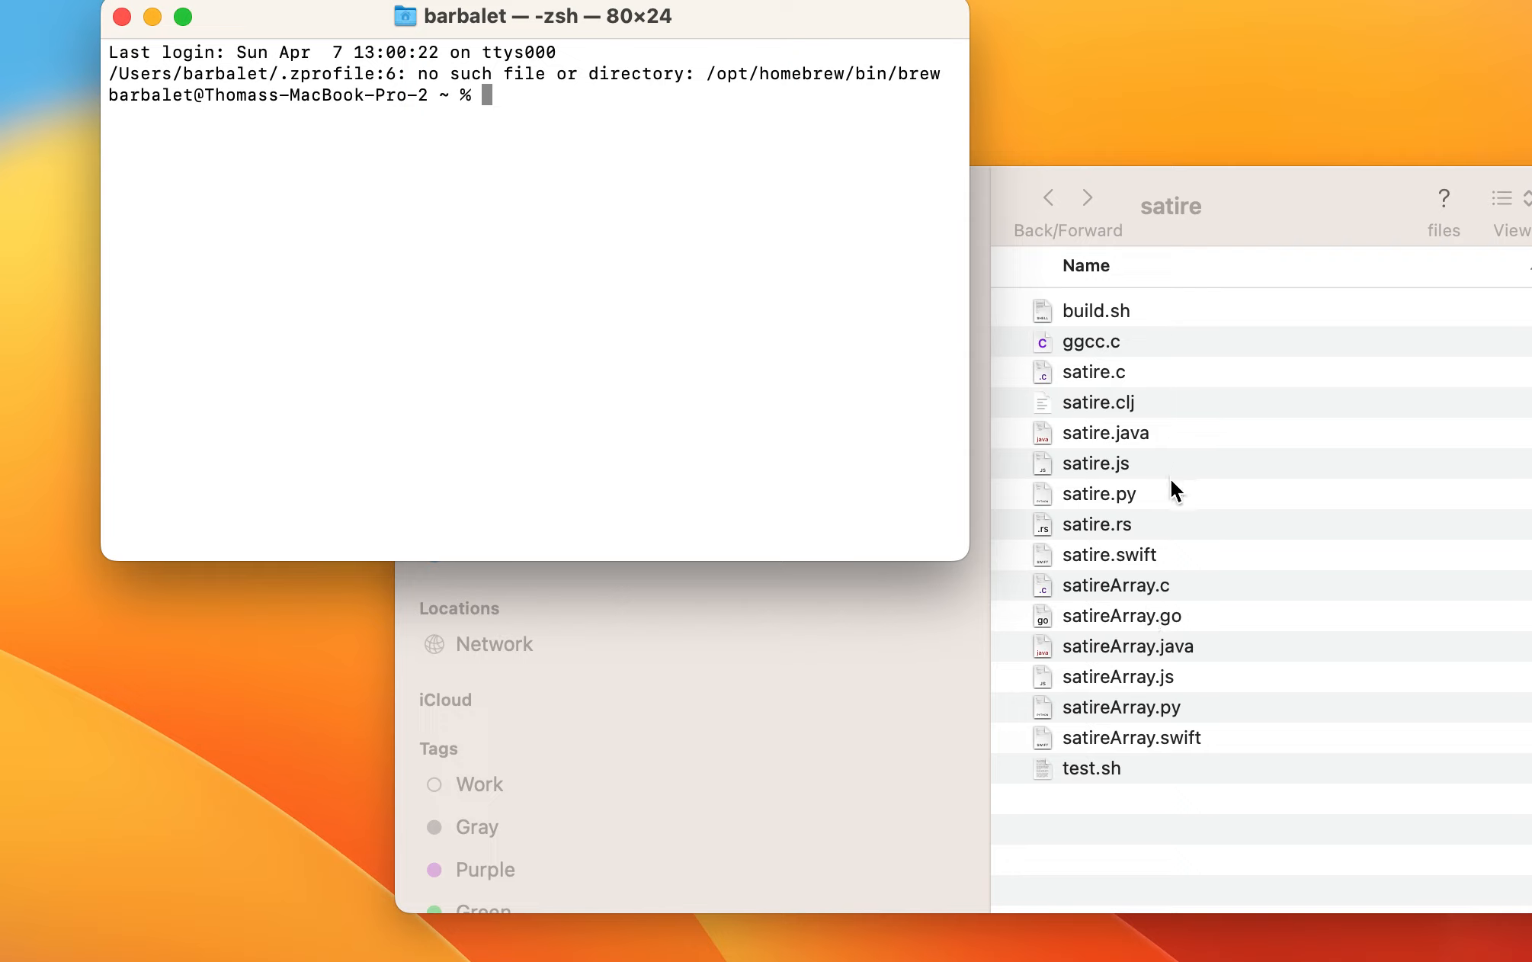
Select satireArray.c in the satire folder in Finder
{"action": "left_click", "coordinate": [1115, 585]}
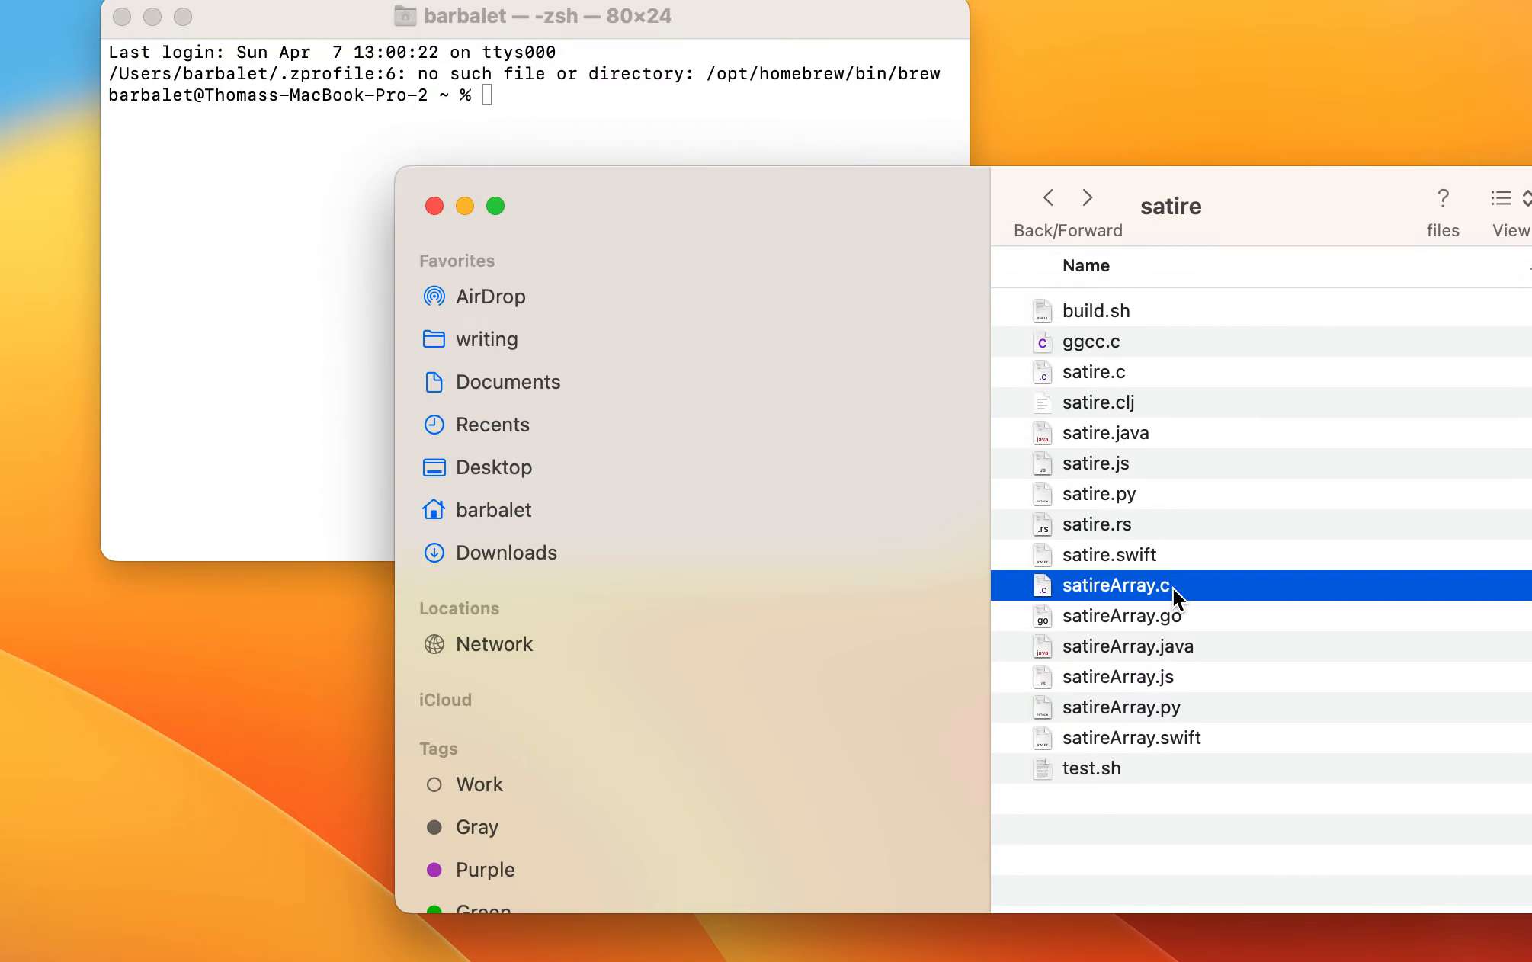
Open satireArray.c in Xcode and read its code from the constants down to main
{"action": "double_click", "coordinate": [1116, 585]}
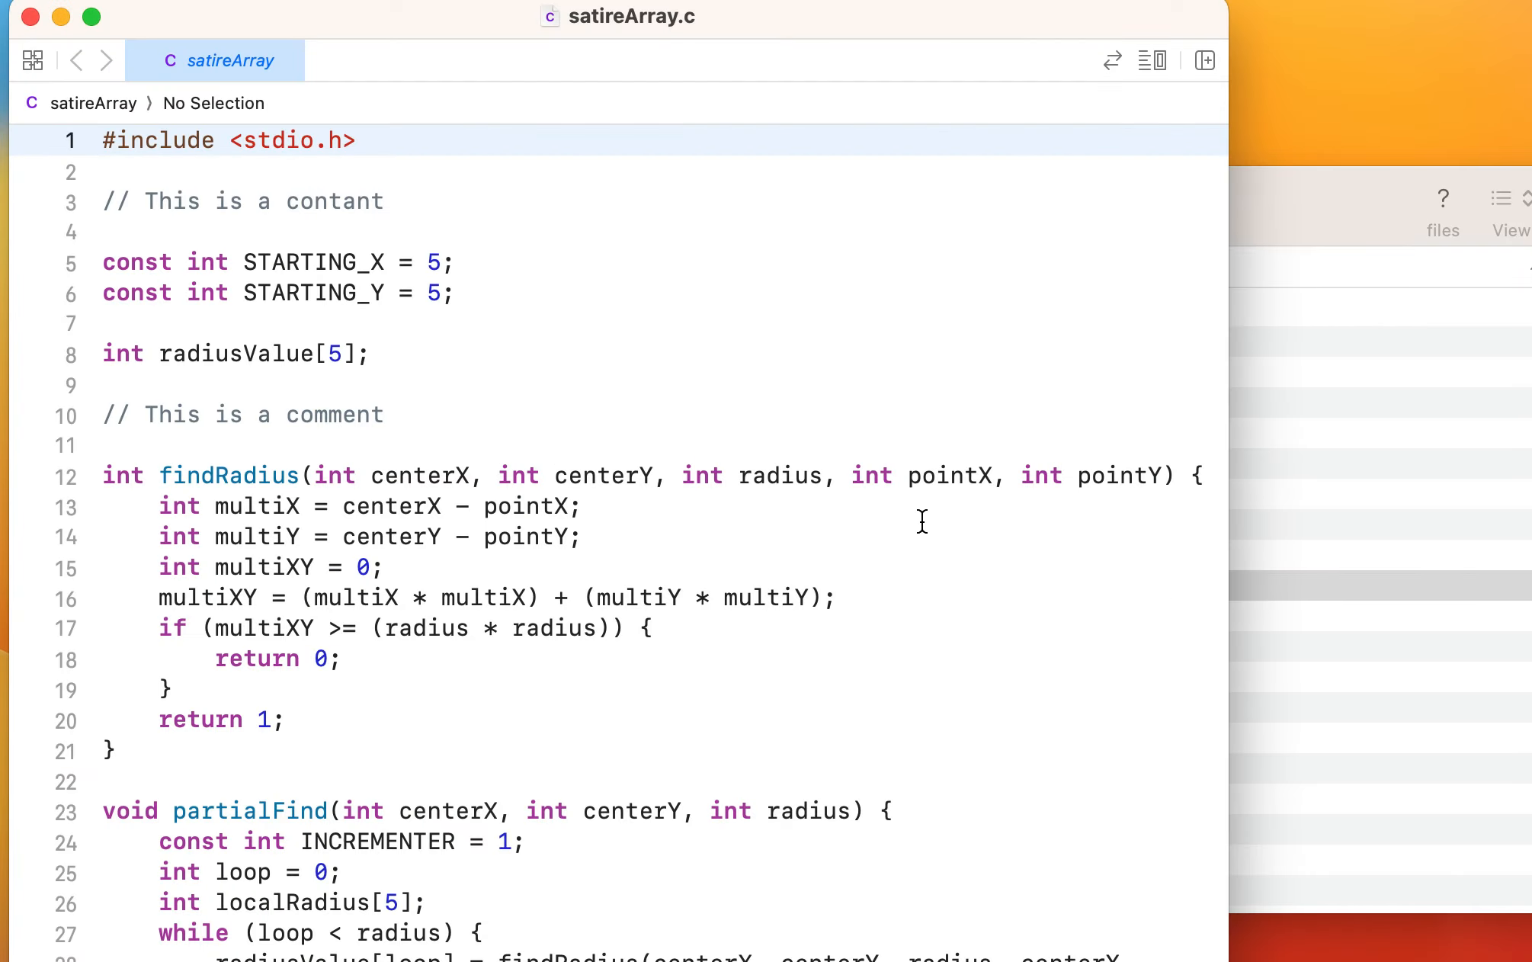
{"action": "scroll", "scroll_direction": "down", "scroll_amount": 3}
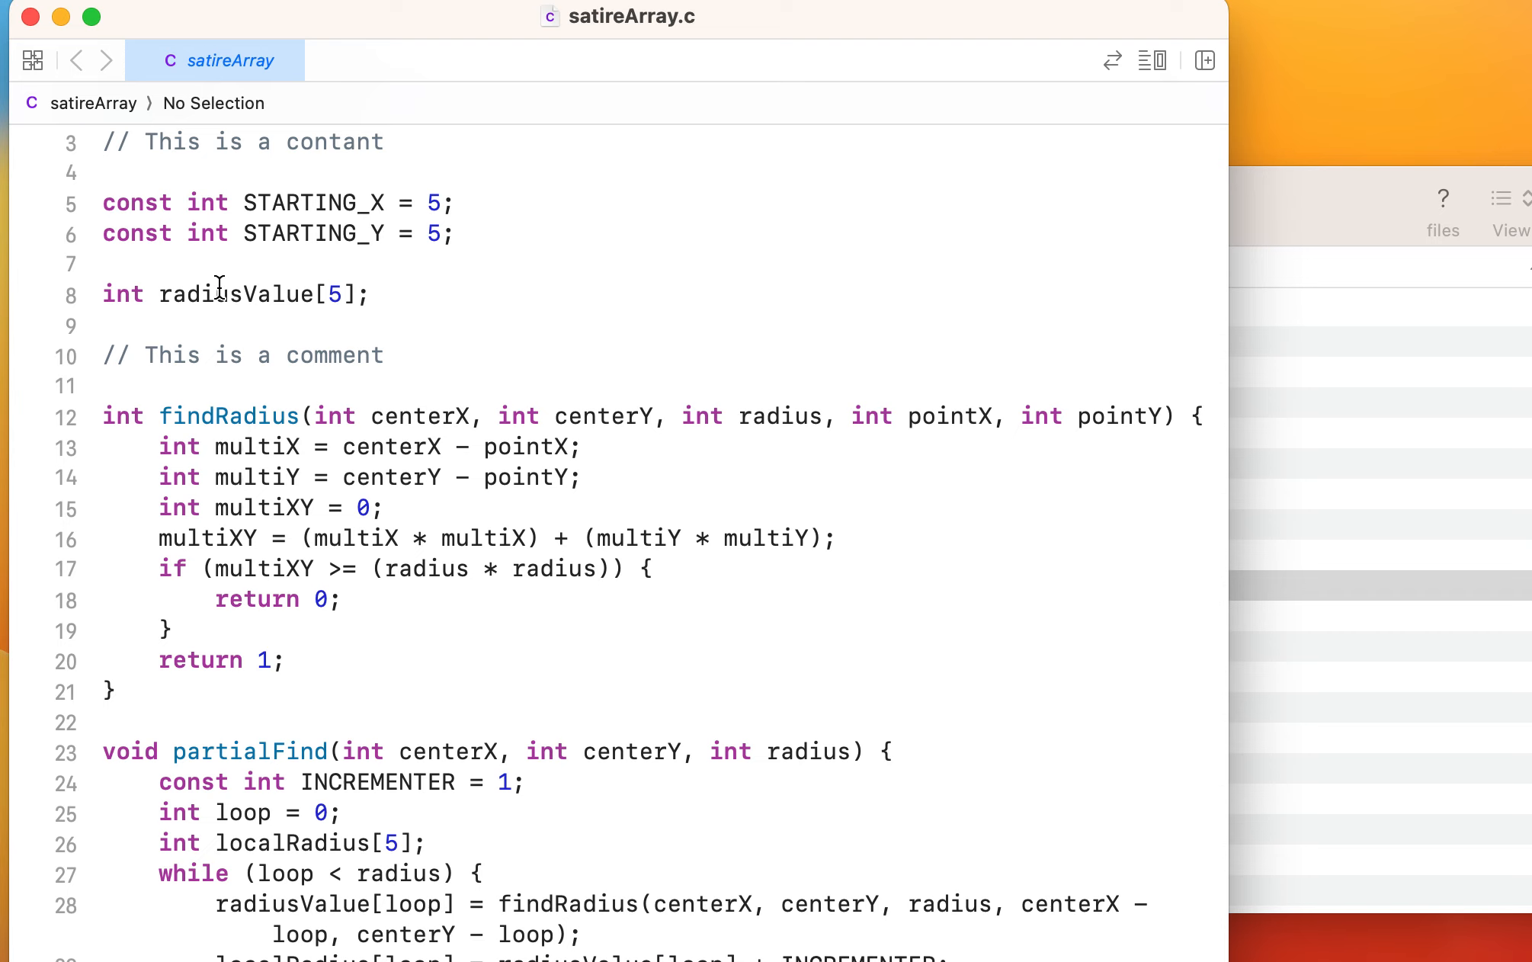
{"action": "scroll", "scroll_direction": "down", "scroll_amount": 3}
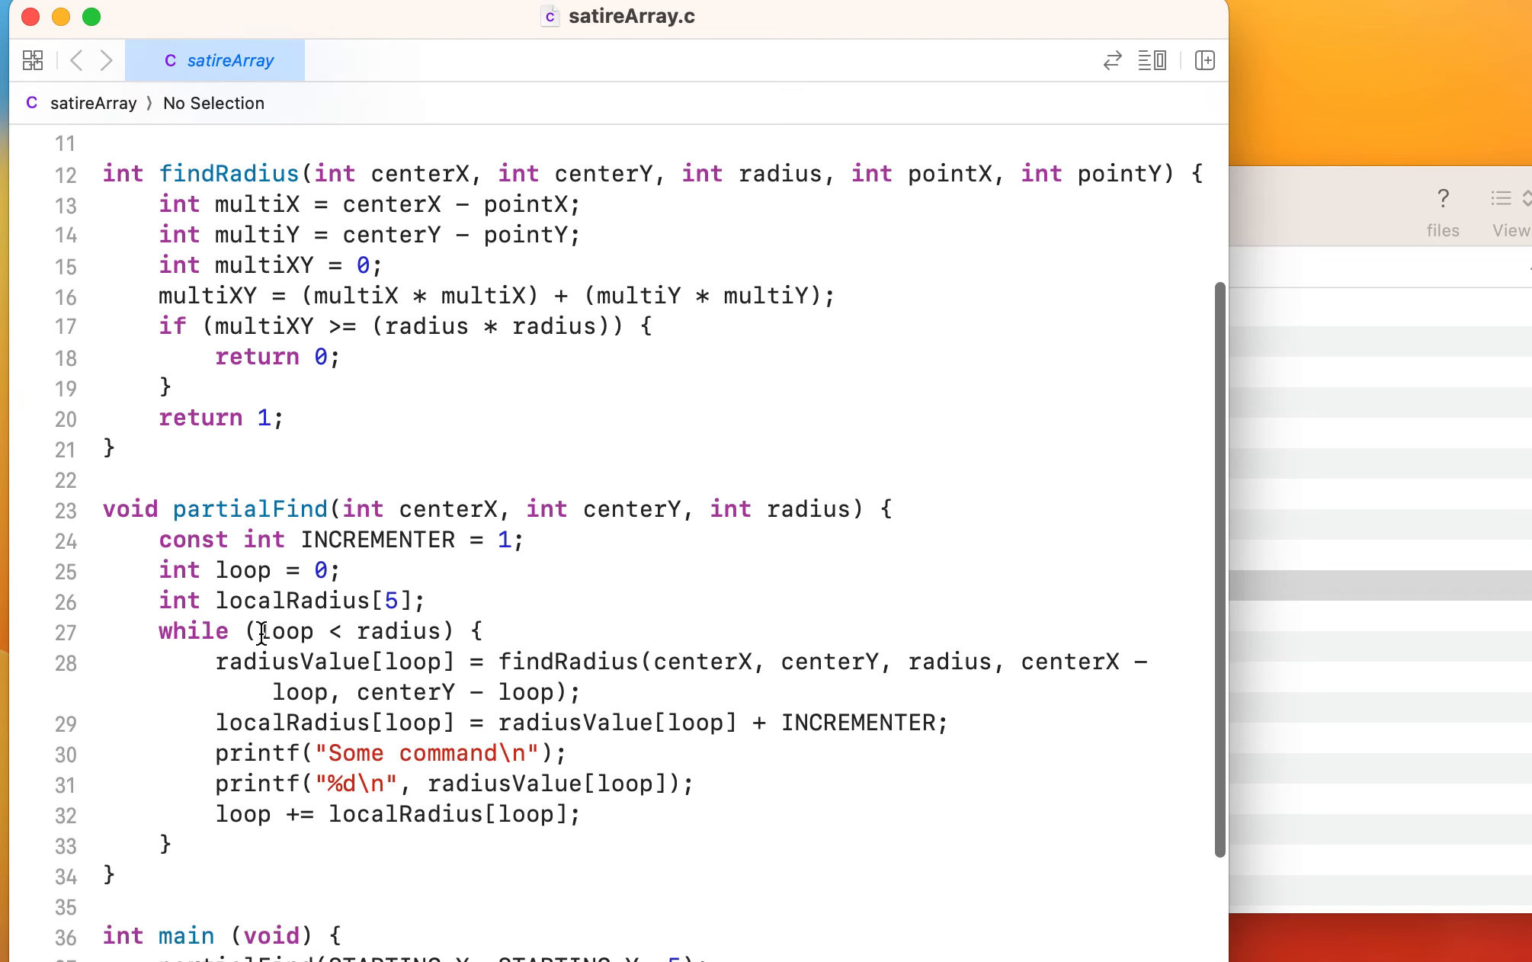
{"action": "left_click", "coordinate": [269, 594]}
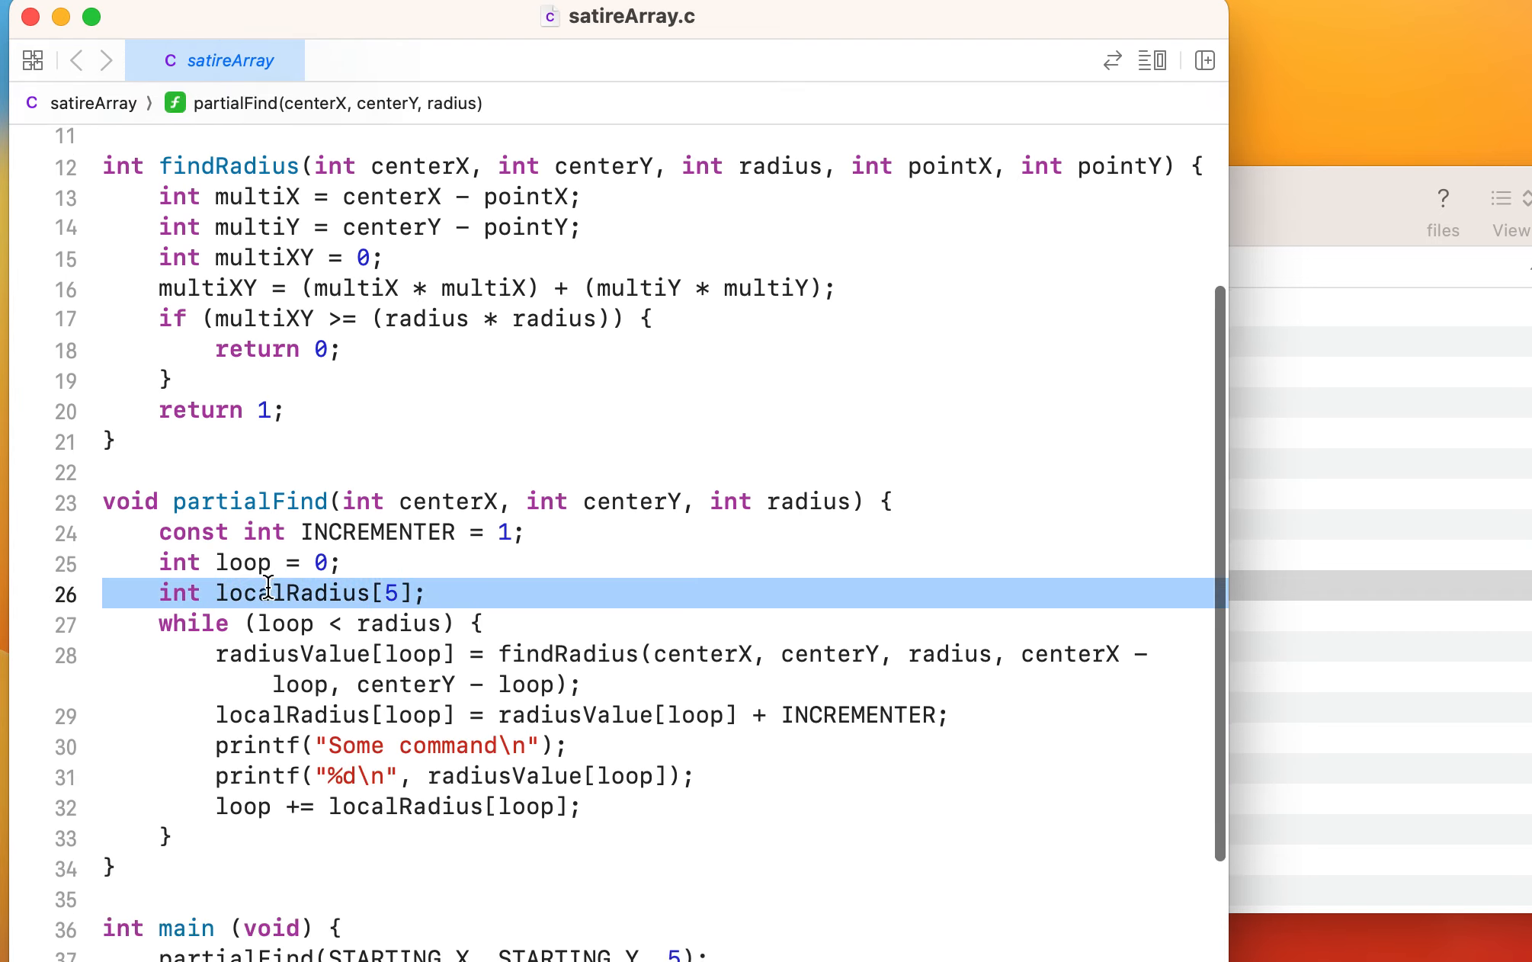
{"action": "scroll", "scroll_direction": "down", "scroll_amount": 3}
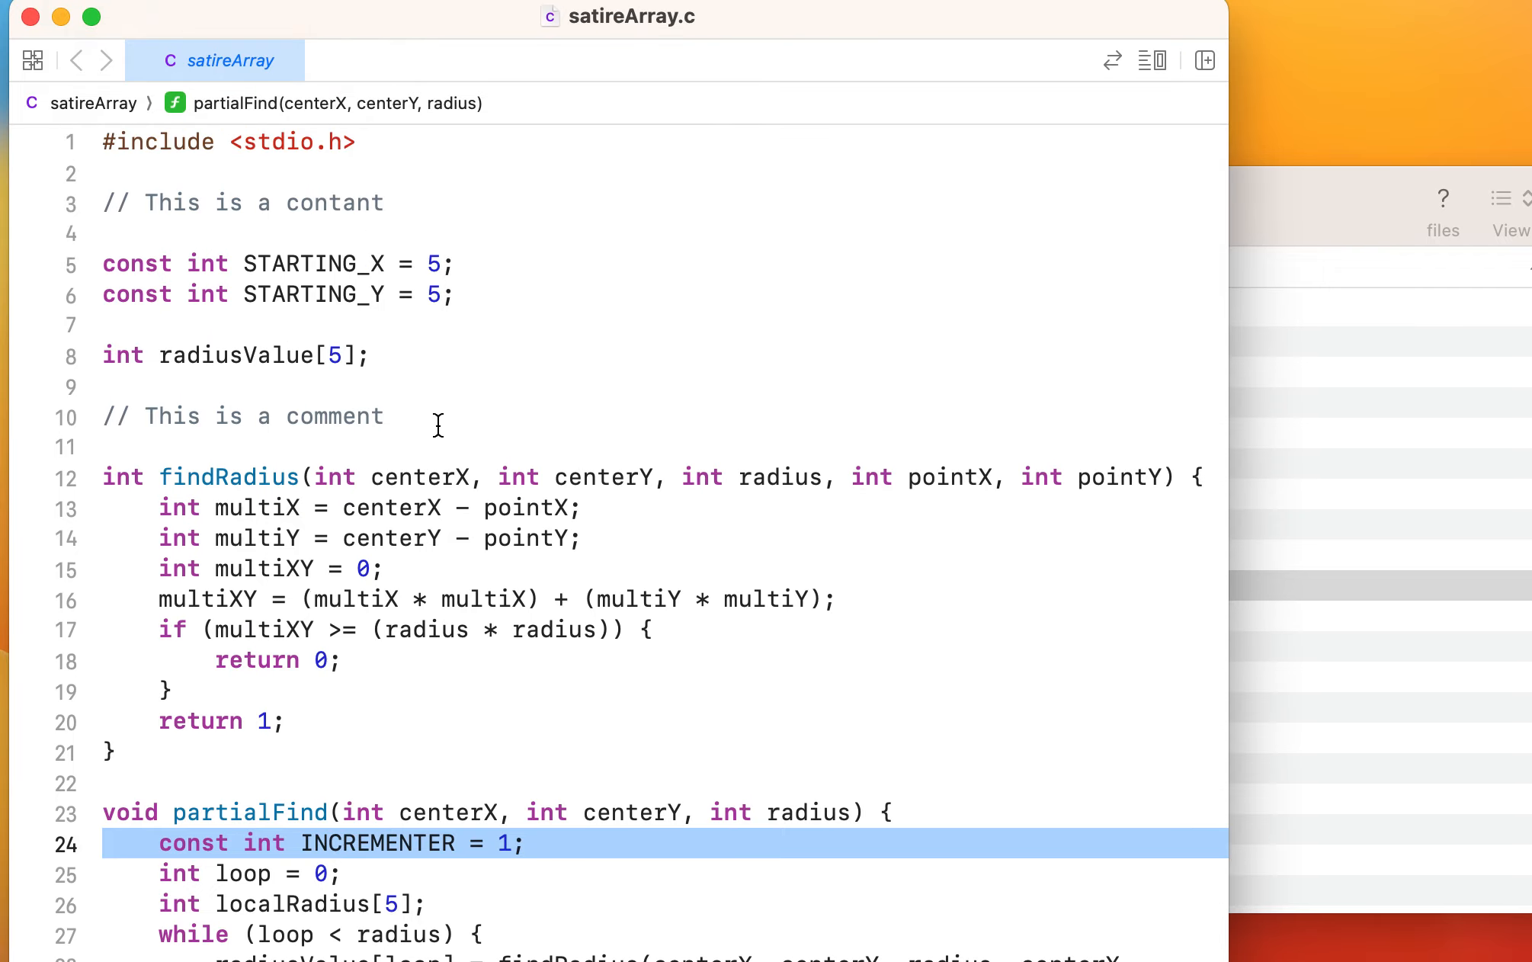
{"action": "scroll", "scroll_direction": "down", "scroll_amount": 3}
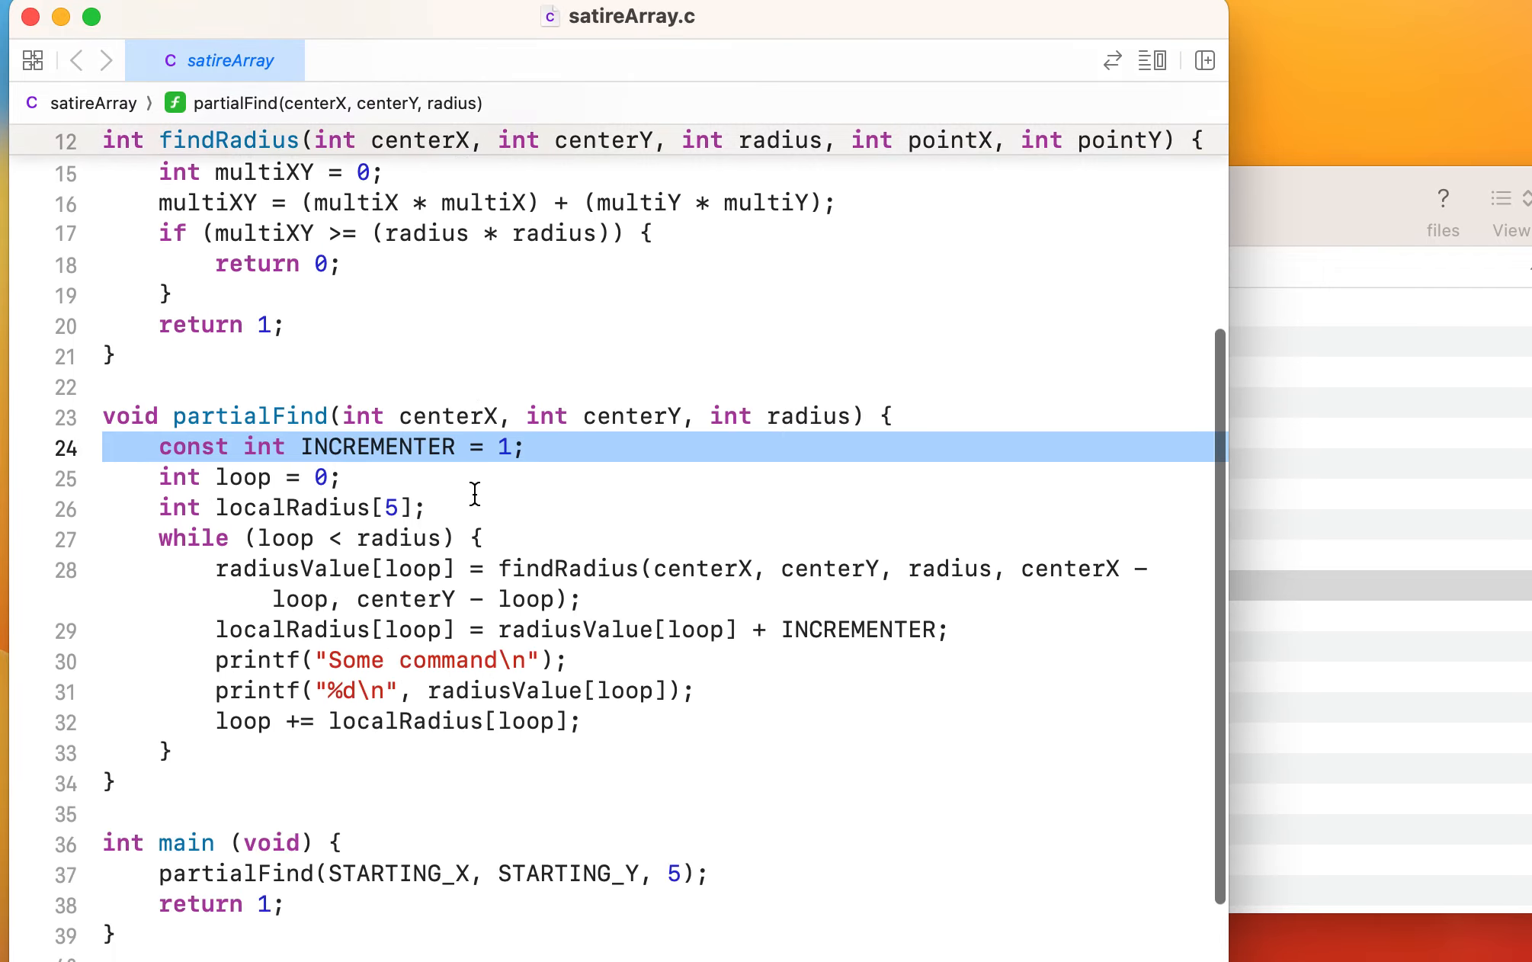
{"action": "mouse_move", "coordinate": [560, 694]}
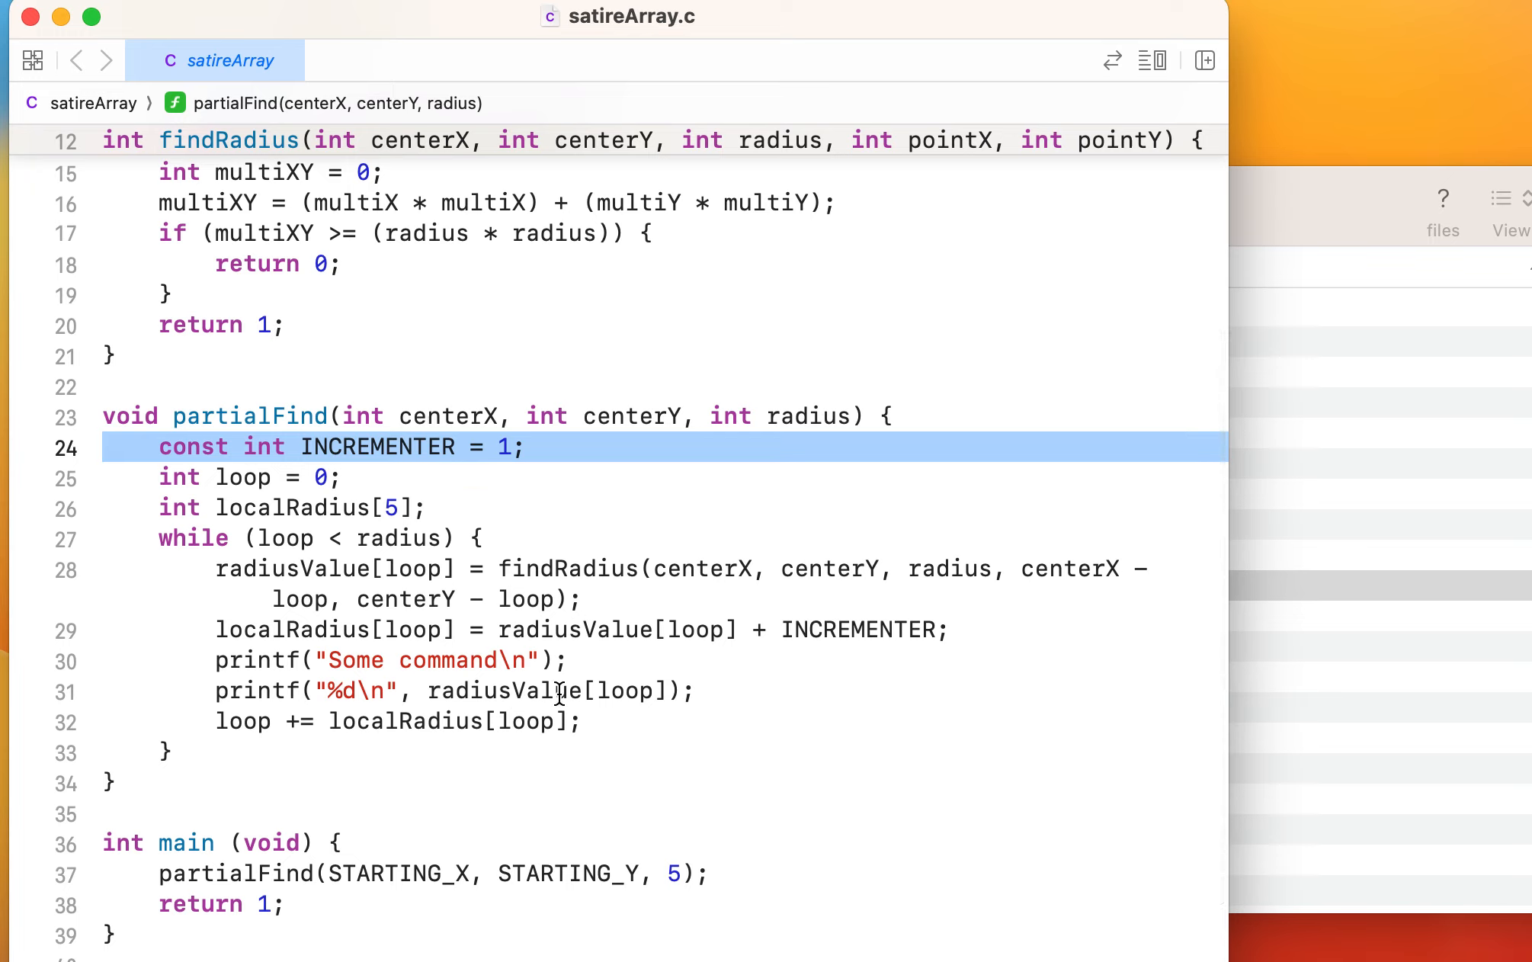
{"action": "mouse_move", "coordinate": [613, 612]}
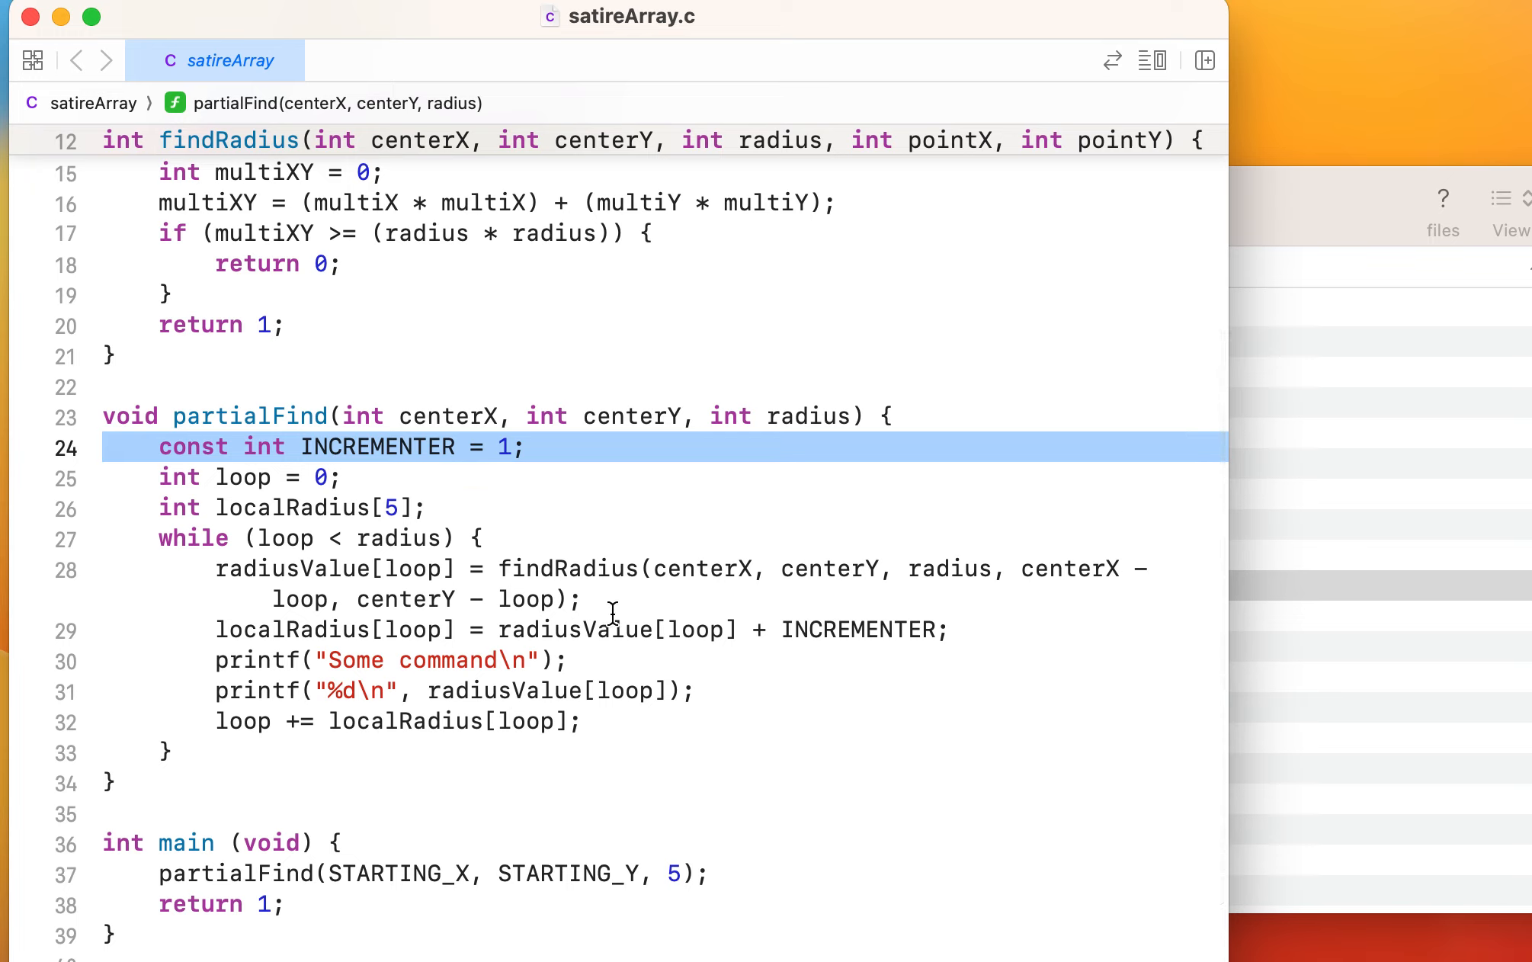
{"action": "mouse_move", "coordinate": [258, 599]}
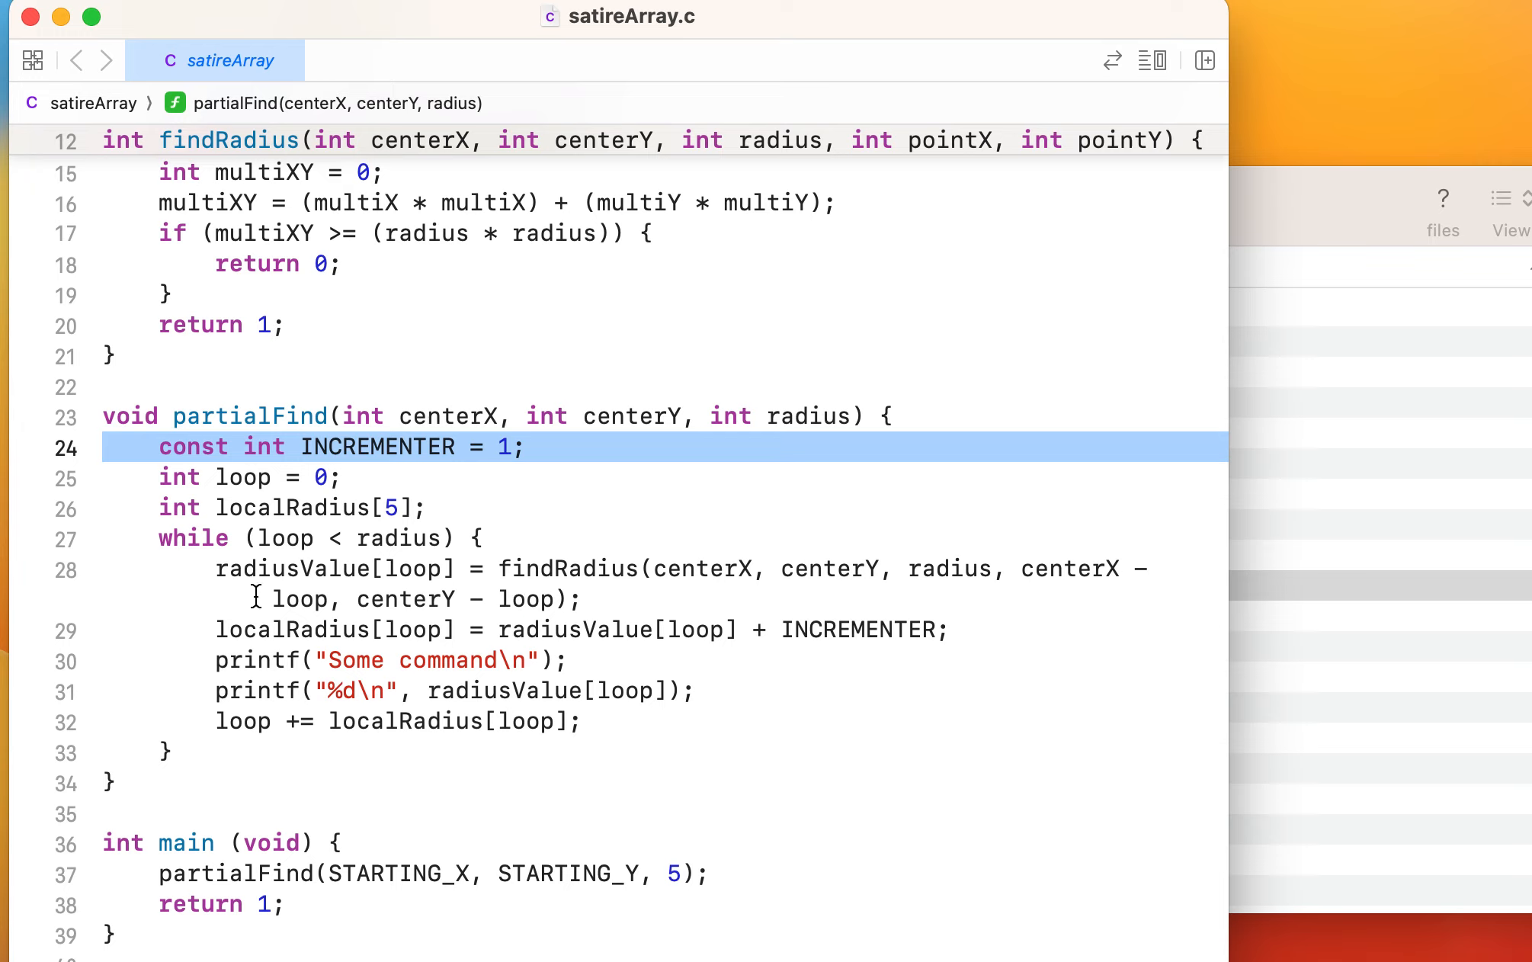
{"action": "mouse_move", "coordinate": [412, 747]}
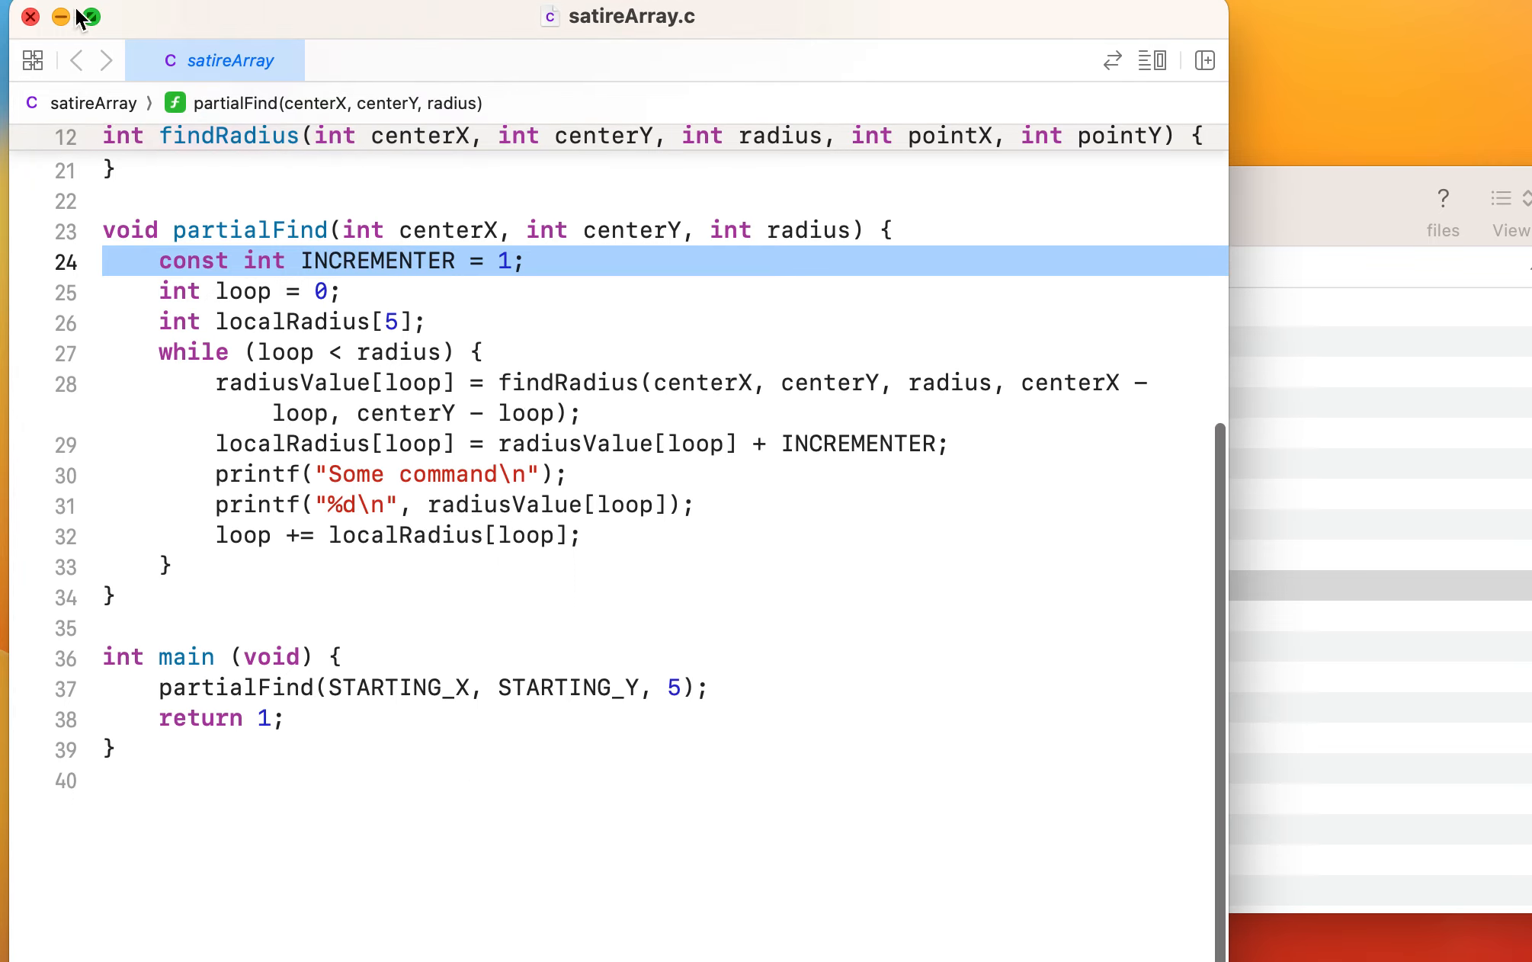
{"action": "mouse_move", "coordinate": [31, 17]}
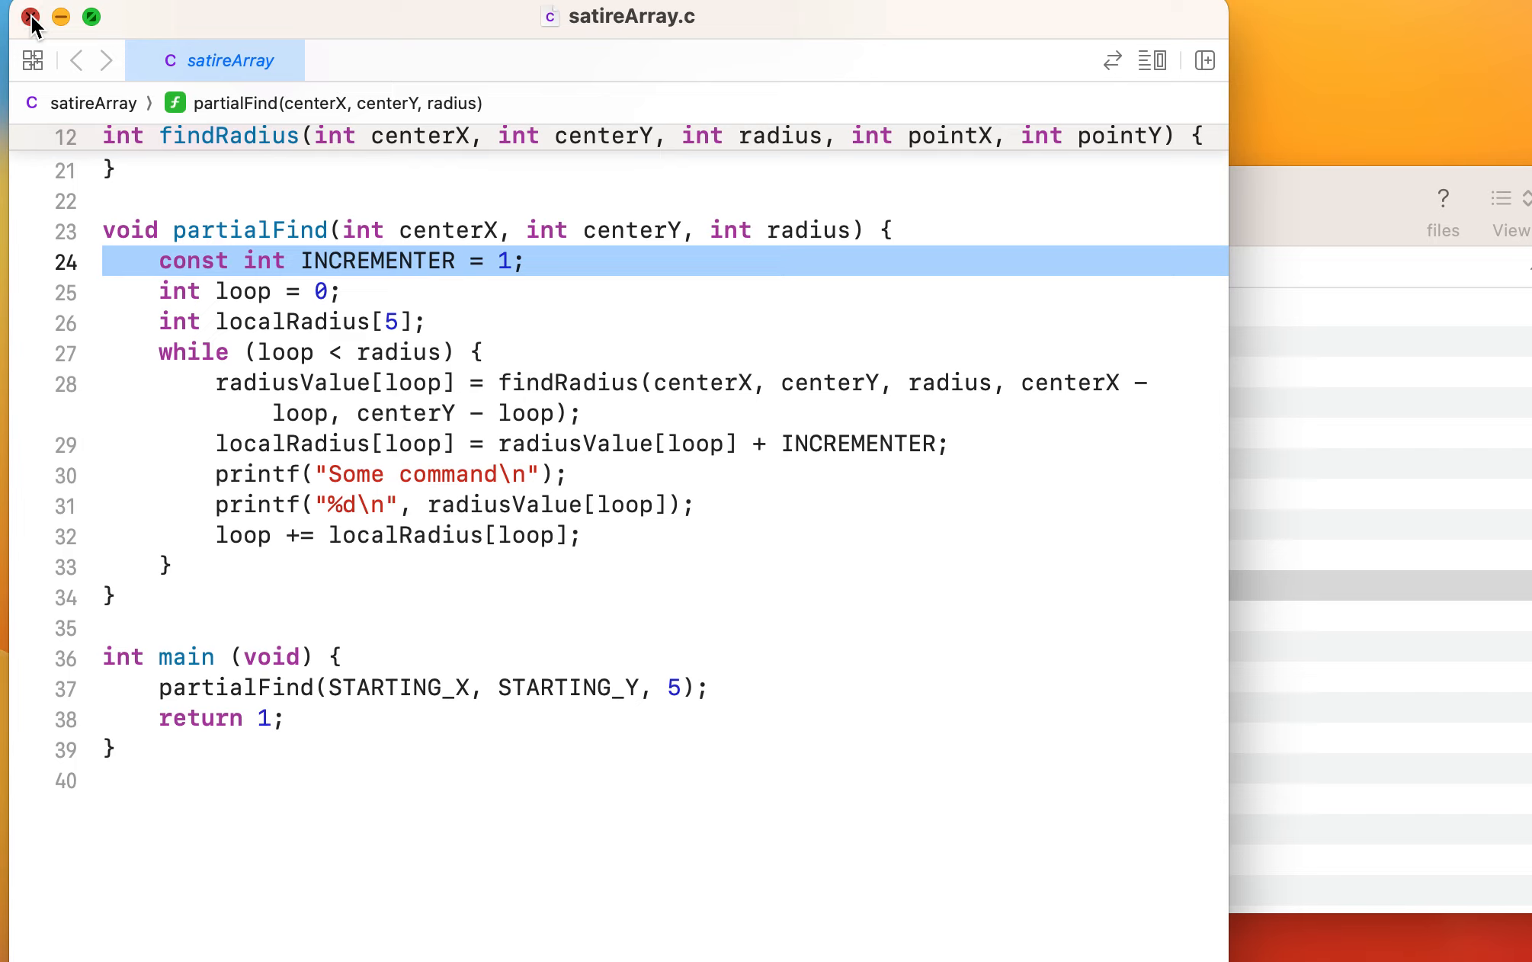
{"action": "mouse_move", "coordinate": [224, 29]}
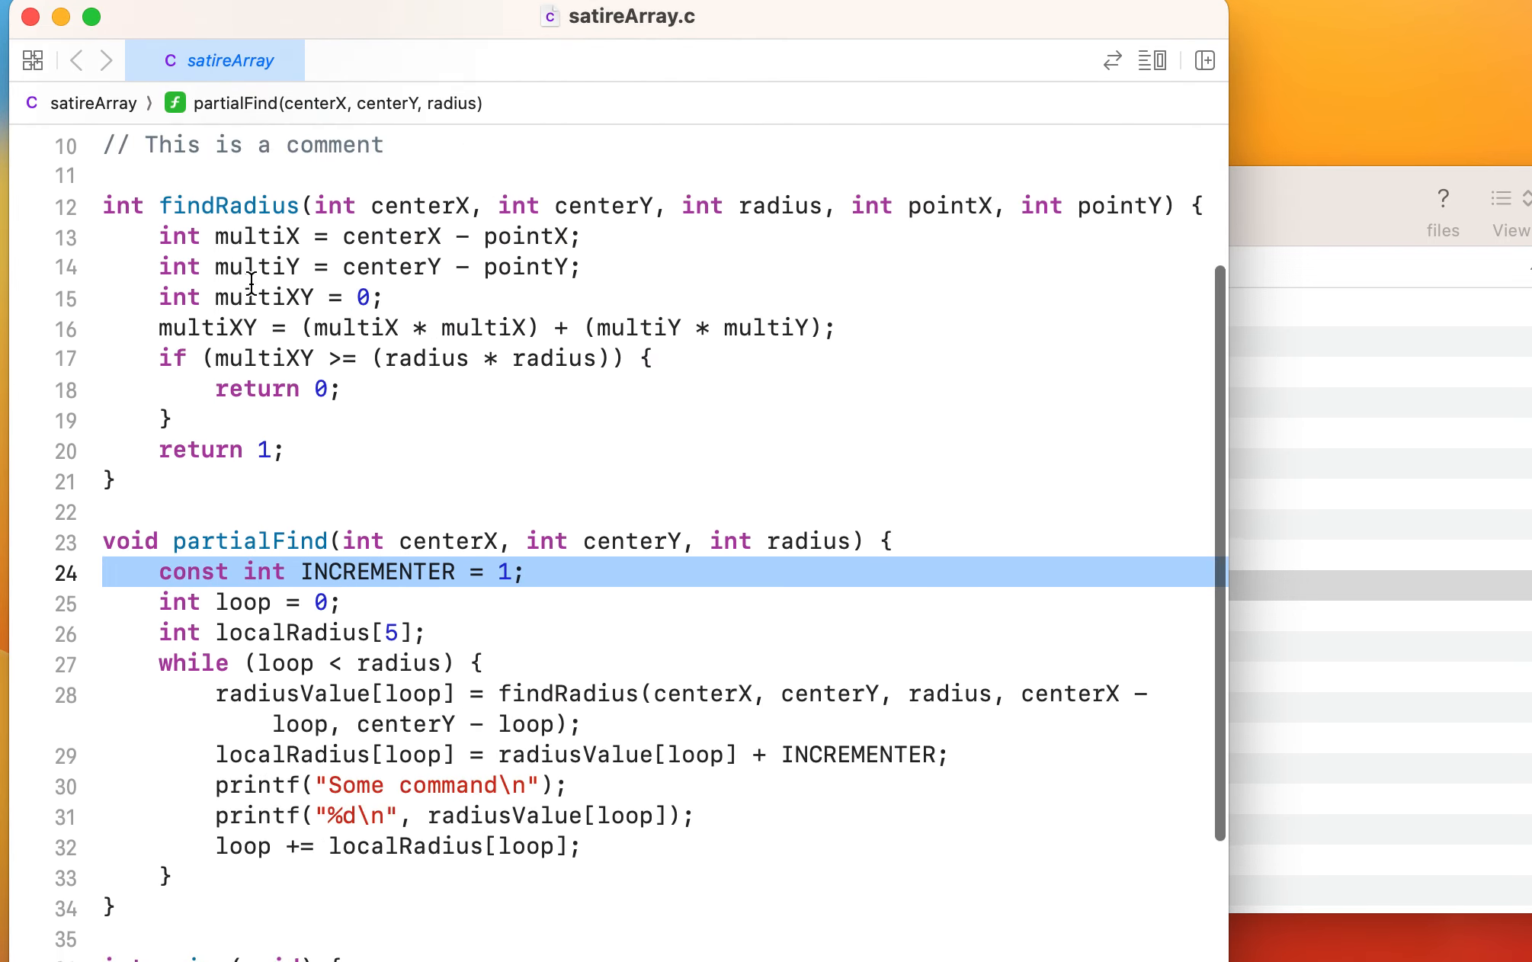
{"action": "scroll", "scroll_direction": "down", "scroll_amount": 3}
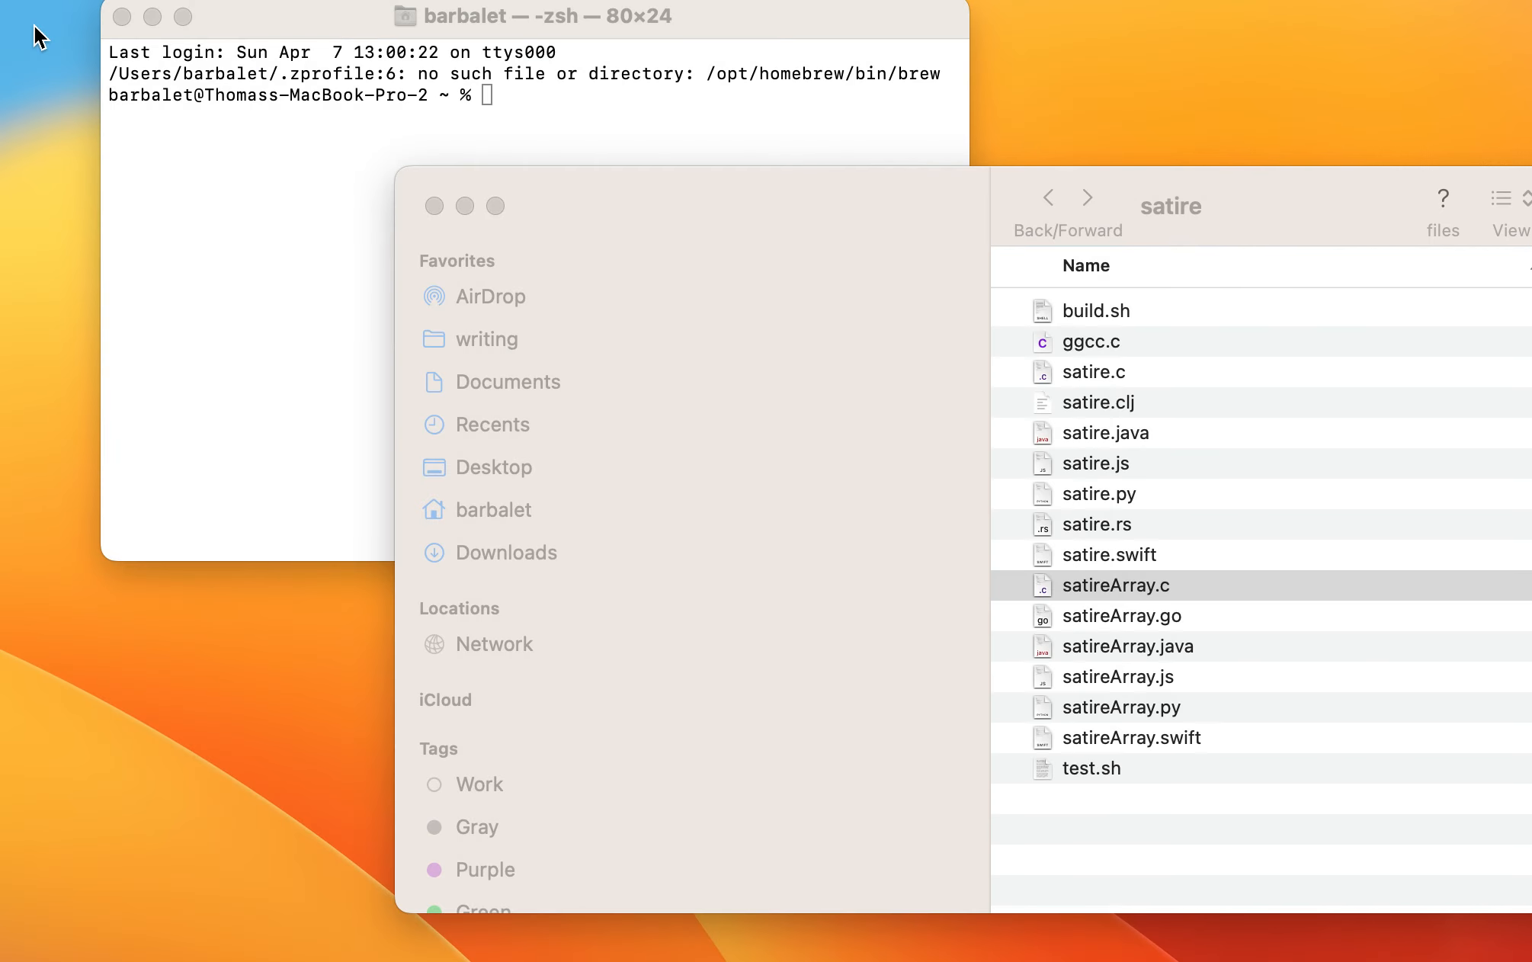
{"action": "mouse_move", "coordinate": [1140, 455]}
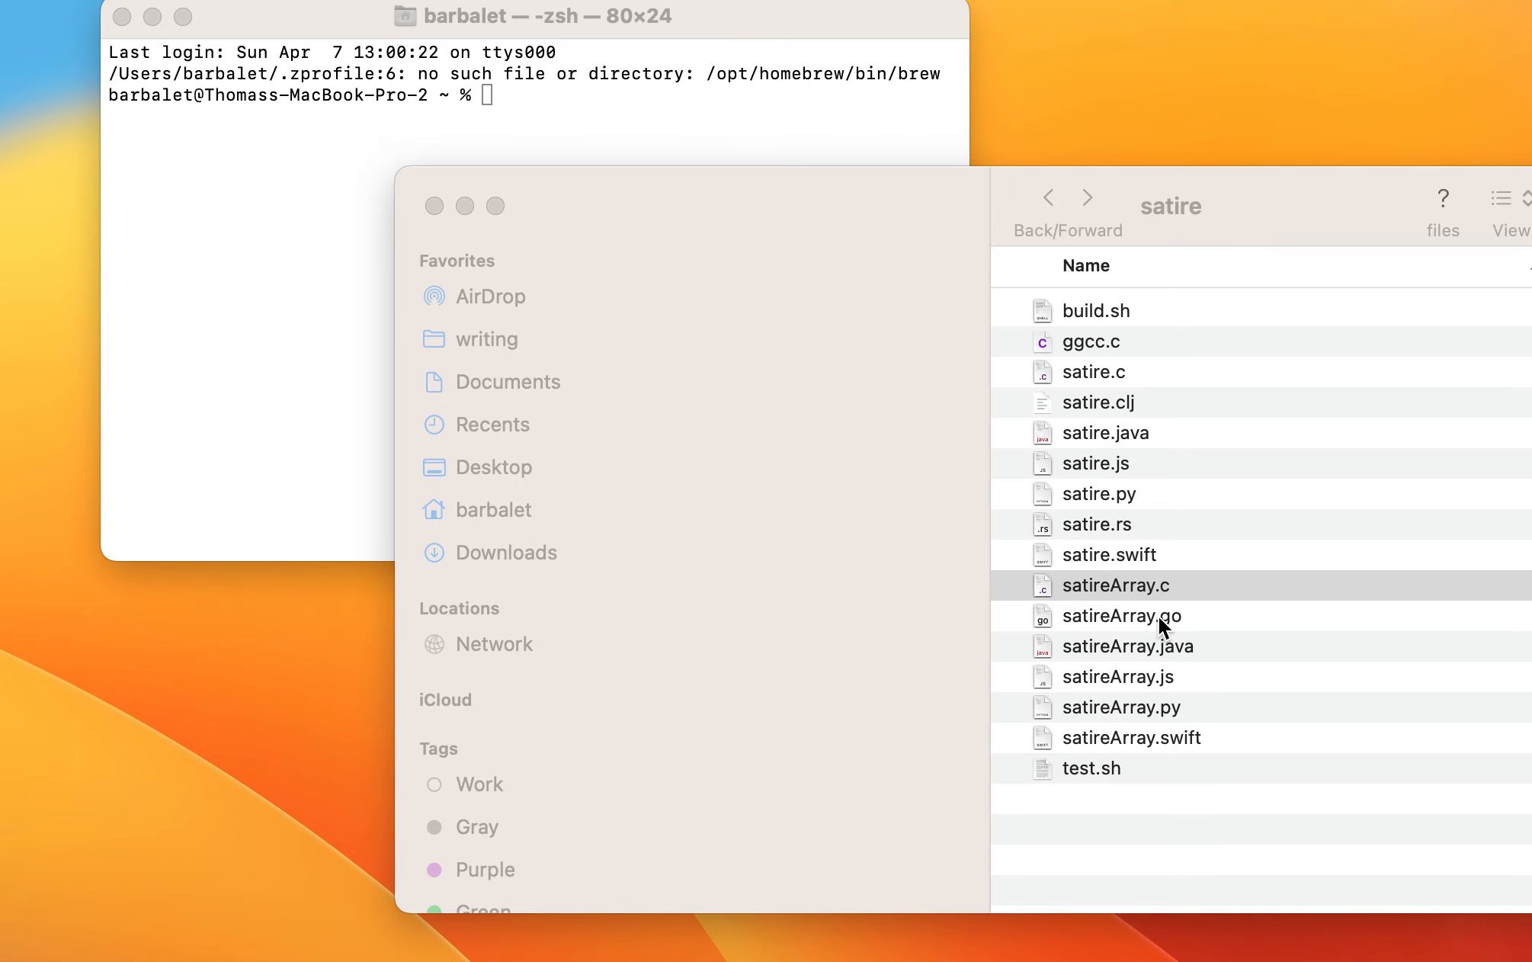
Select and open satireArray.go from the satire folder
{"action": "left_click", "coordinate": [1155, 616]}
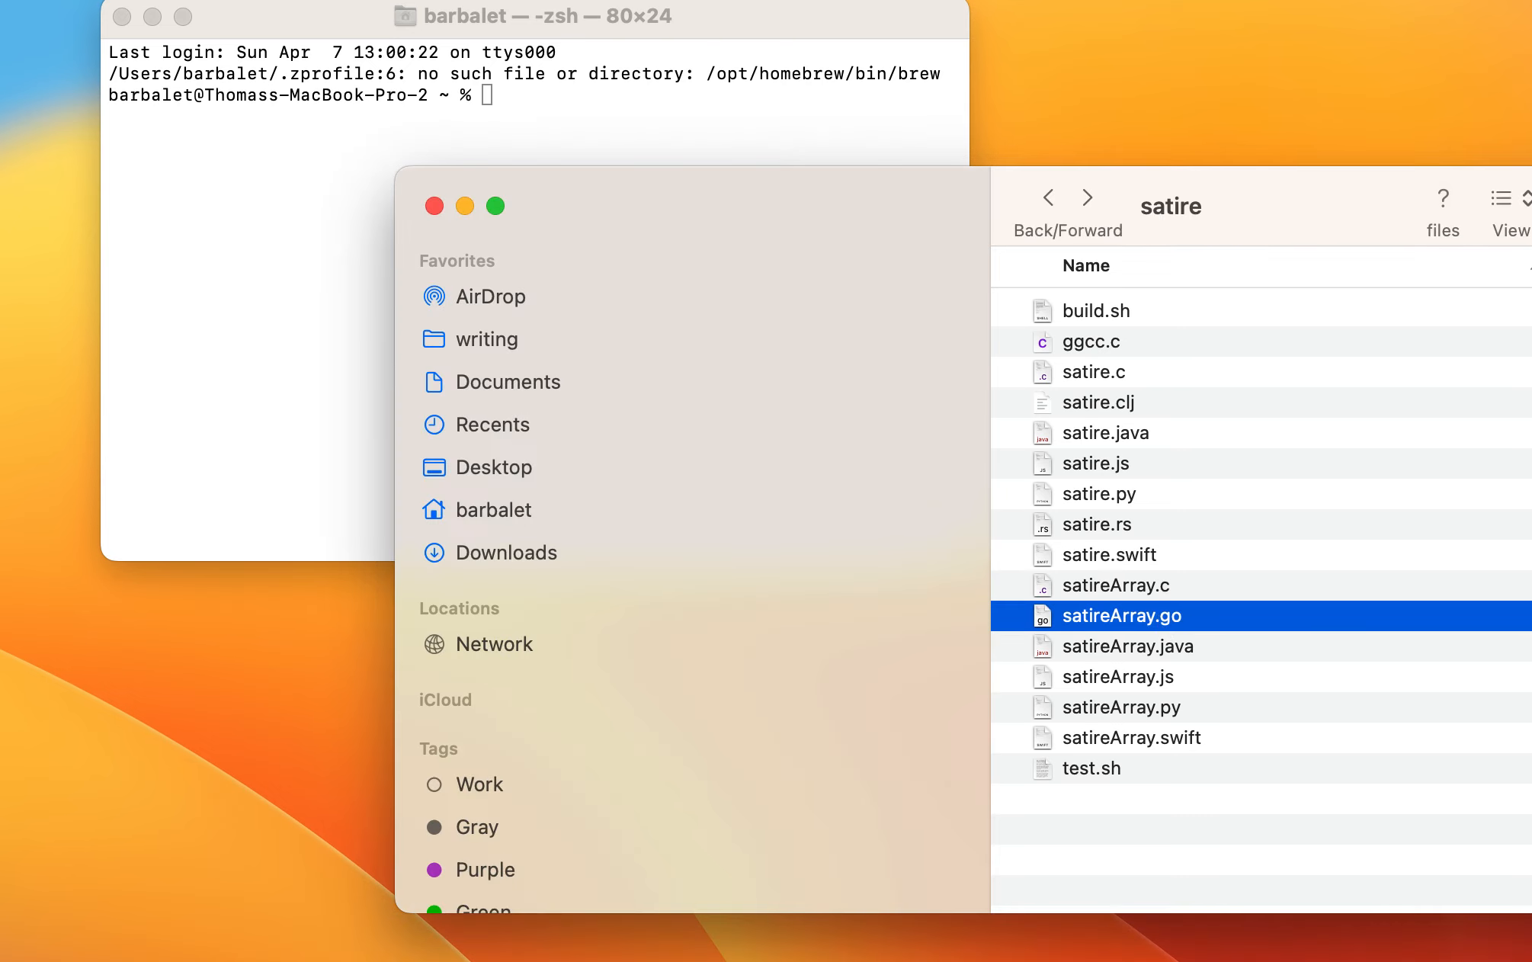
{"action": "double_click", "coordinate": [1122, 615]}
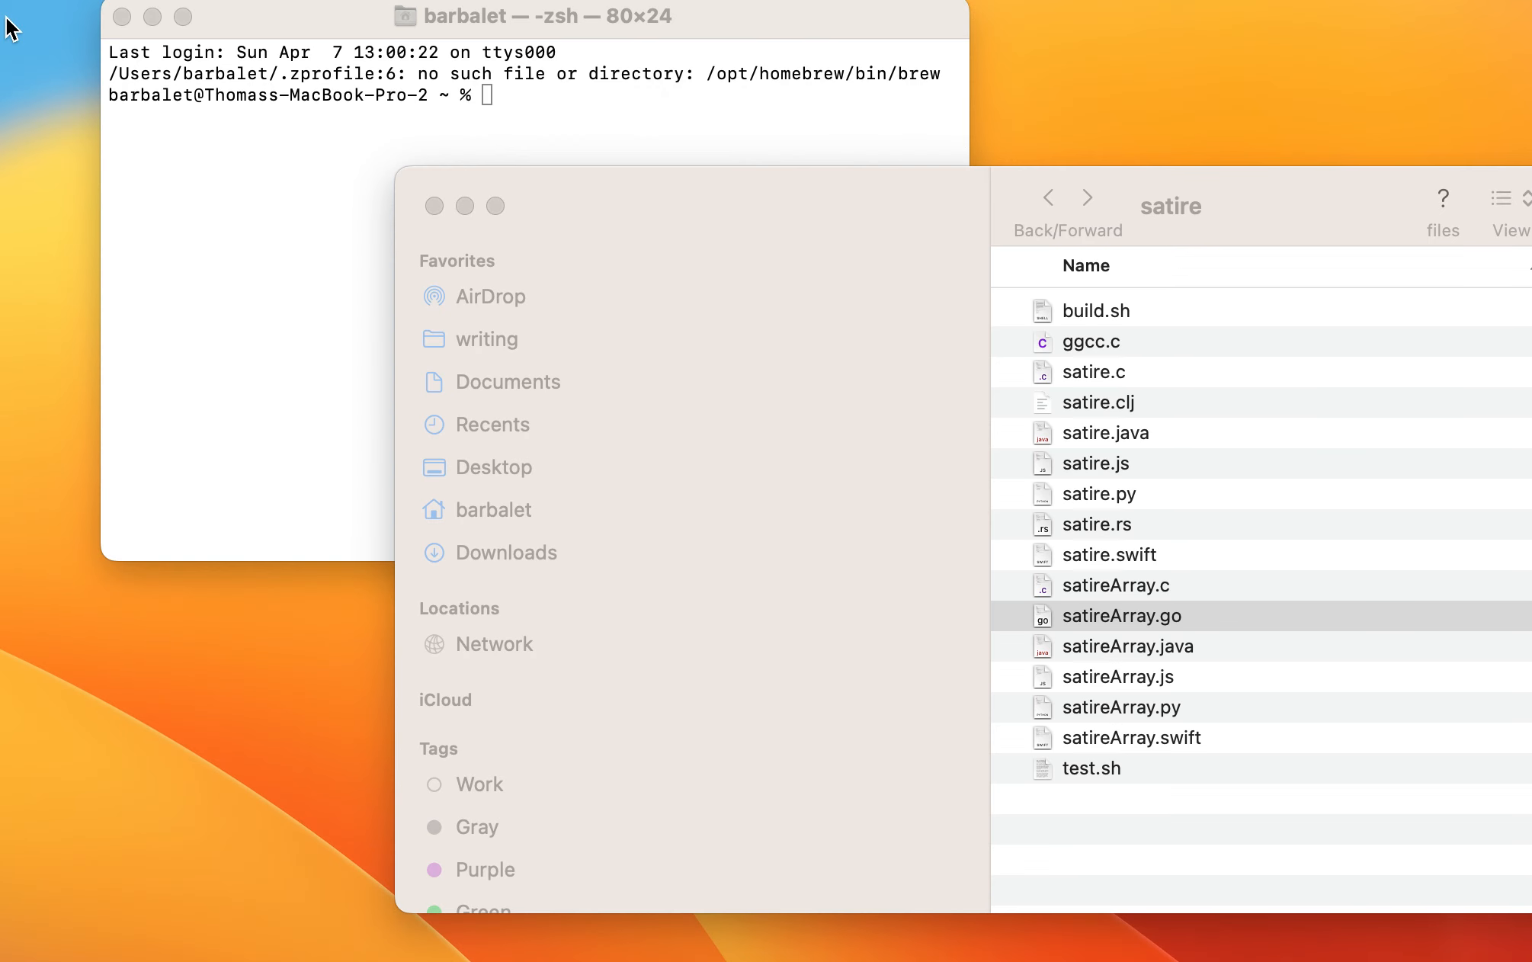
{"action": "mouse_move", "coordinate": [1180, 711]}
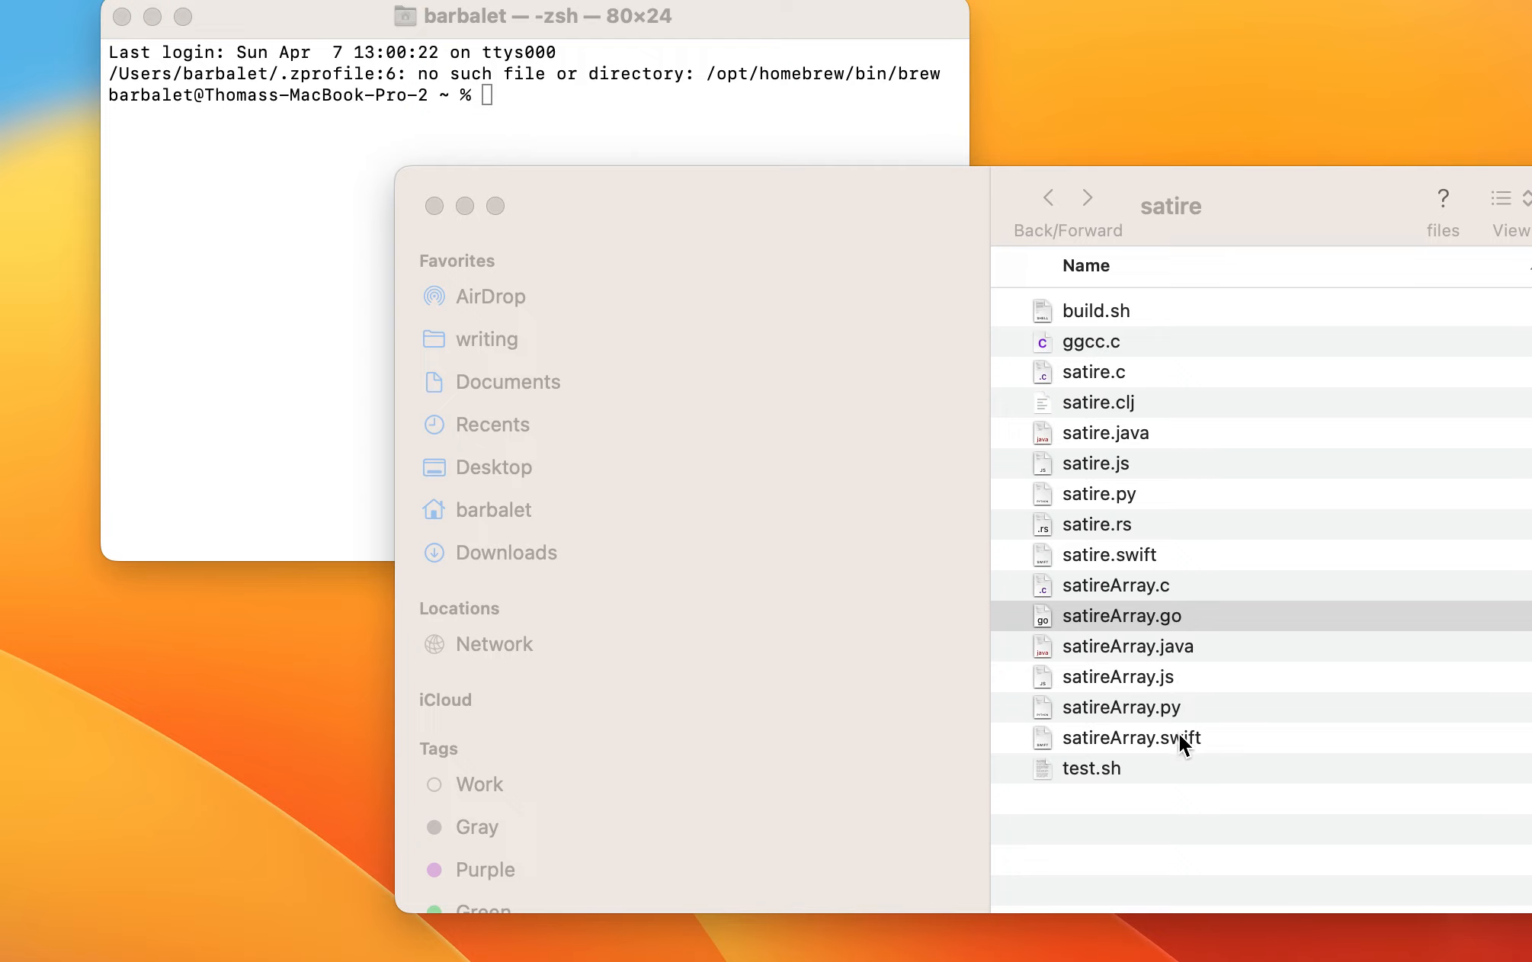
{"action": "mouse_move", "coordinate": [1186, 738]}
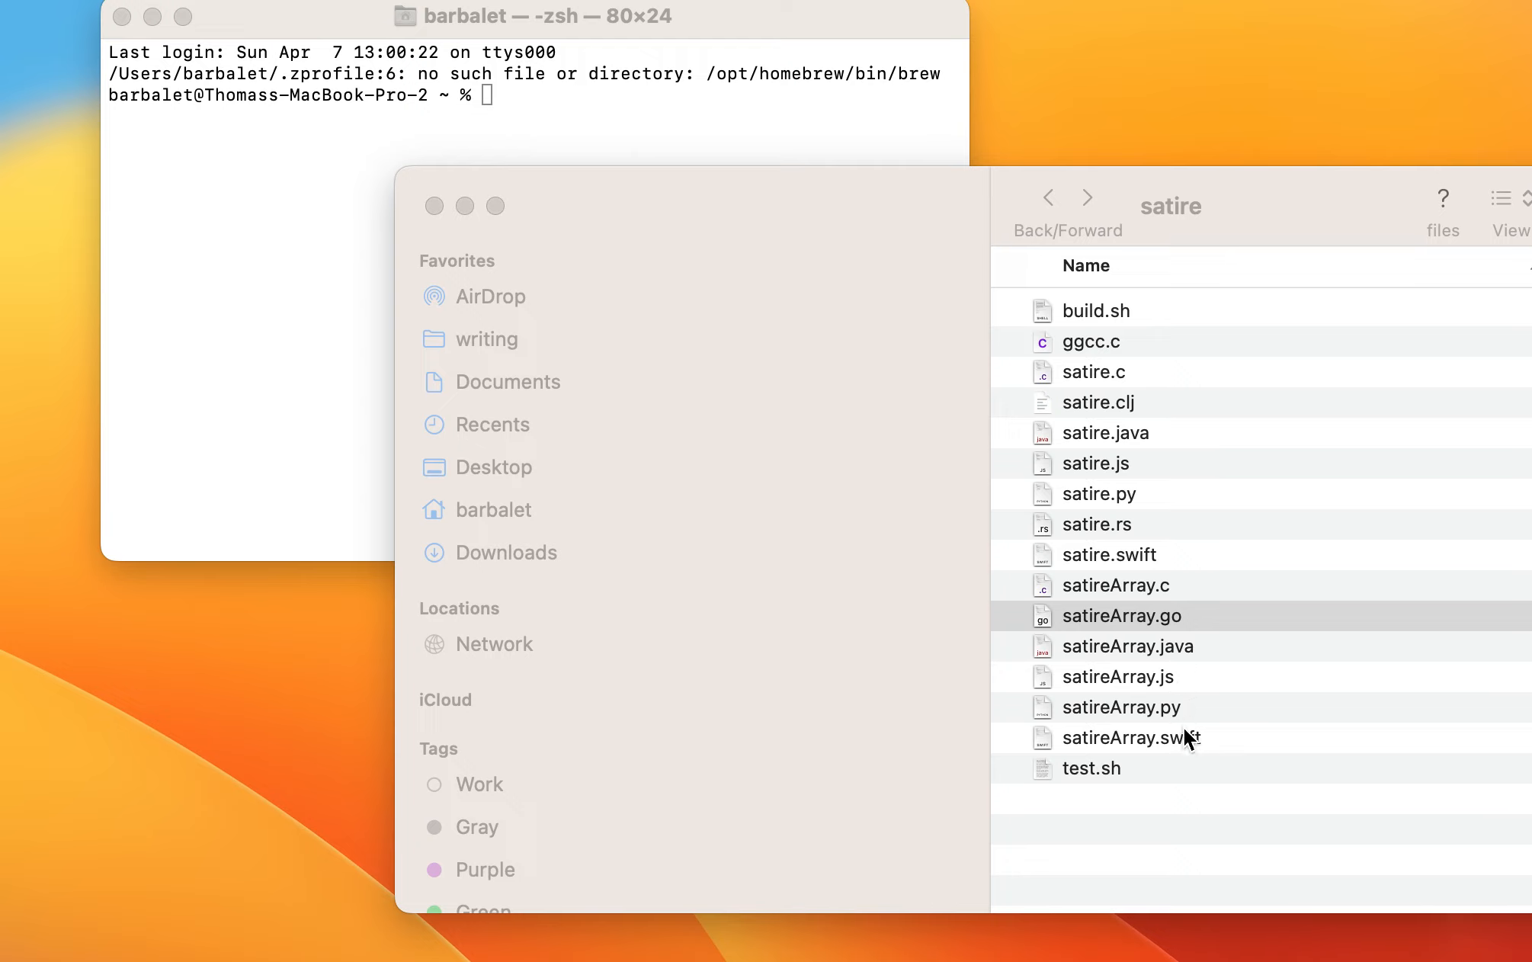
{"action": "mouse_move", "coordinate": [1137, 659]}
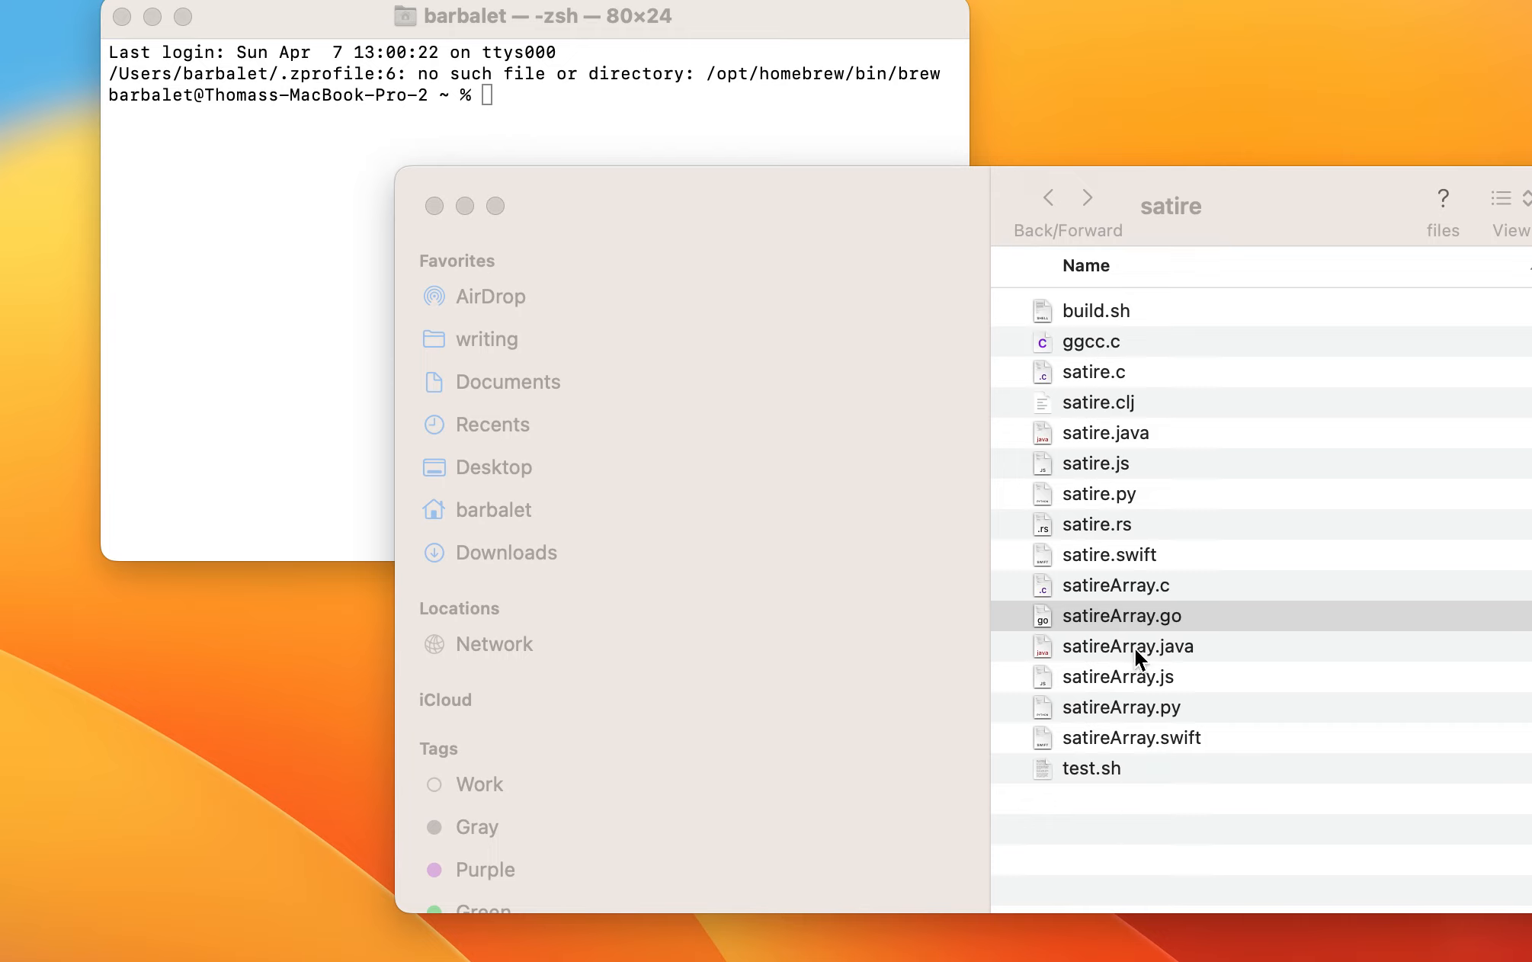
{"action": "mouse_move", "coordinate": [286, 302]}
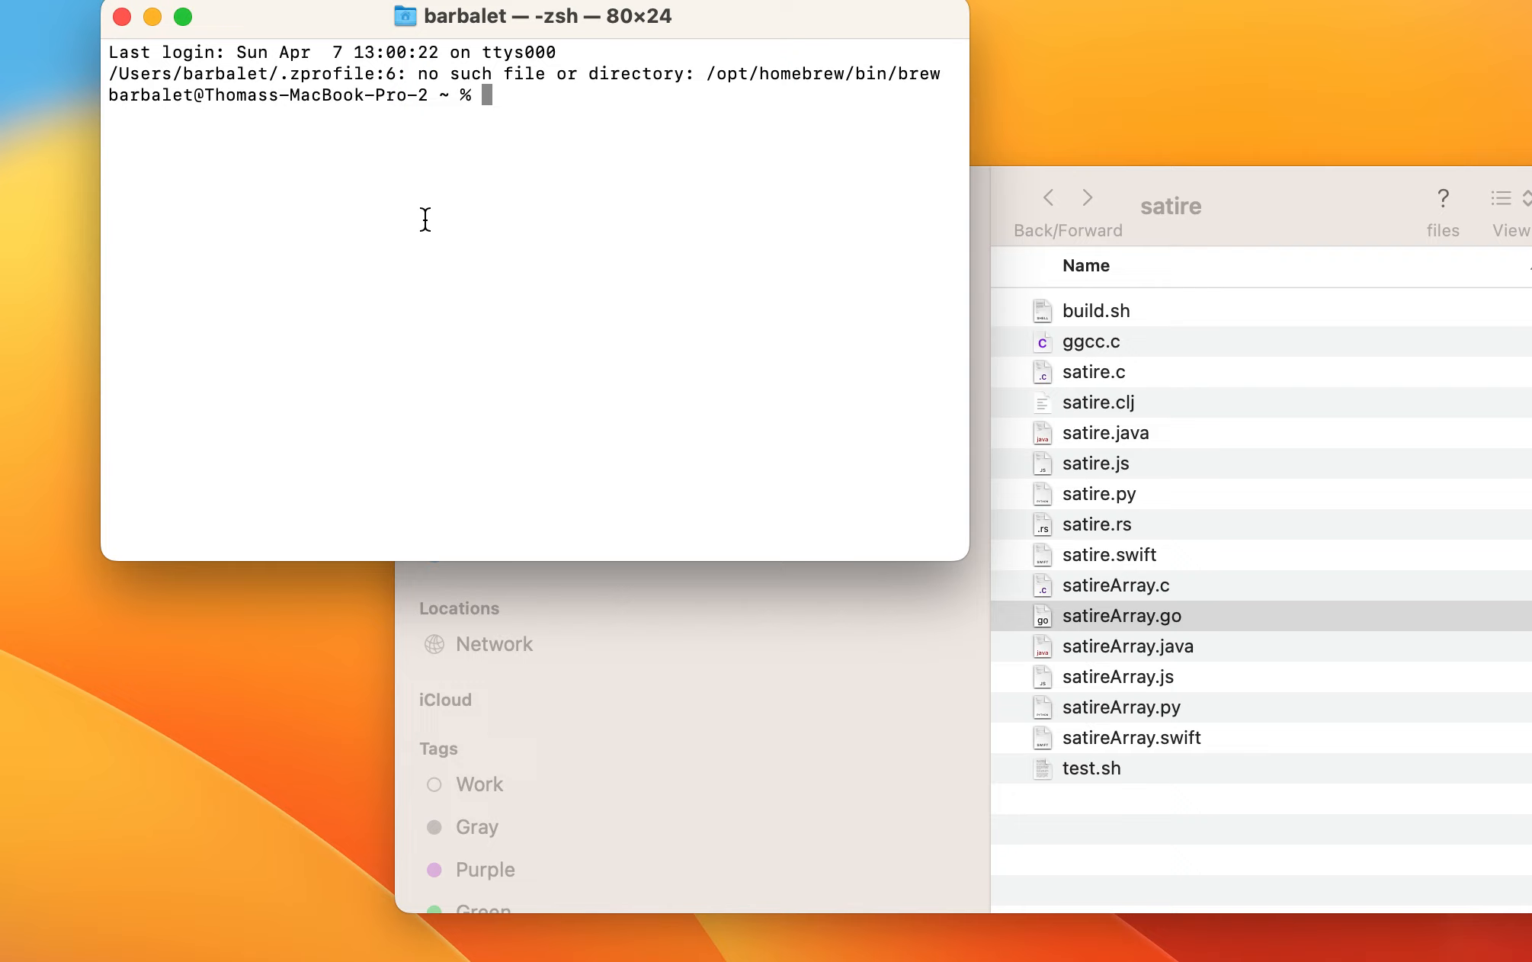
Change into ggc/satire and run ./test.sh to compile to JavaScript, Python and Java
{"action": "type", "text": "./test.sh"}
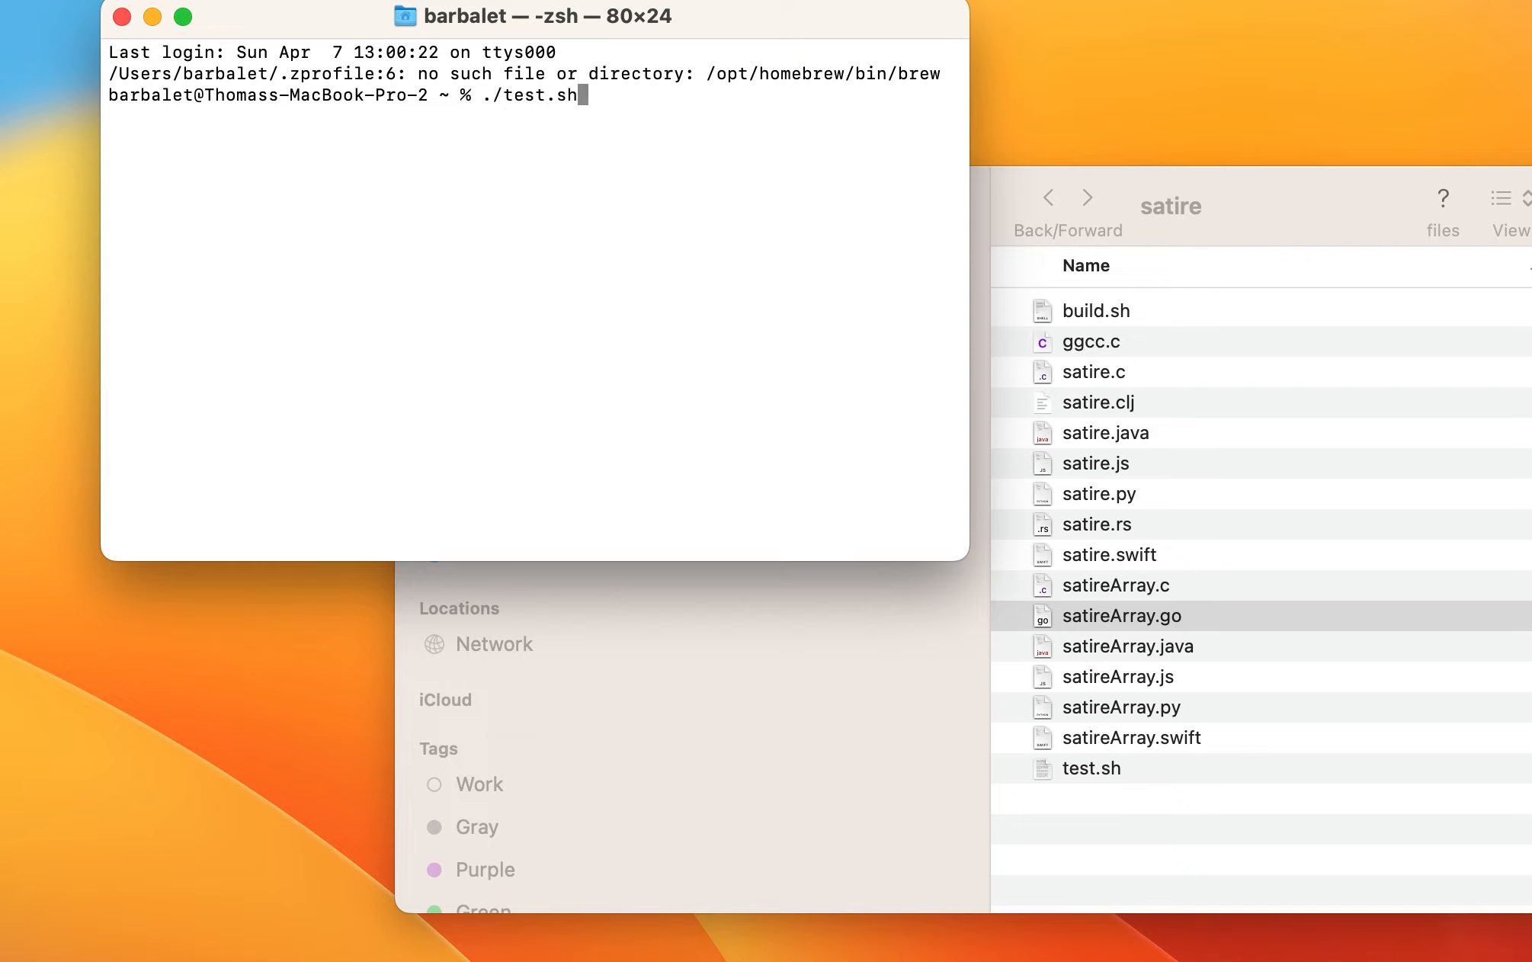
{"action": "type", "text": "cd"}
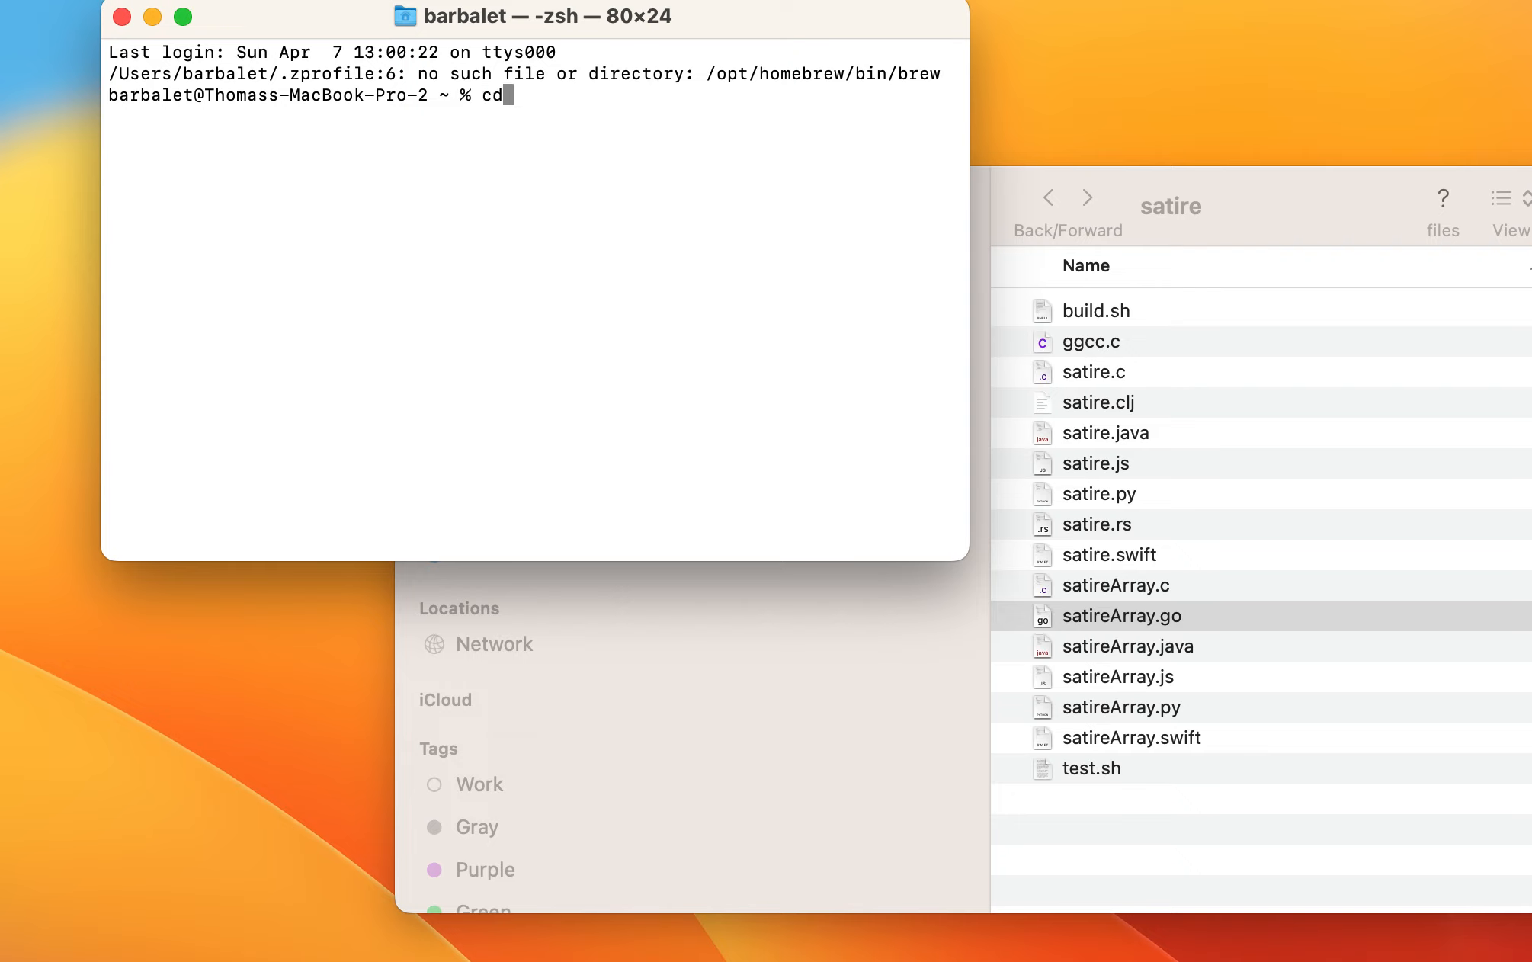
{"action": "type", "text": "ggc"}
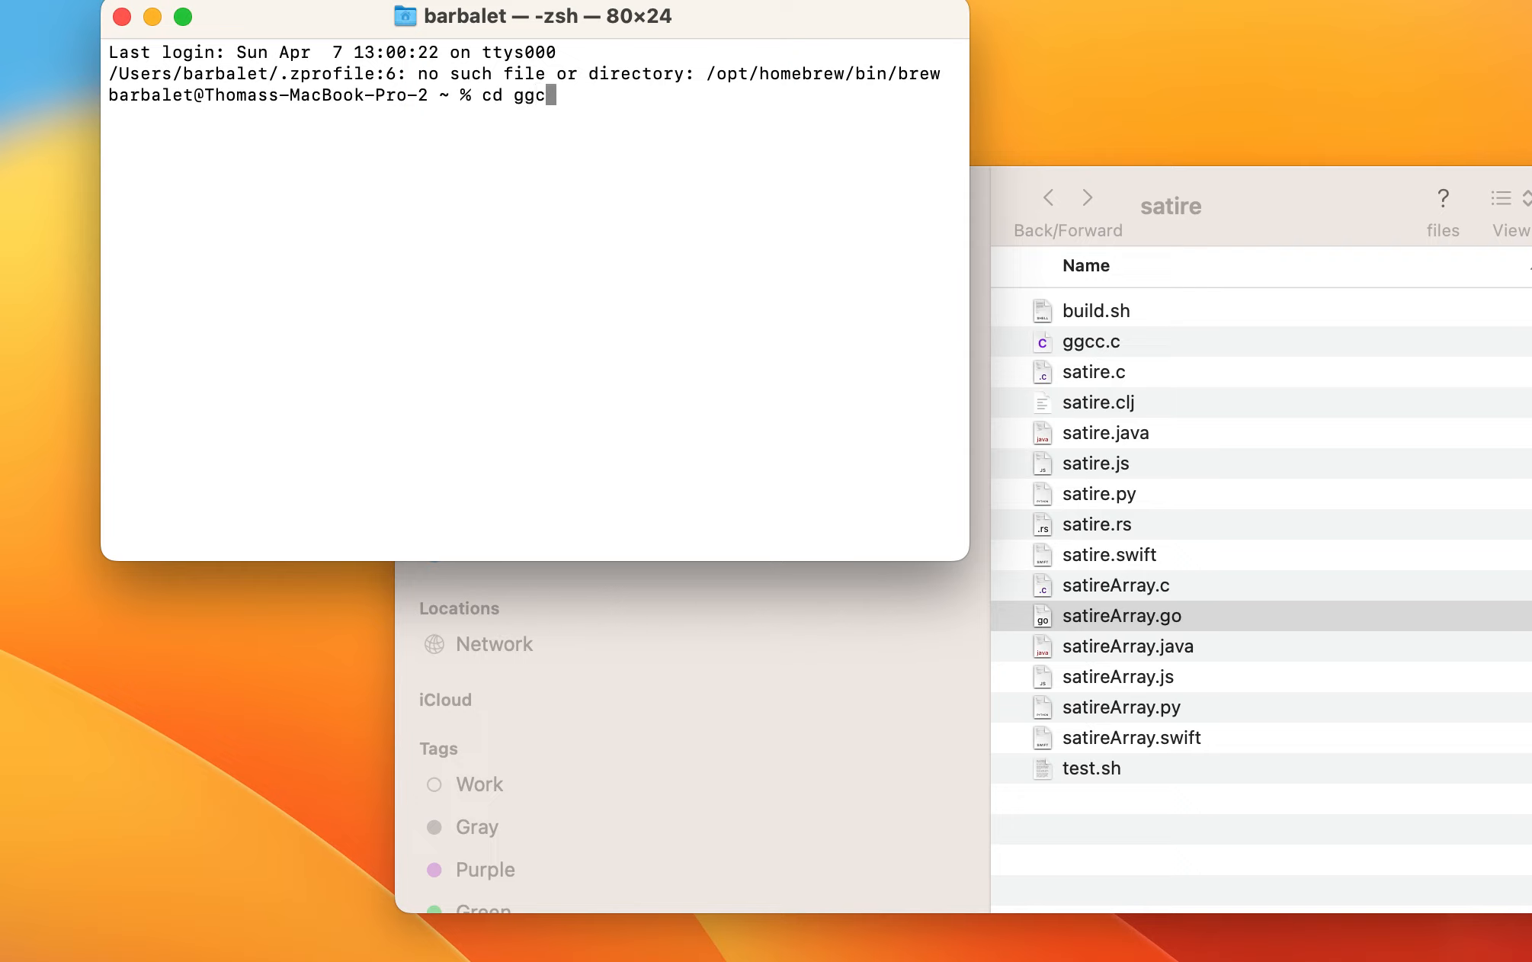
{"action": "type", "text": "cd s"}
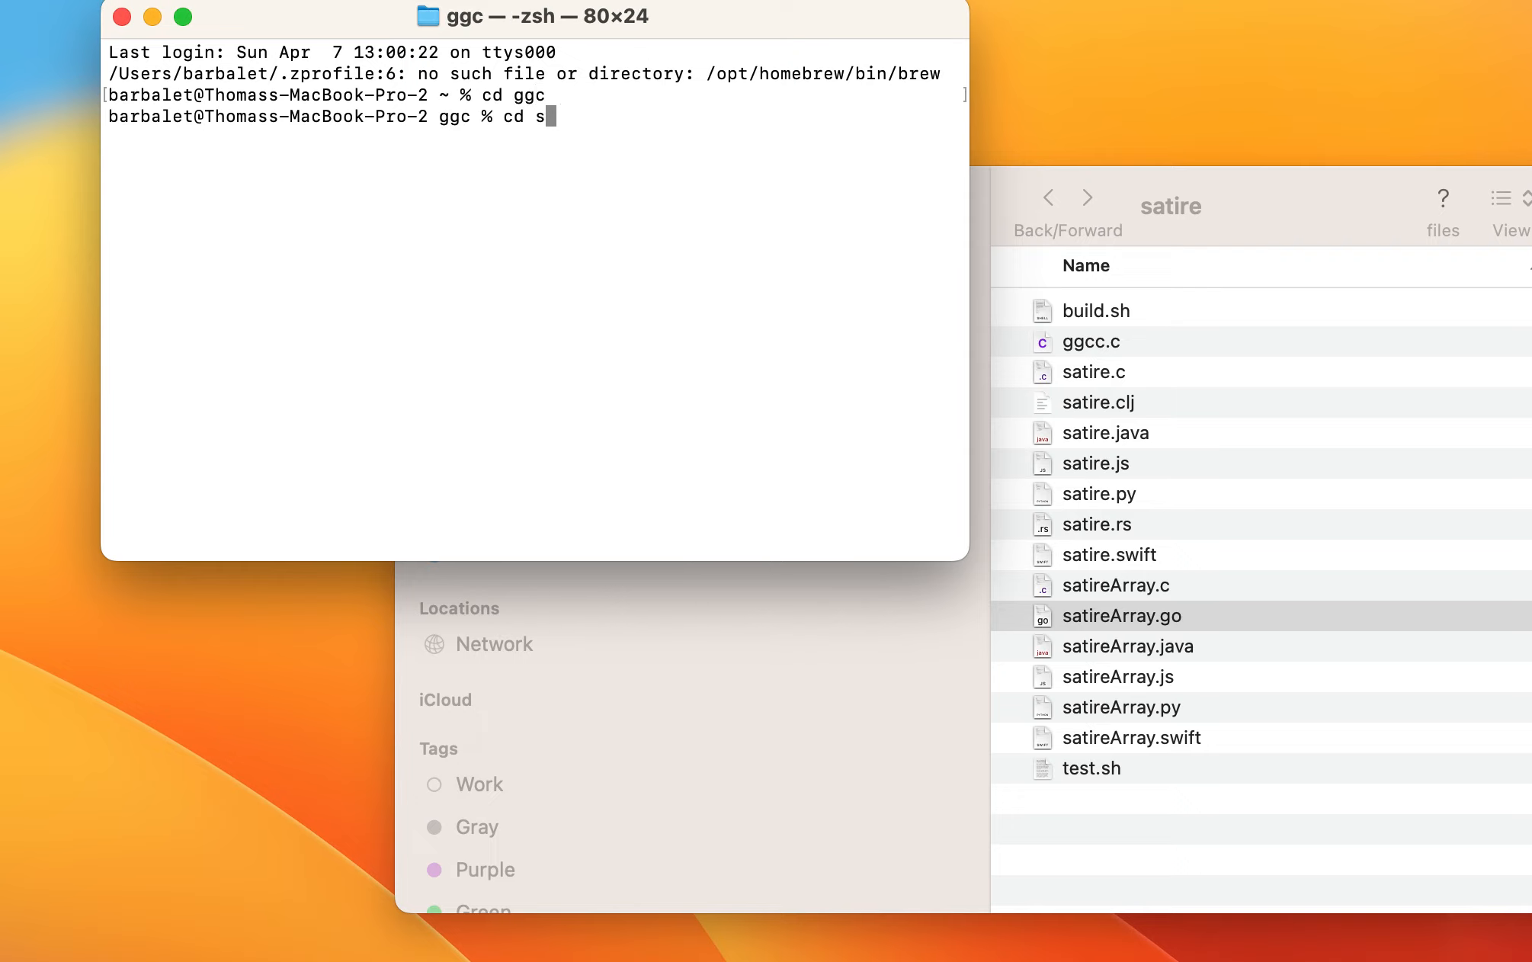
{"action": "key", "text": "Enter"}
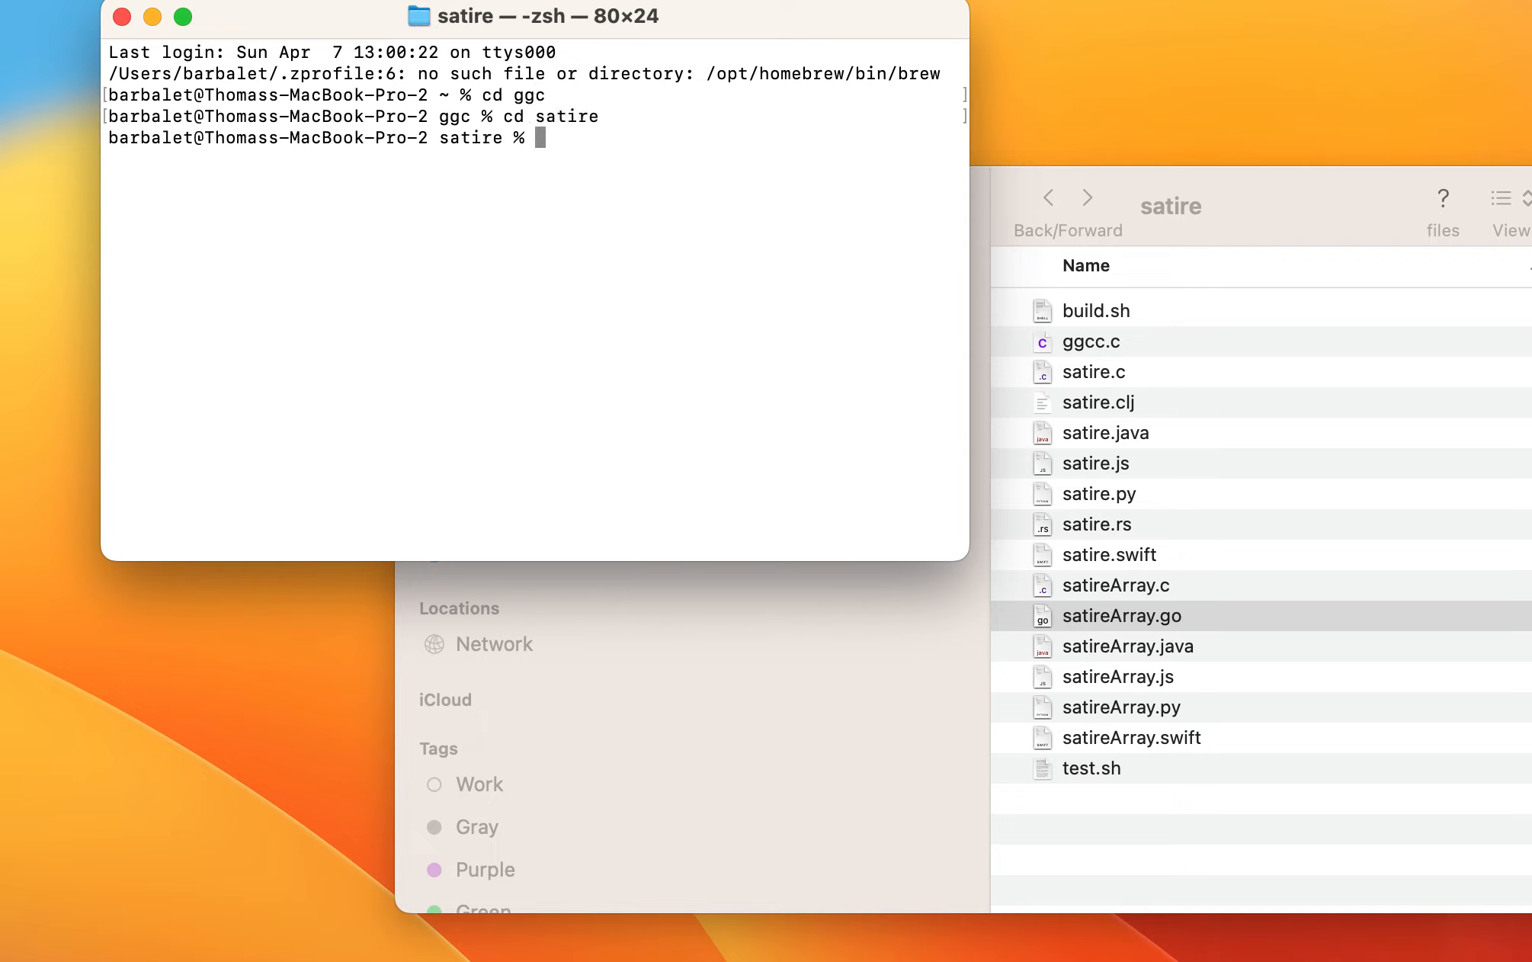
{"action": "type", "text": "./tesh"}
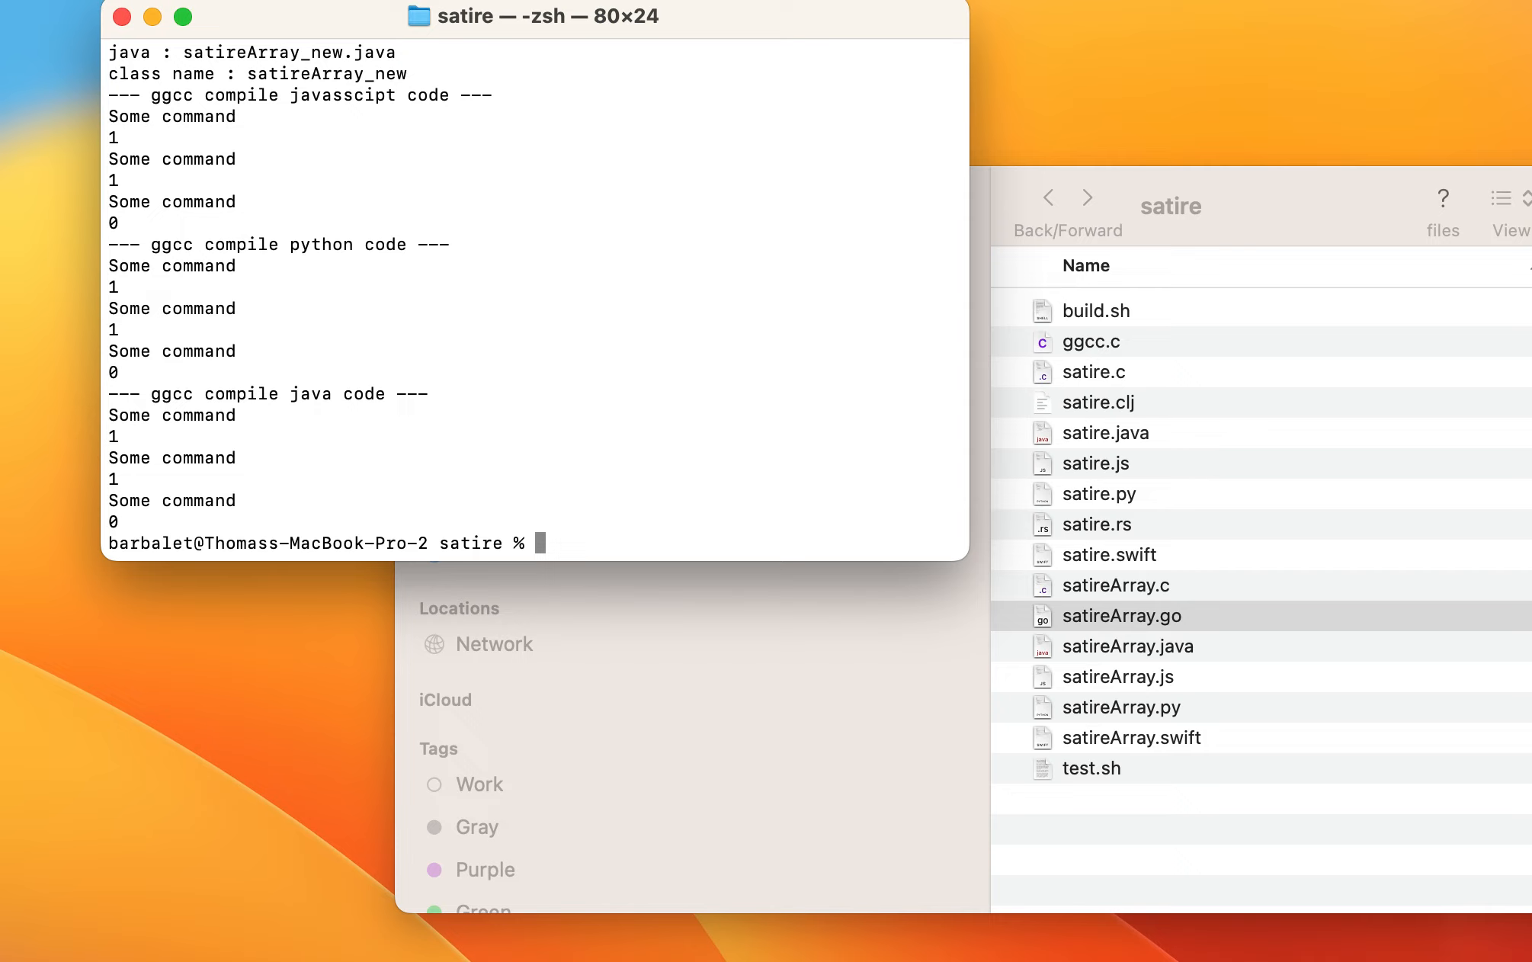
Run ./build.sh to produce ggcc and the satireArray_new Java, JavaScript and Python files
{"action": "type", "text": "b"}
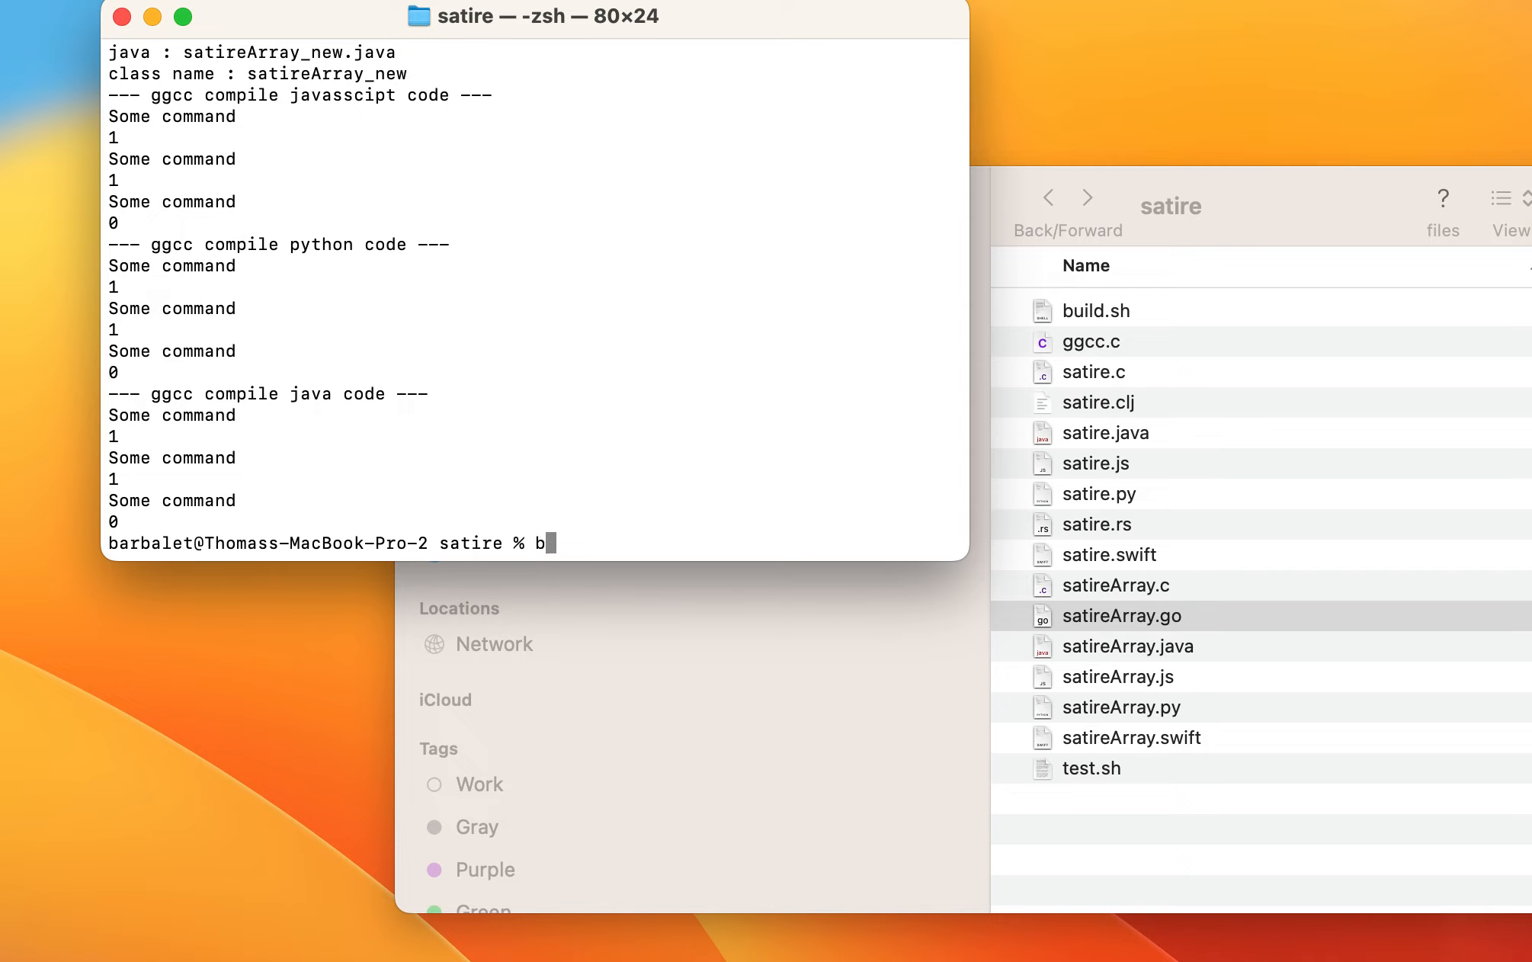
{"action": "type", "text": "uild"}
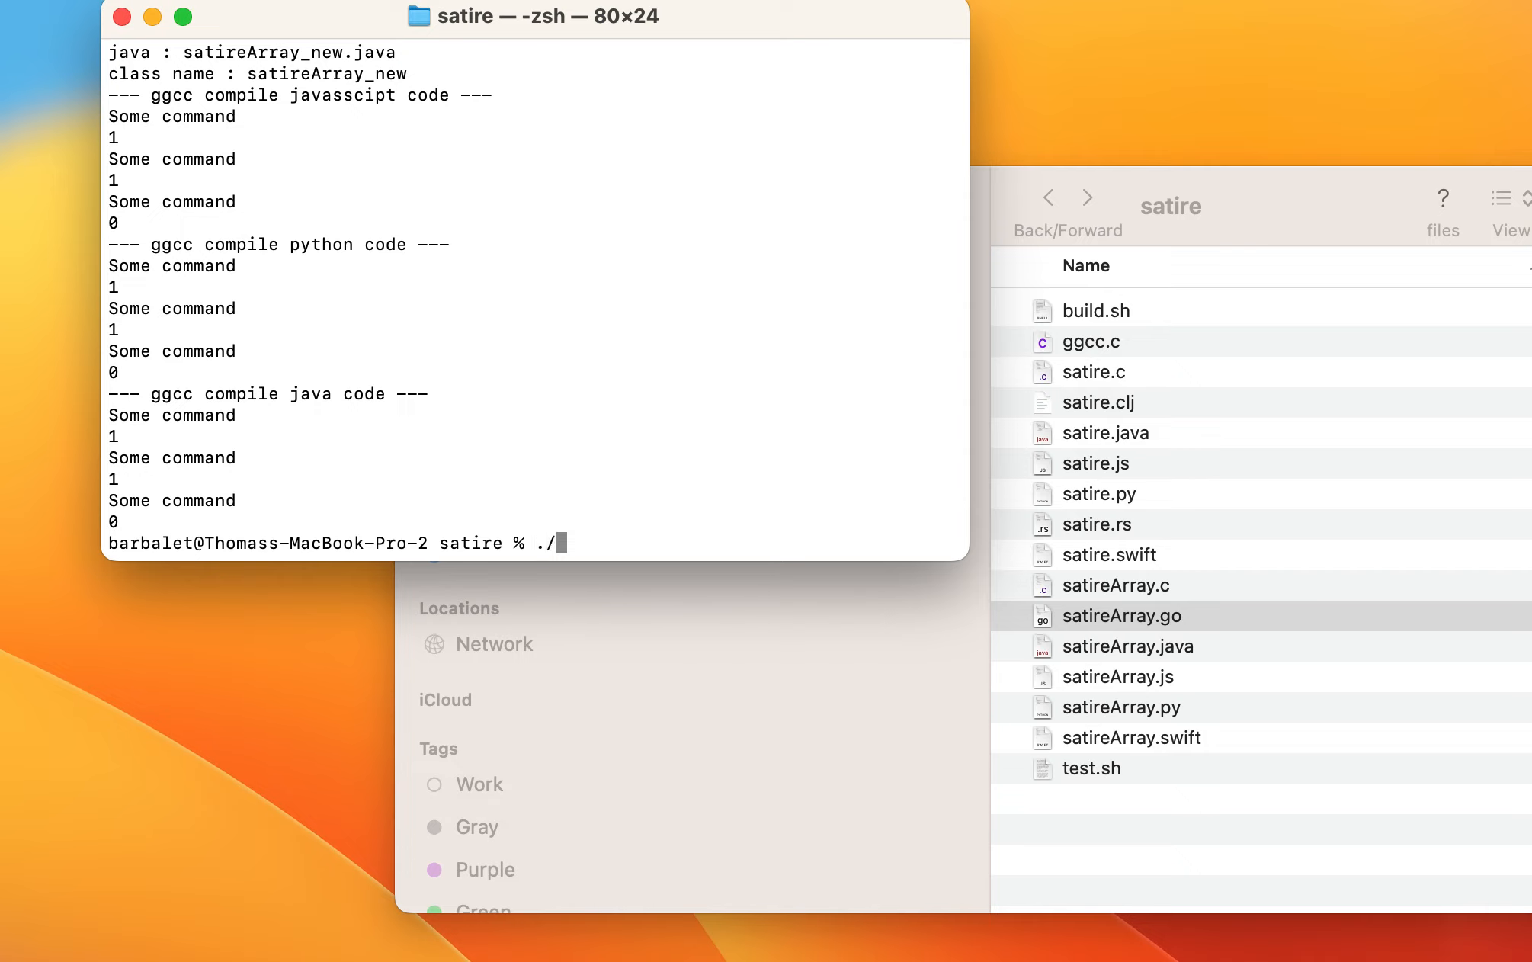
{"action": "type", "text": "build."}
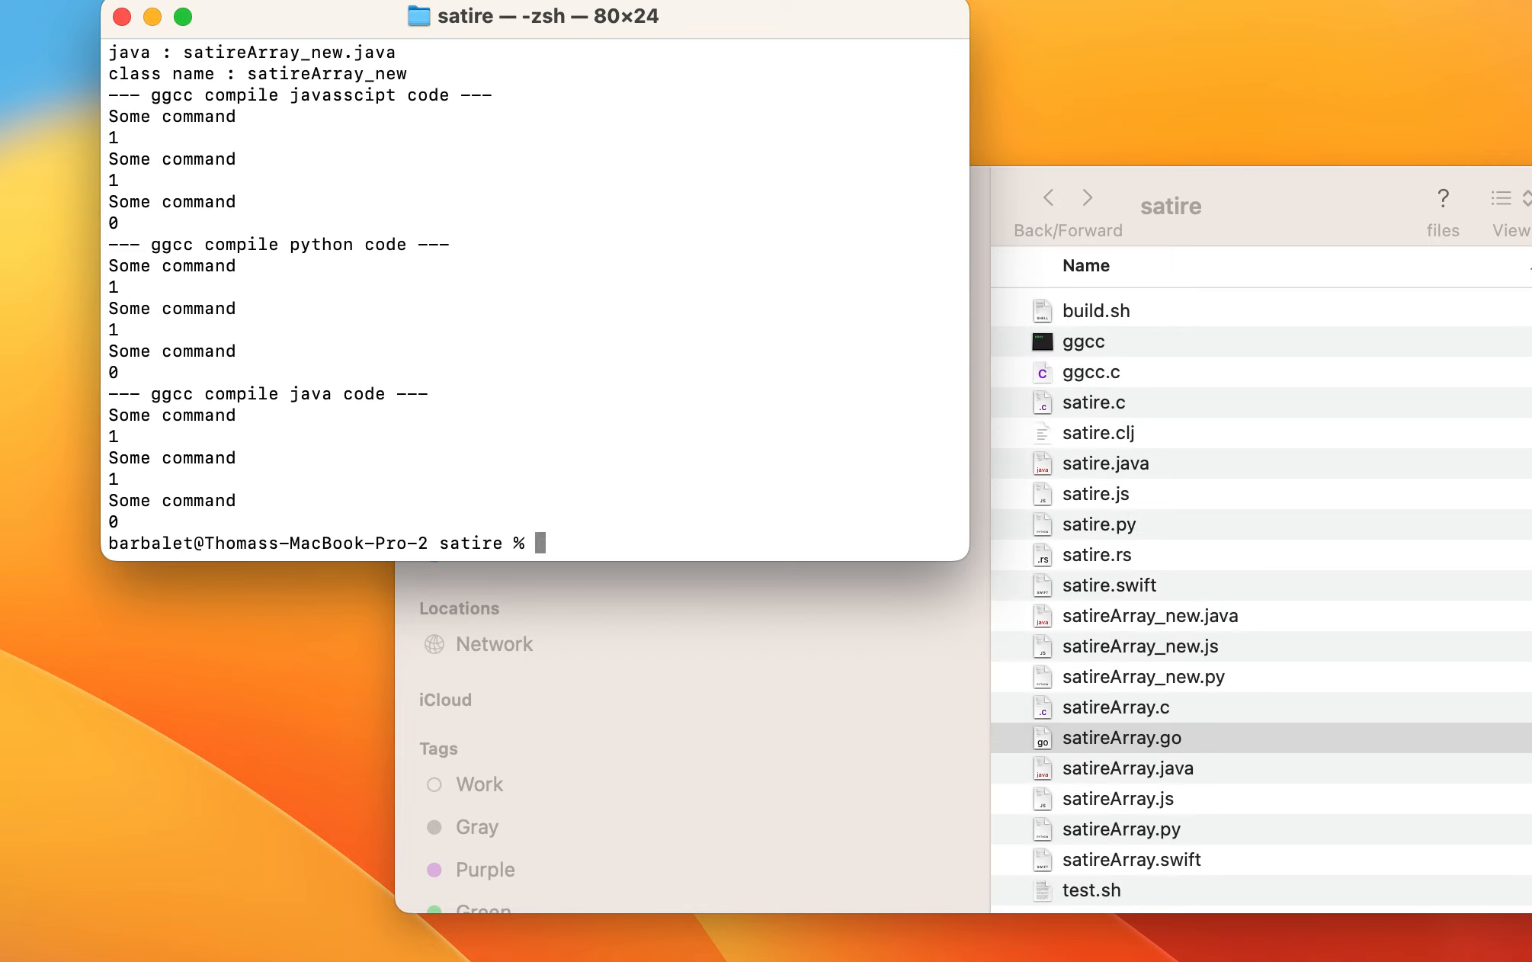
{"action": "mouse_move", "coordinate": [1069, 13]}
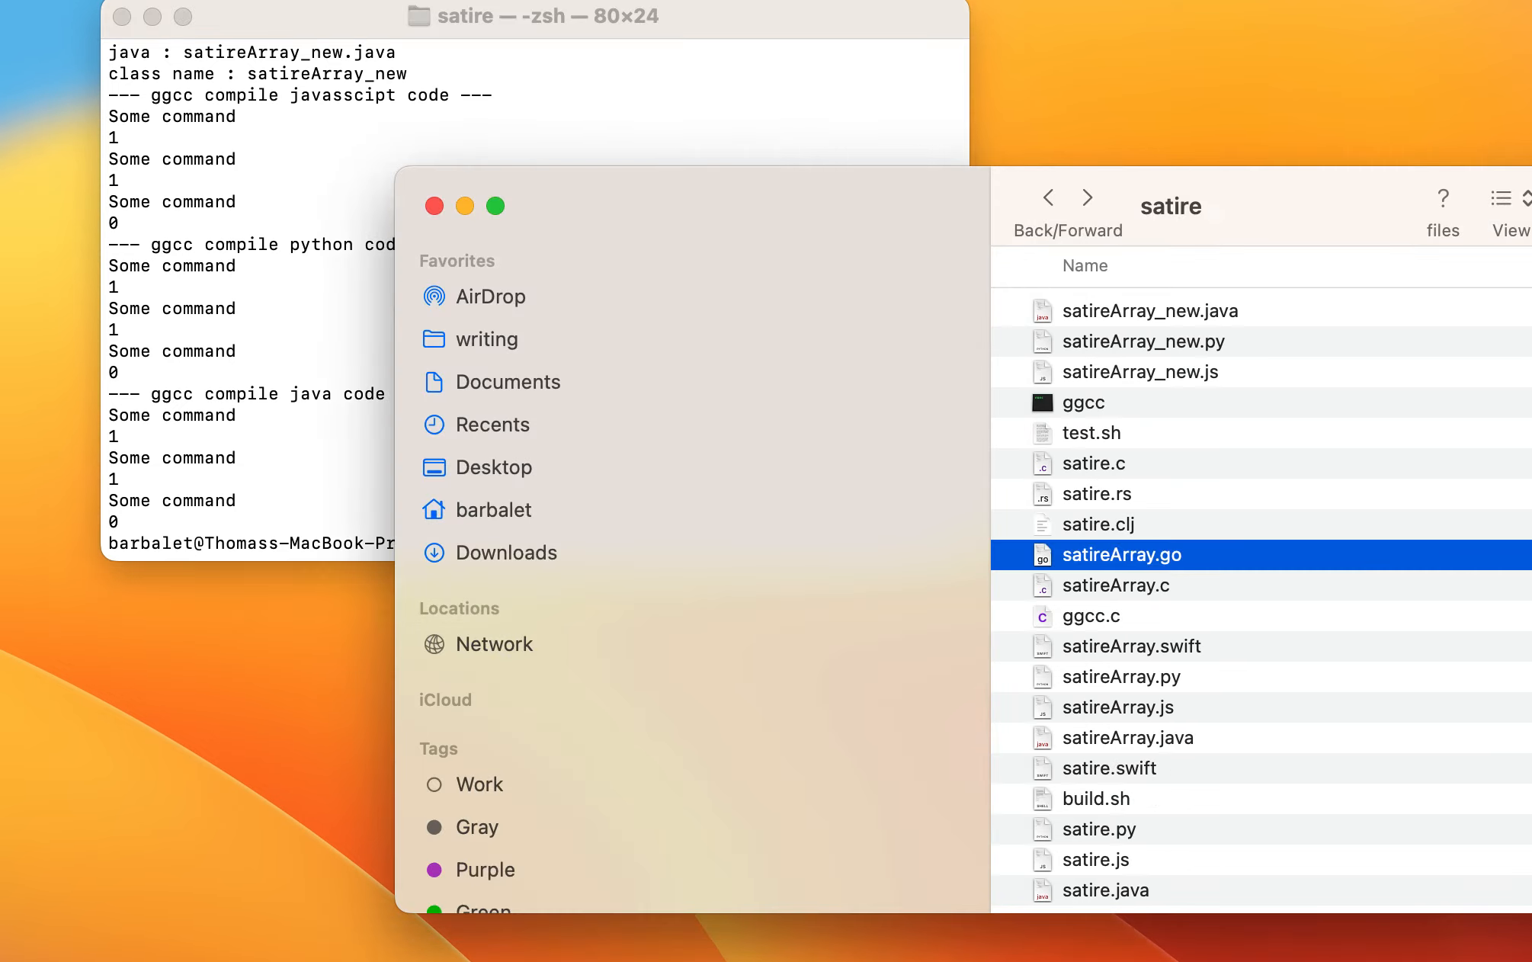
{"action": "mouse_move", "coordinate": [1175, 359]}
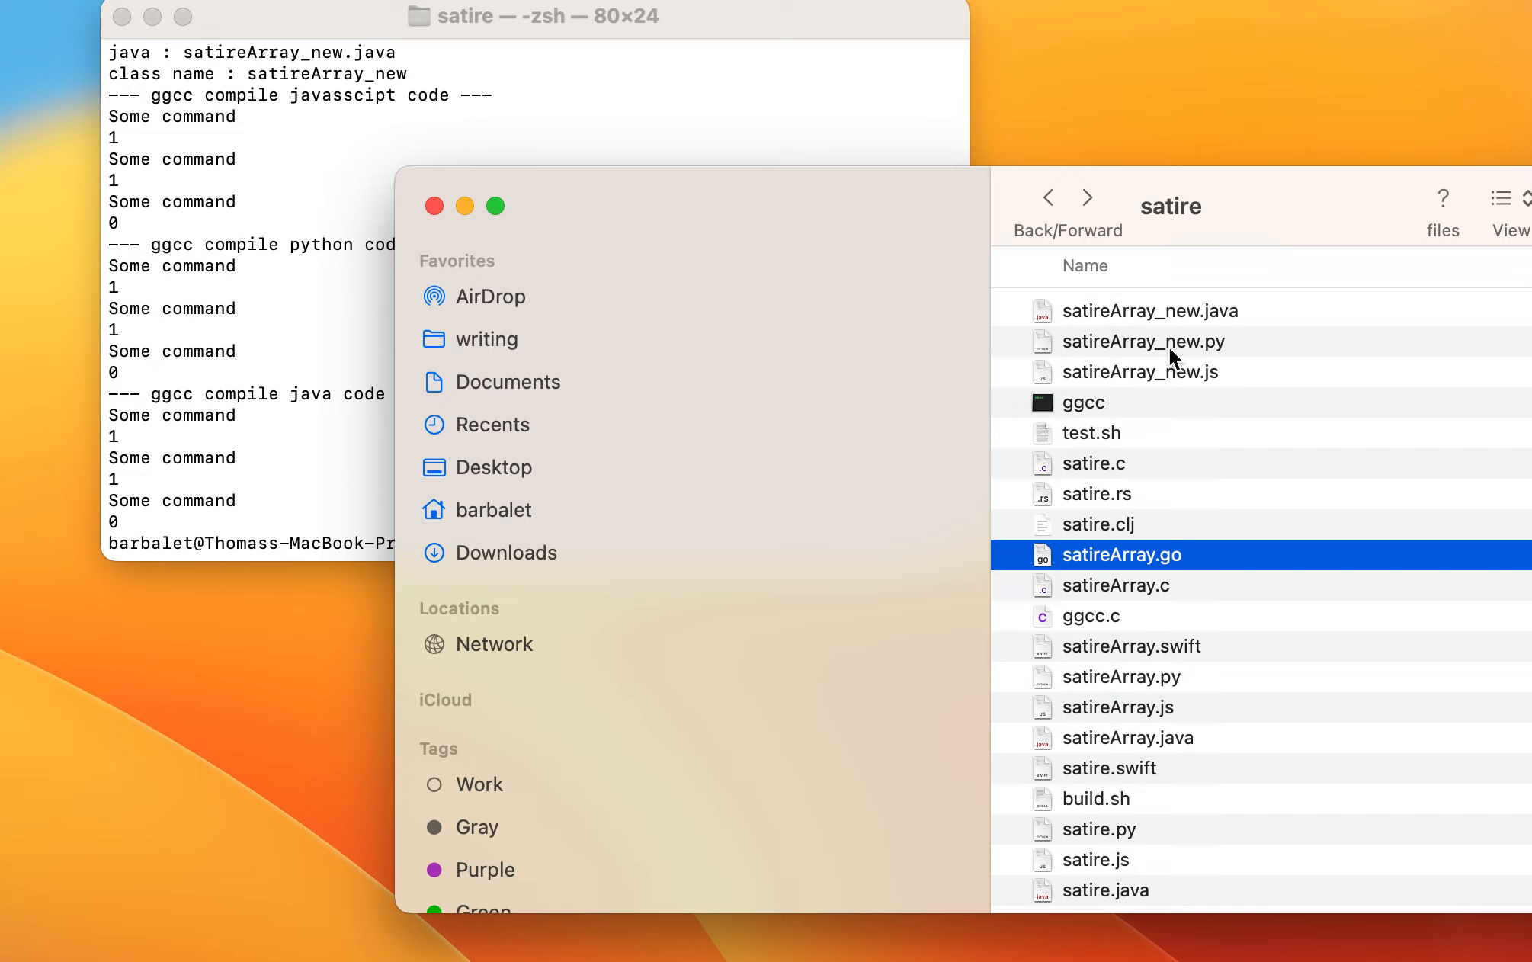
{"action": "mouse_move", "coordinate": [1165, 382]}
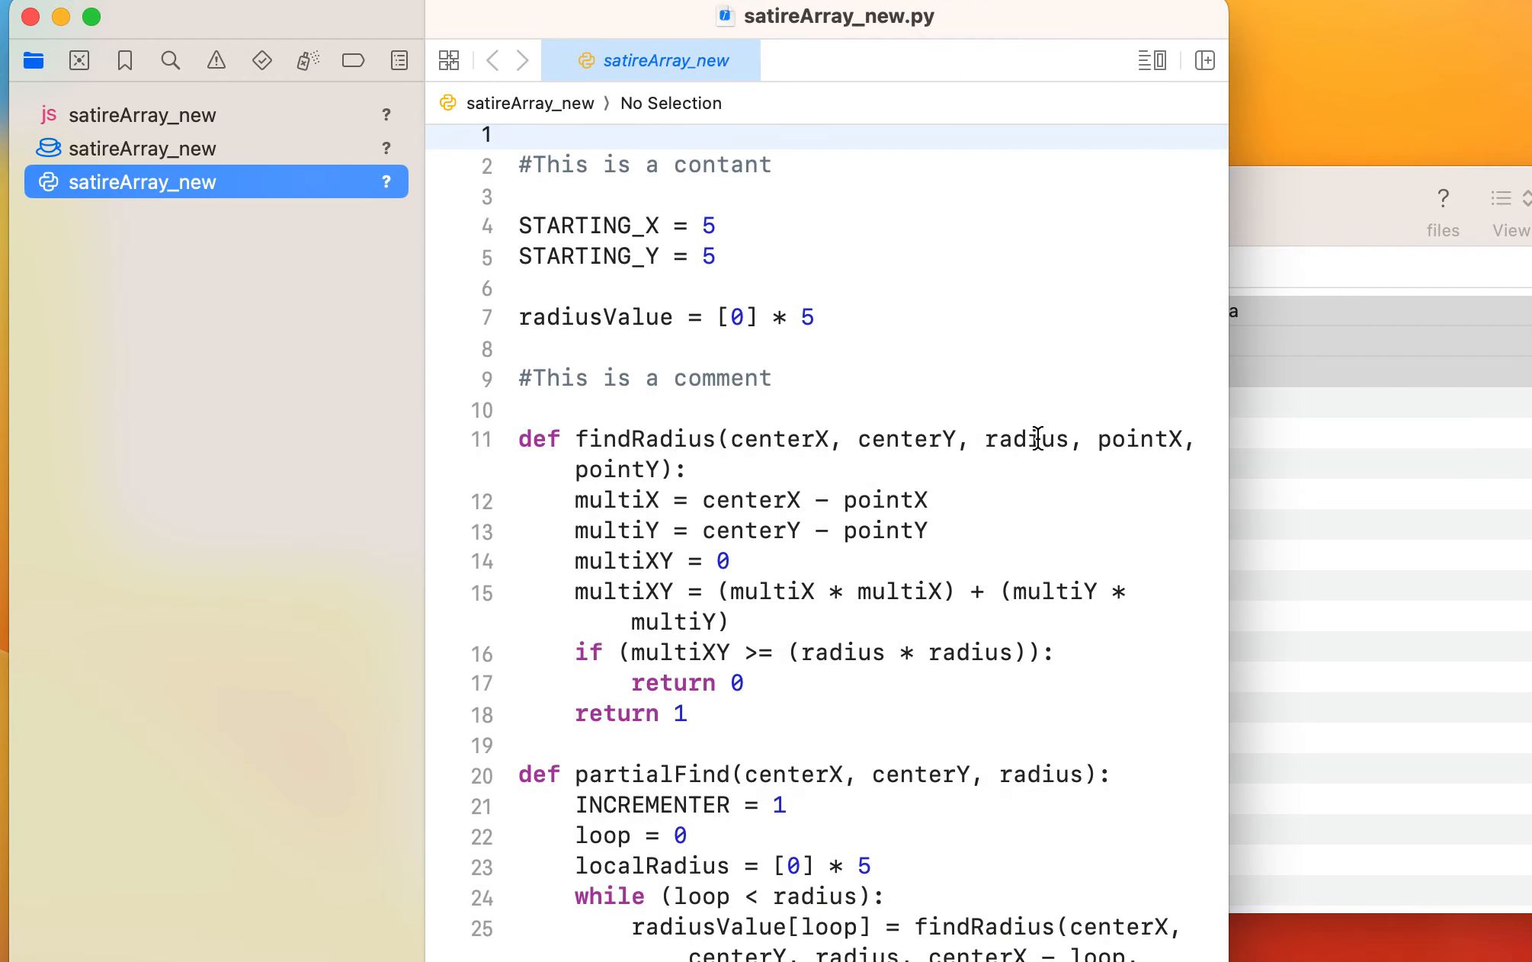
Scroll through satireArray_new.py down to its closing partialFind call
{"action": "scroll", "scroll_direction": "down", "scroll_amount": 3}
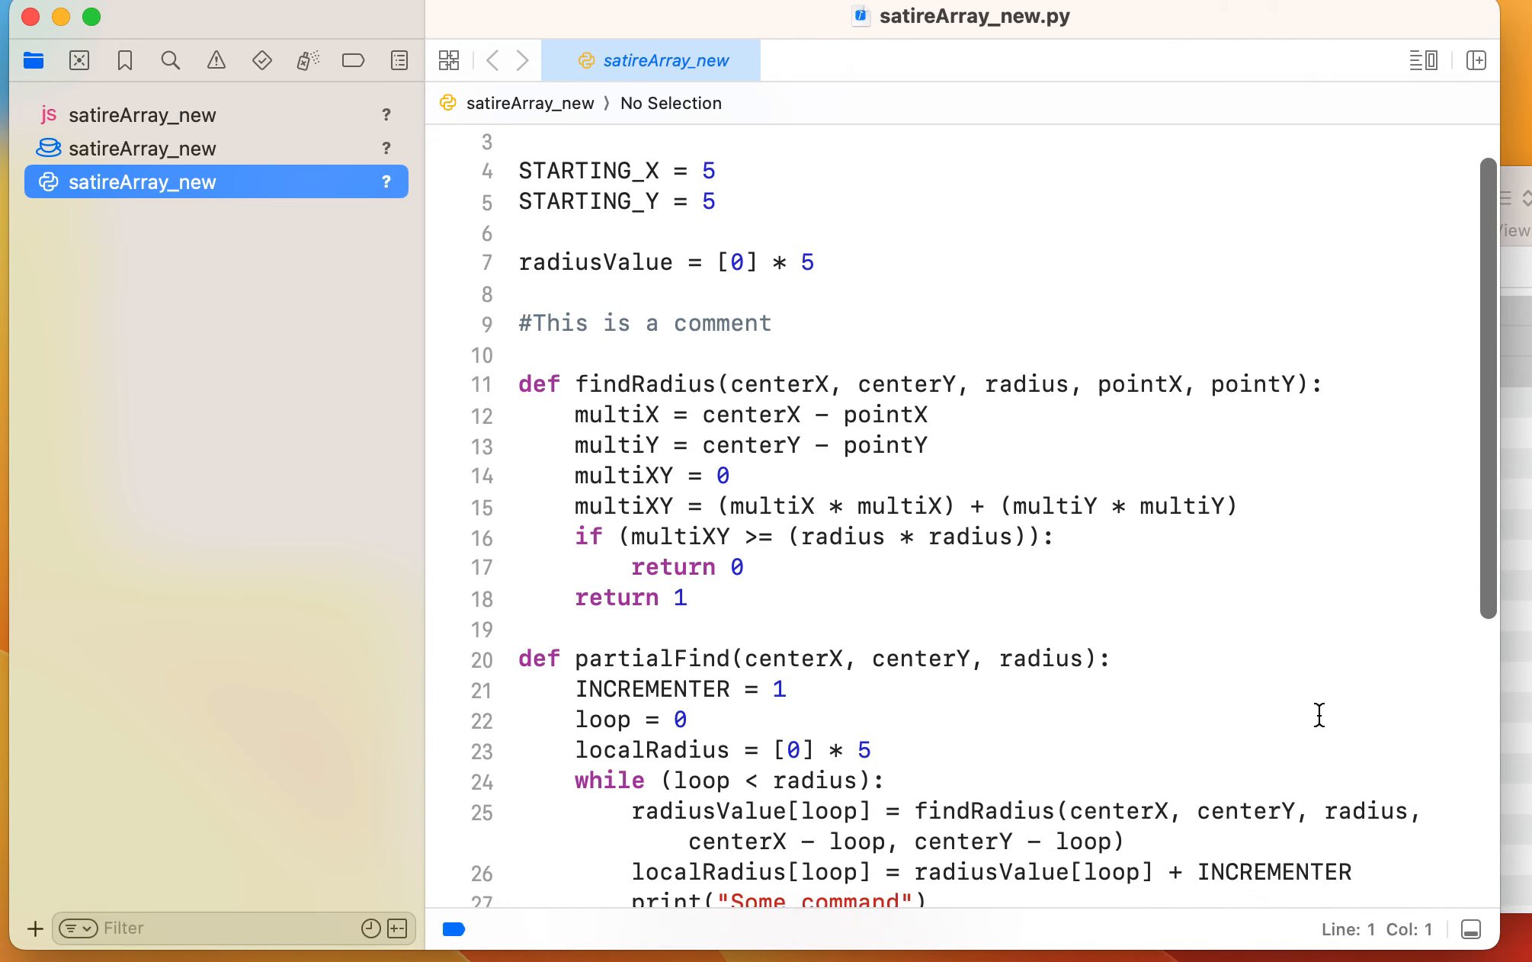
{"action": "scroll", "scroll_direction": "down", "scroll_amount": 3}
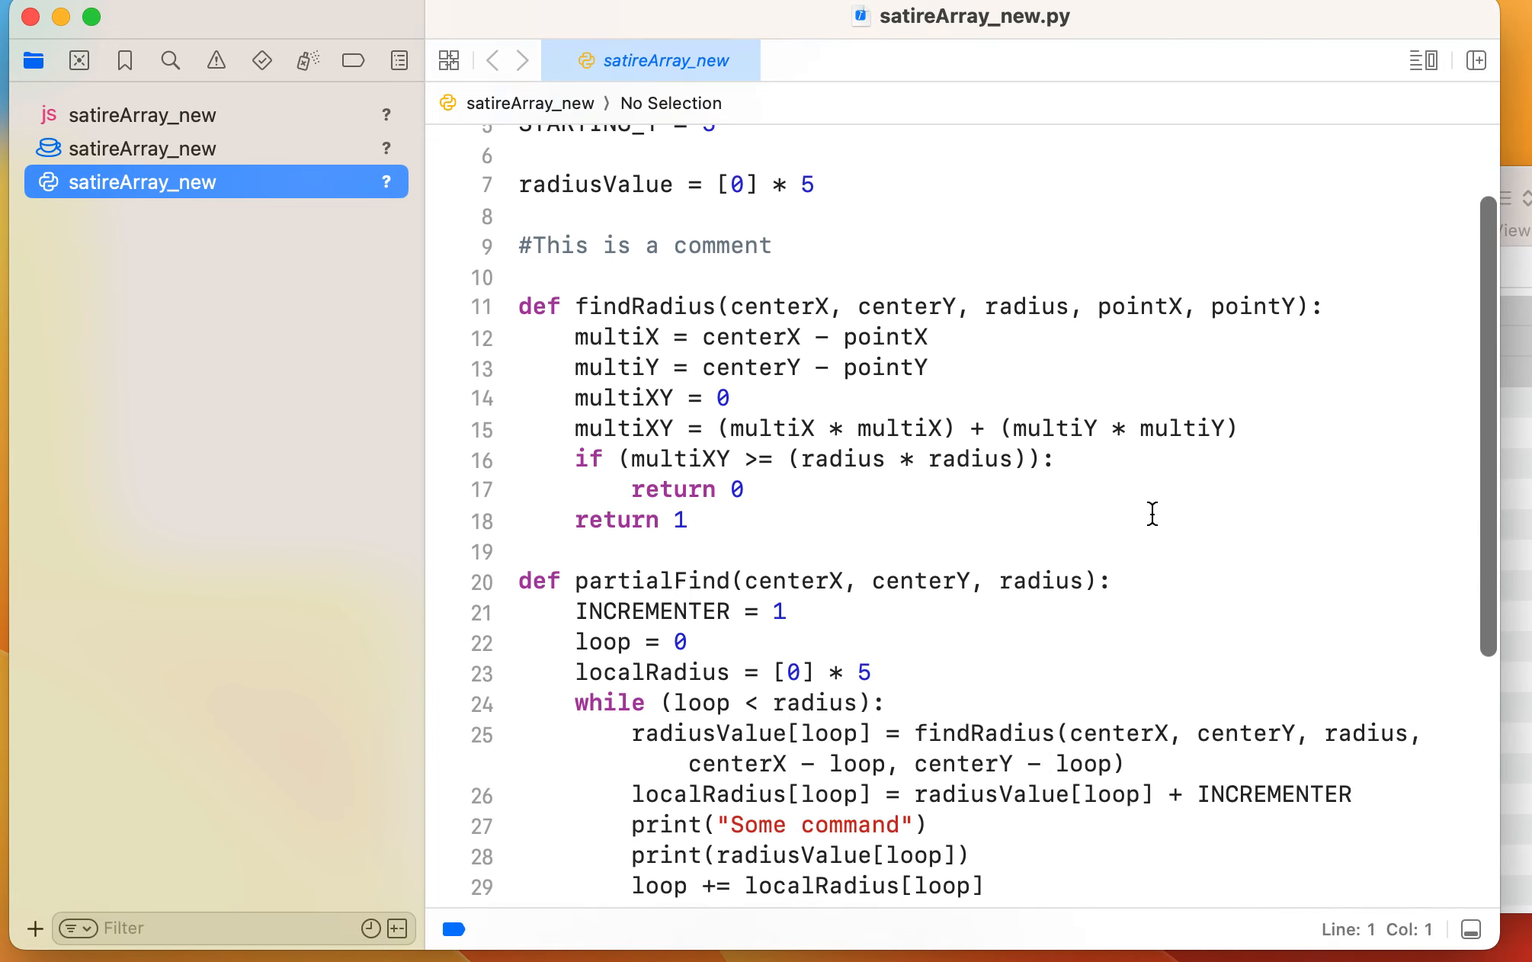
{"action": "scroll", "scroll_direction": "up", "scroll_amount": 3}
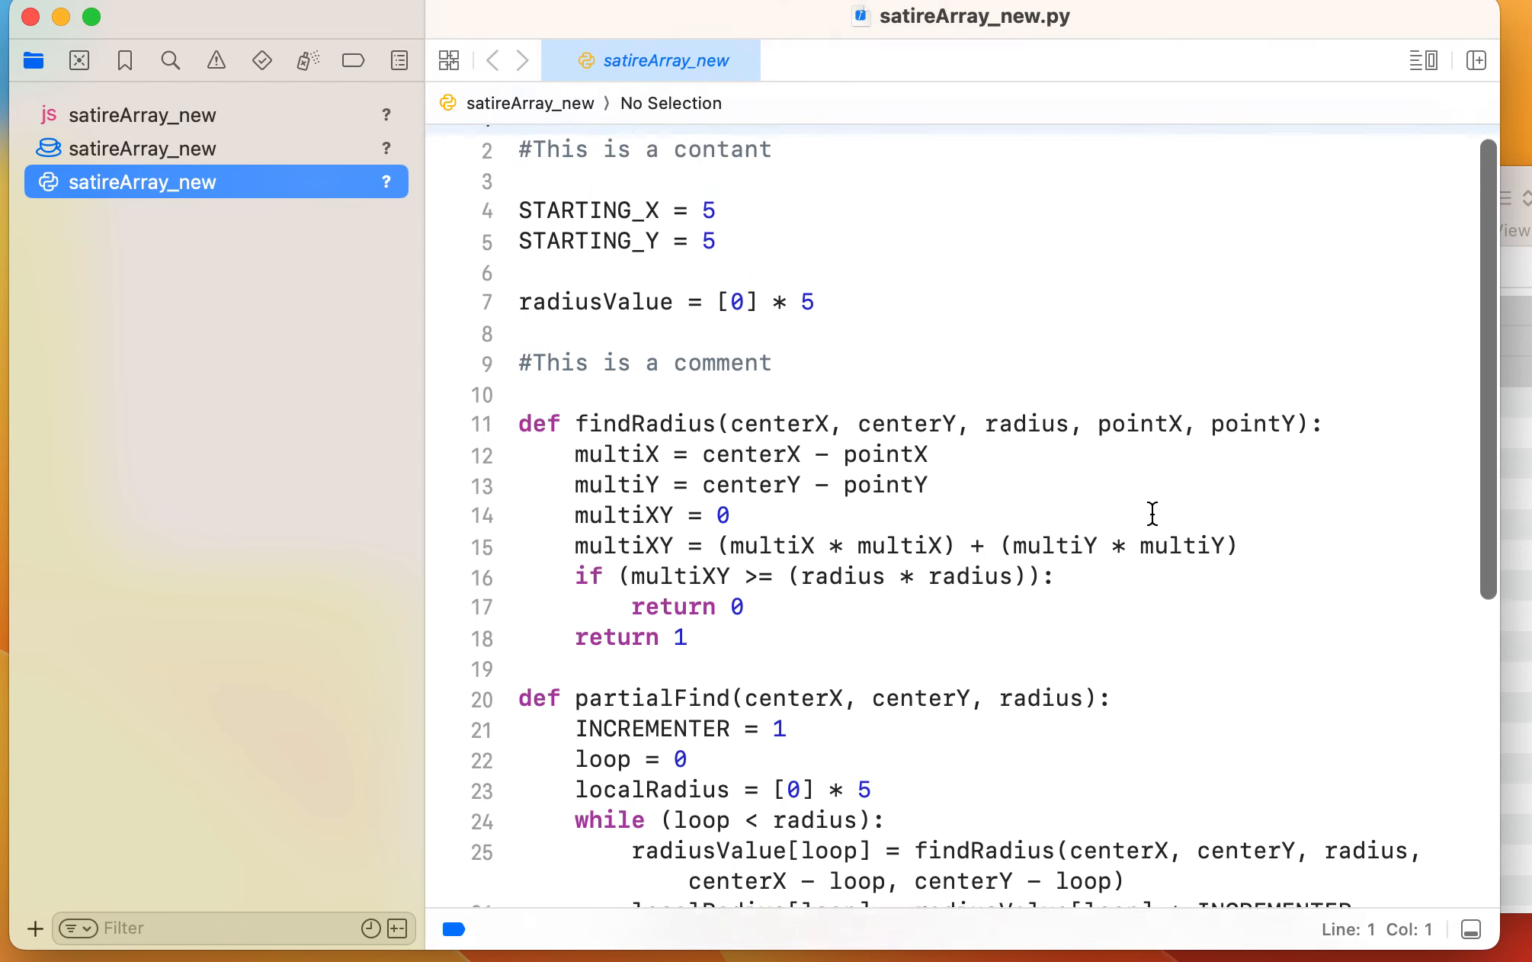
{"action": "scroll", "scroll_direction": "down", "scroll_amount": 3}
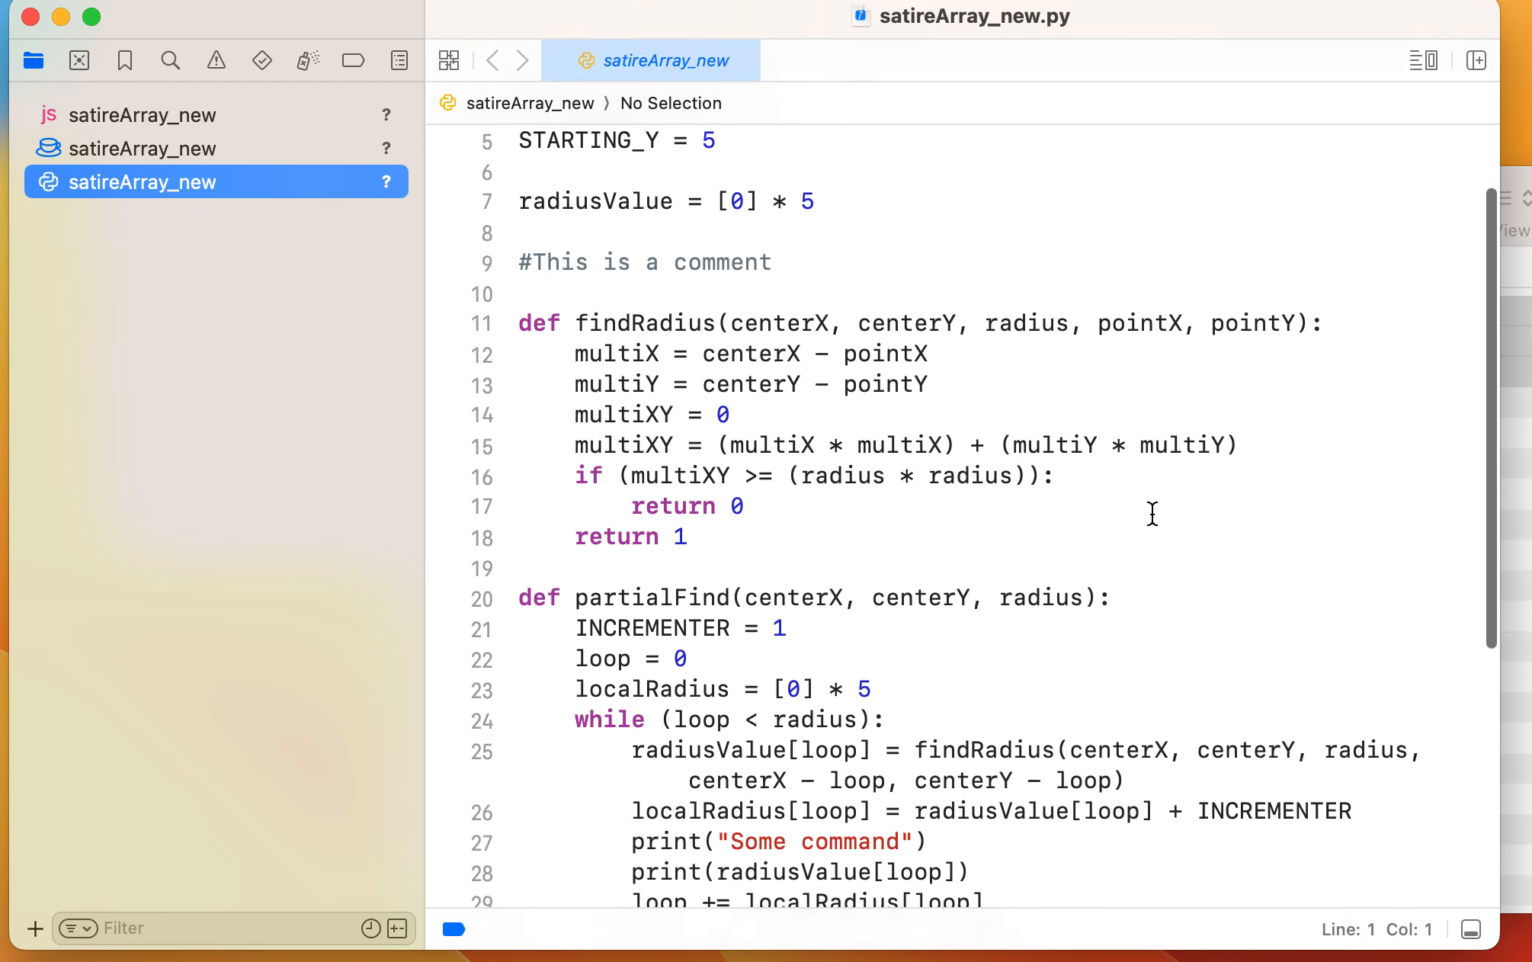
{"action": "scroll", "scroll_direction": "down", "scroll_amount": 3}
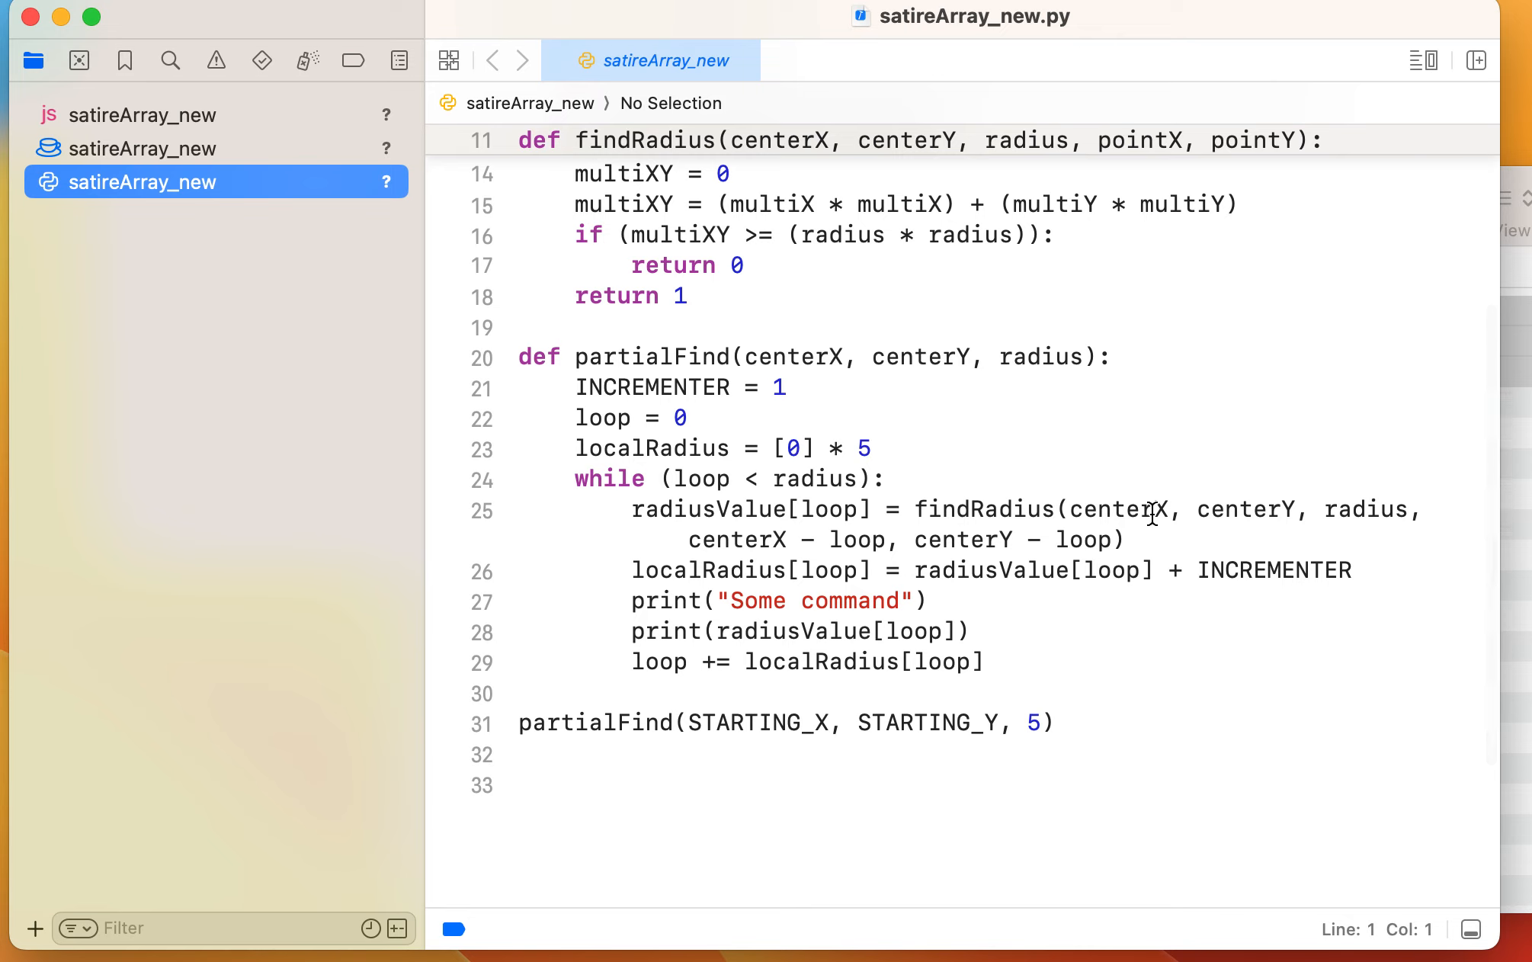
{"action": "mouse_move", "coordinate": [789, 506]}
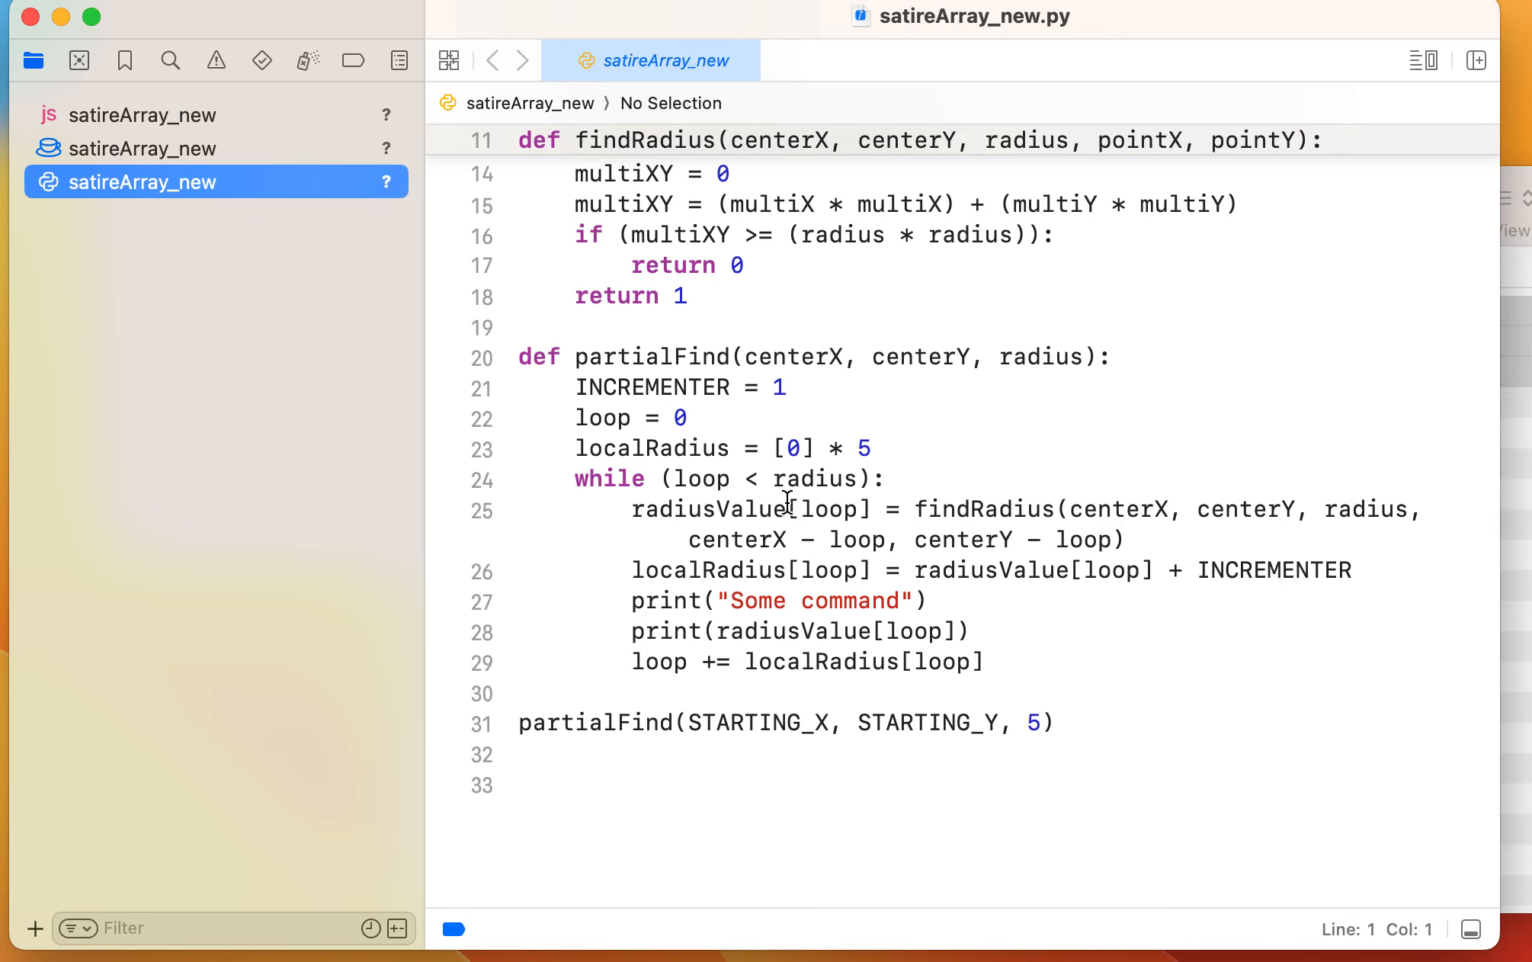
{"action": "mouse_move", "coordinate": [220, 141]}
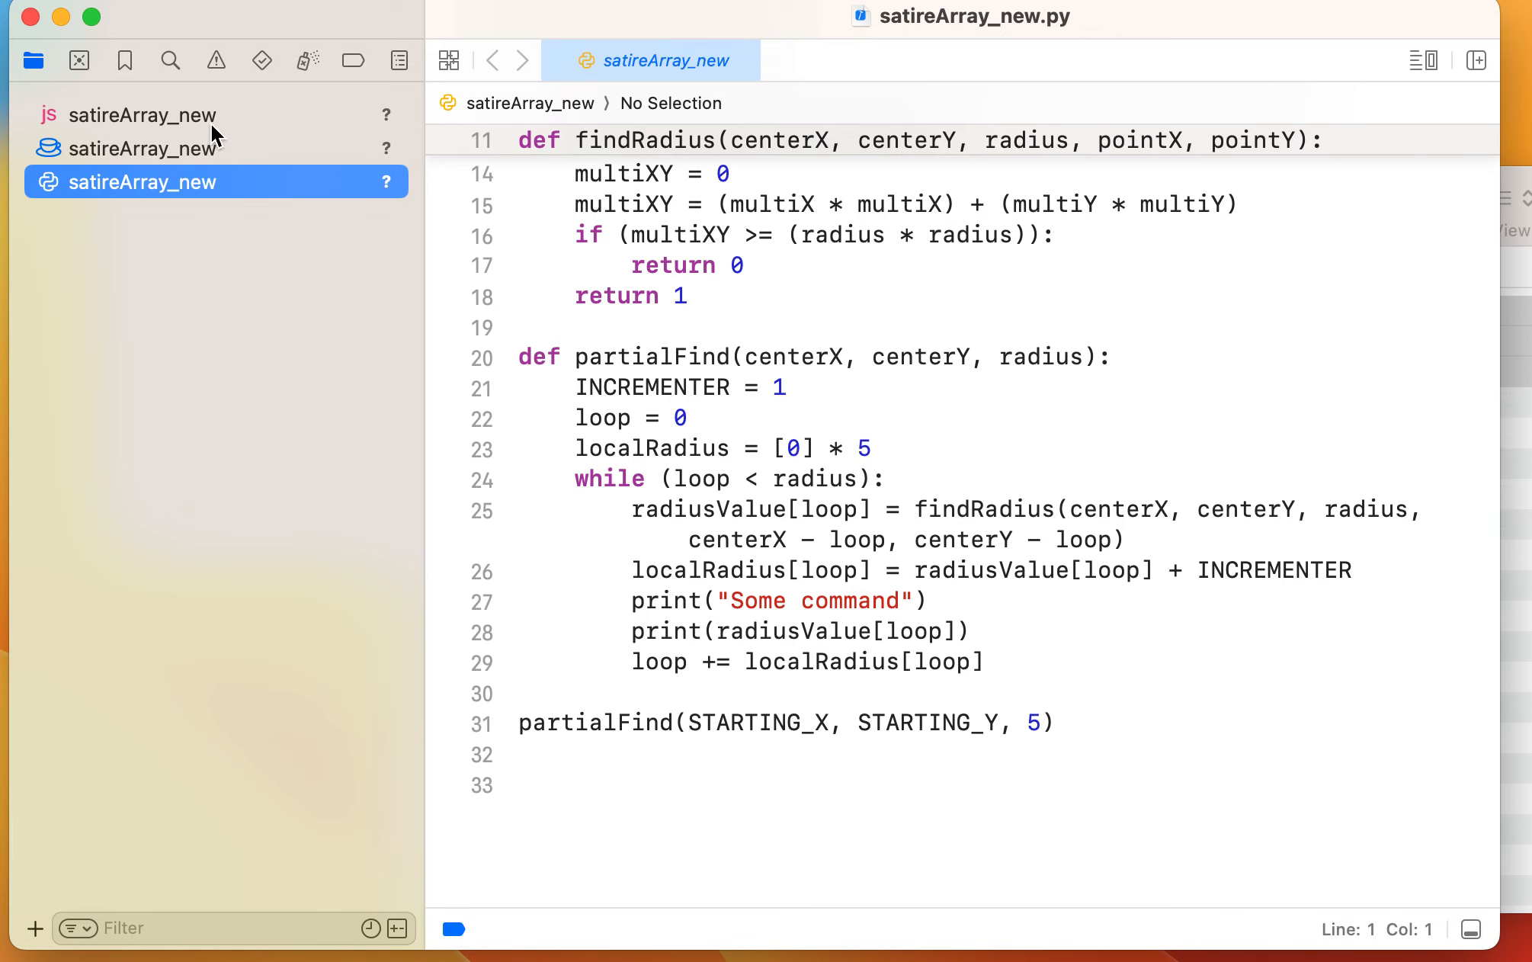
View satireArray_new.java and scroll down to its main method calling partialFind
{"action": "left_click", "coordinate": [143, 148]}
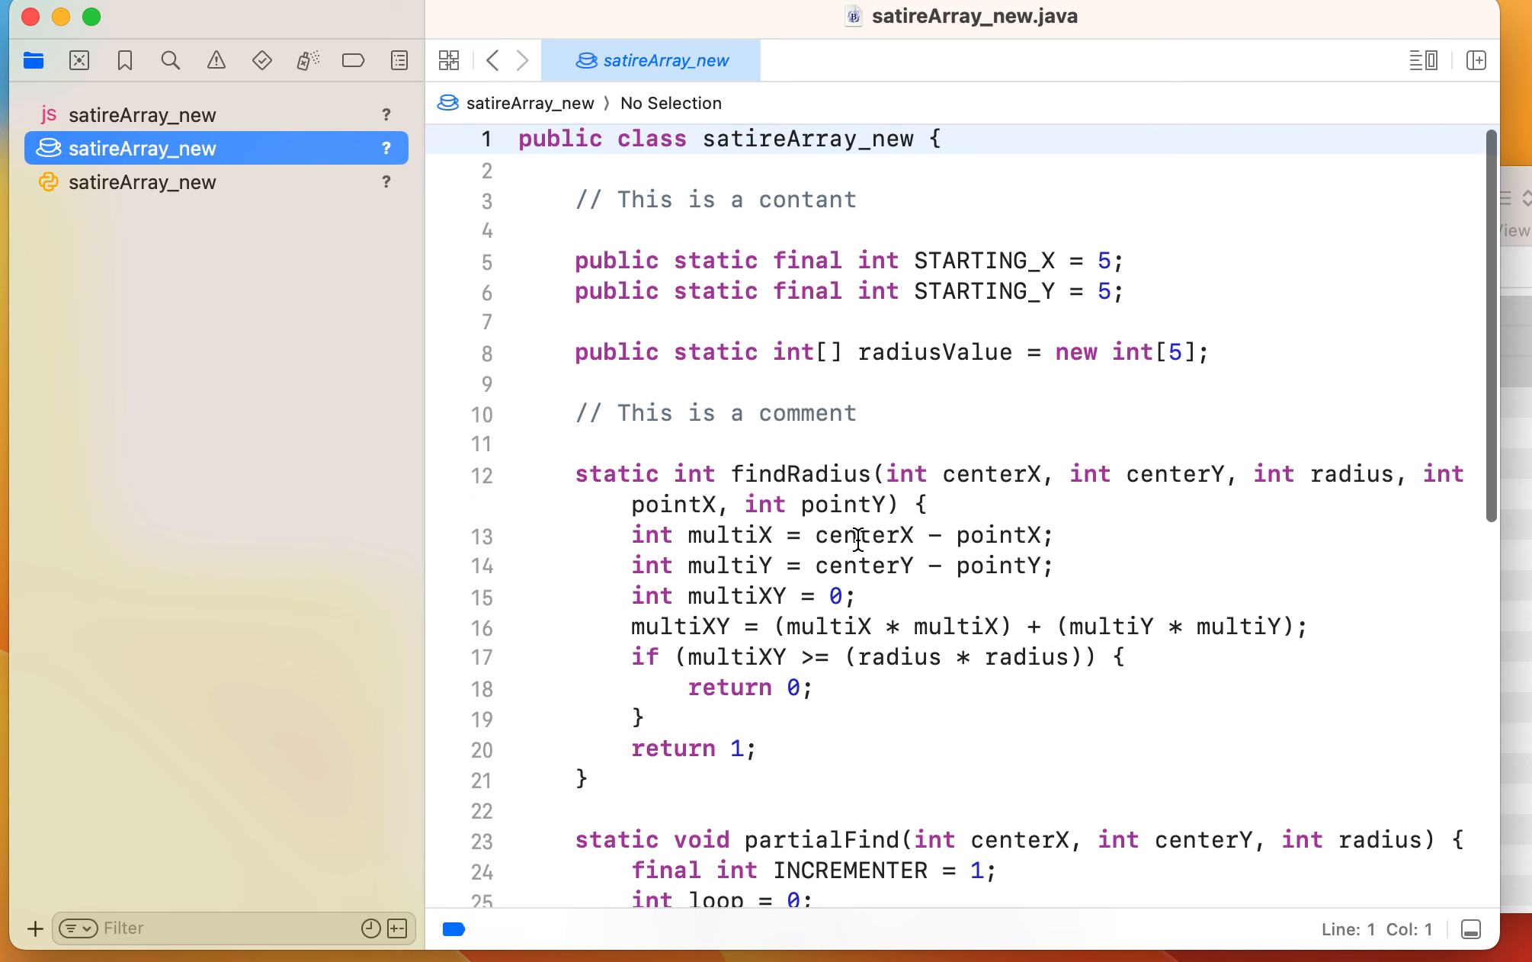
{"action": "scroll", "scroll_direction": "down", "scroll_amount": 3}
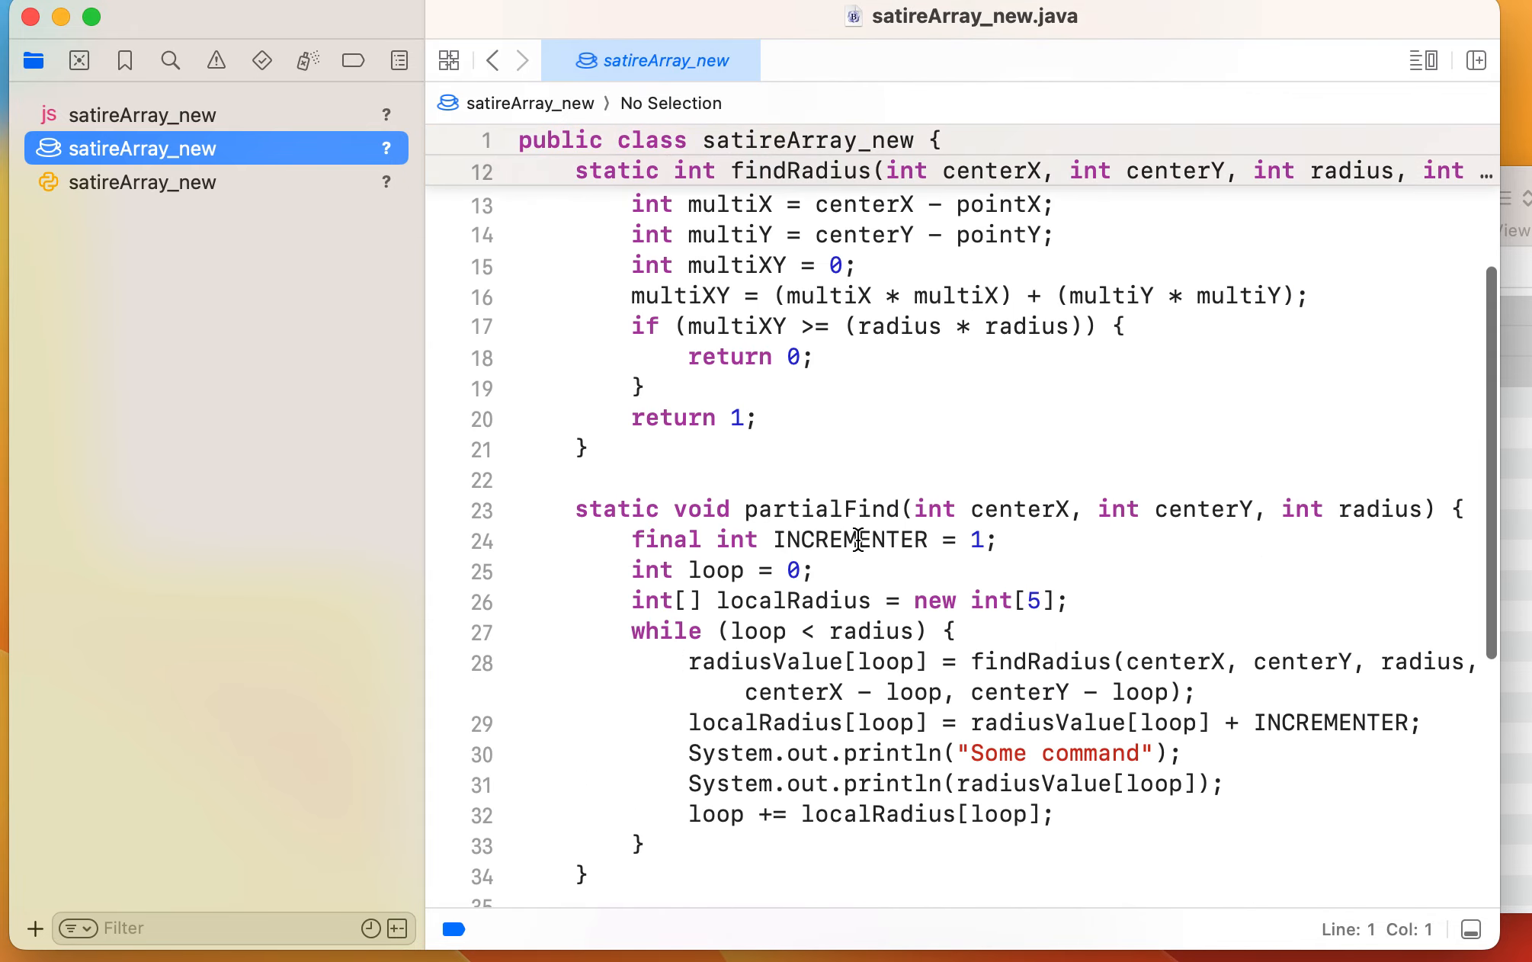
{"action": "scroll", "scroll_direction": "down", "scroll_amount": 3}
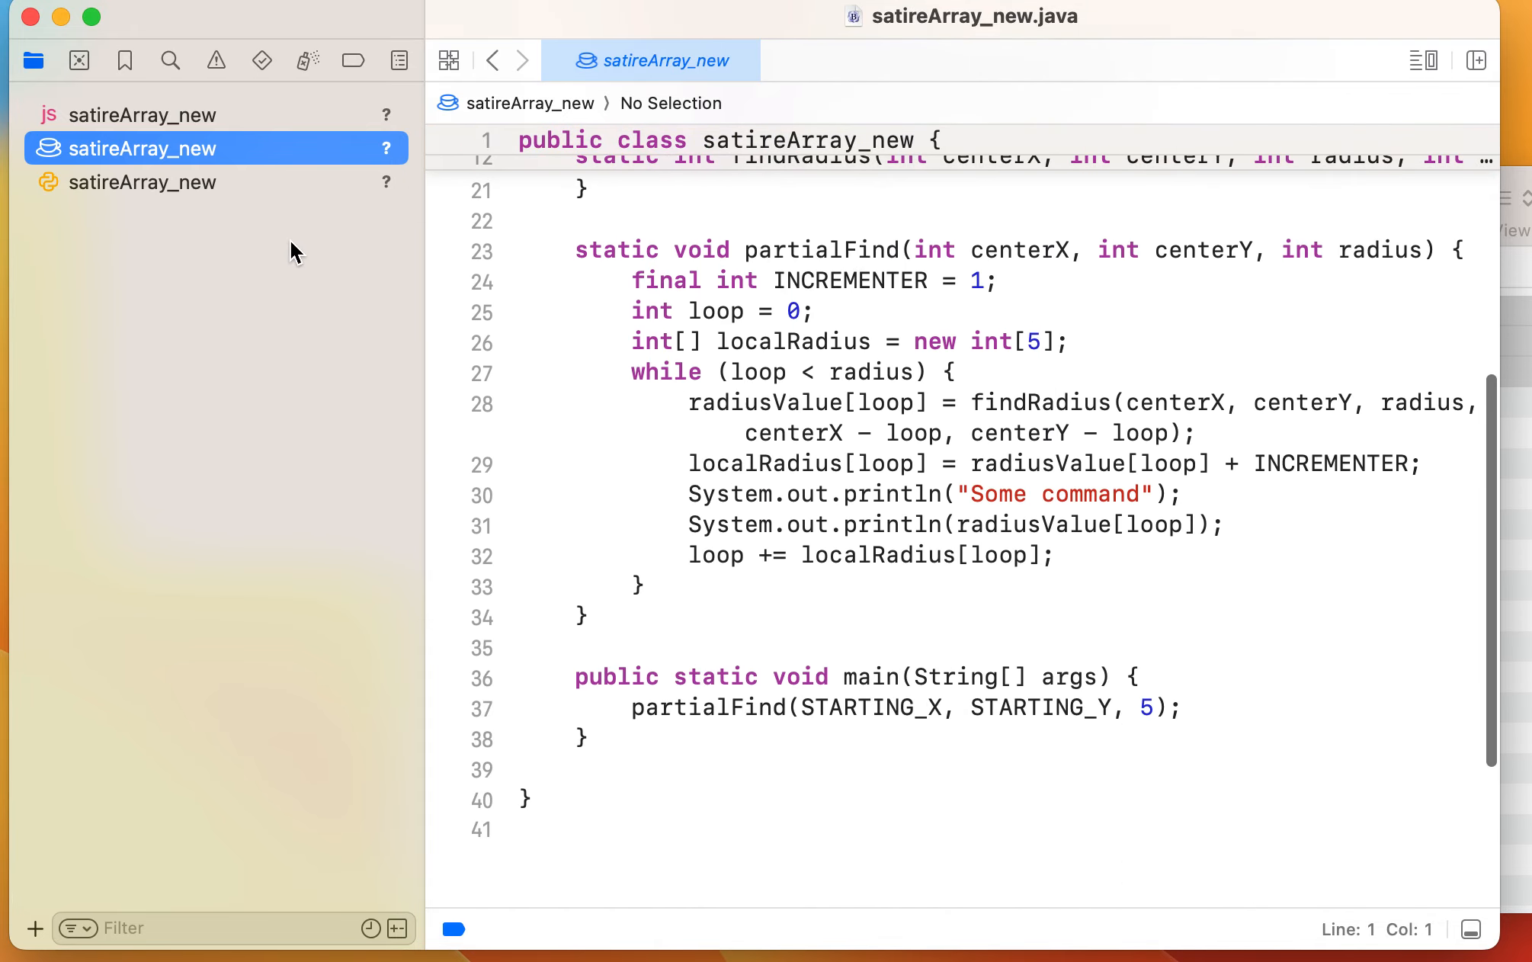
View satireArray_new.js, scrolling past its constants and findRadius to partialFind
{"action": "left_click", "coordinate": [142, 115]}
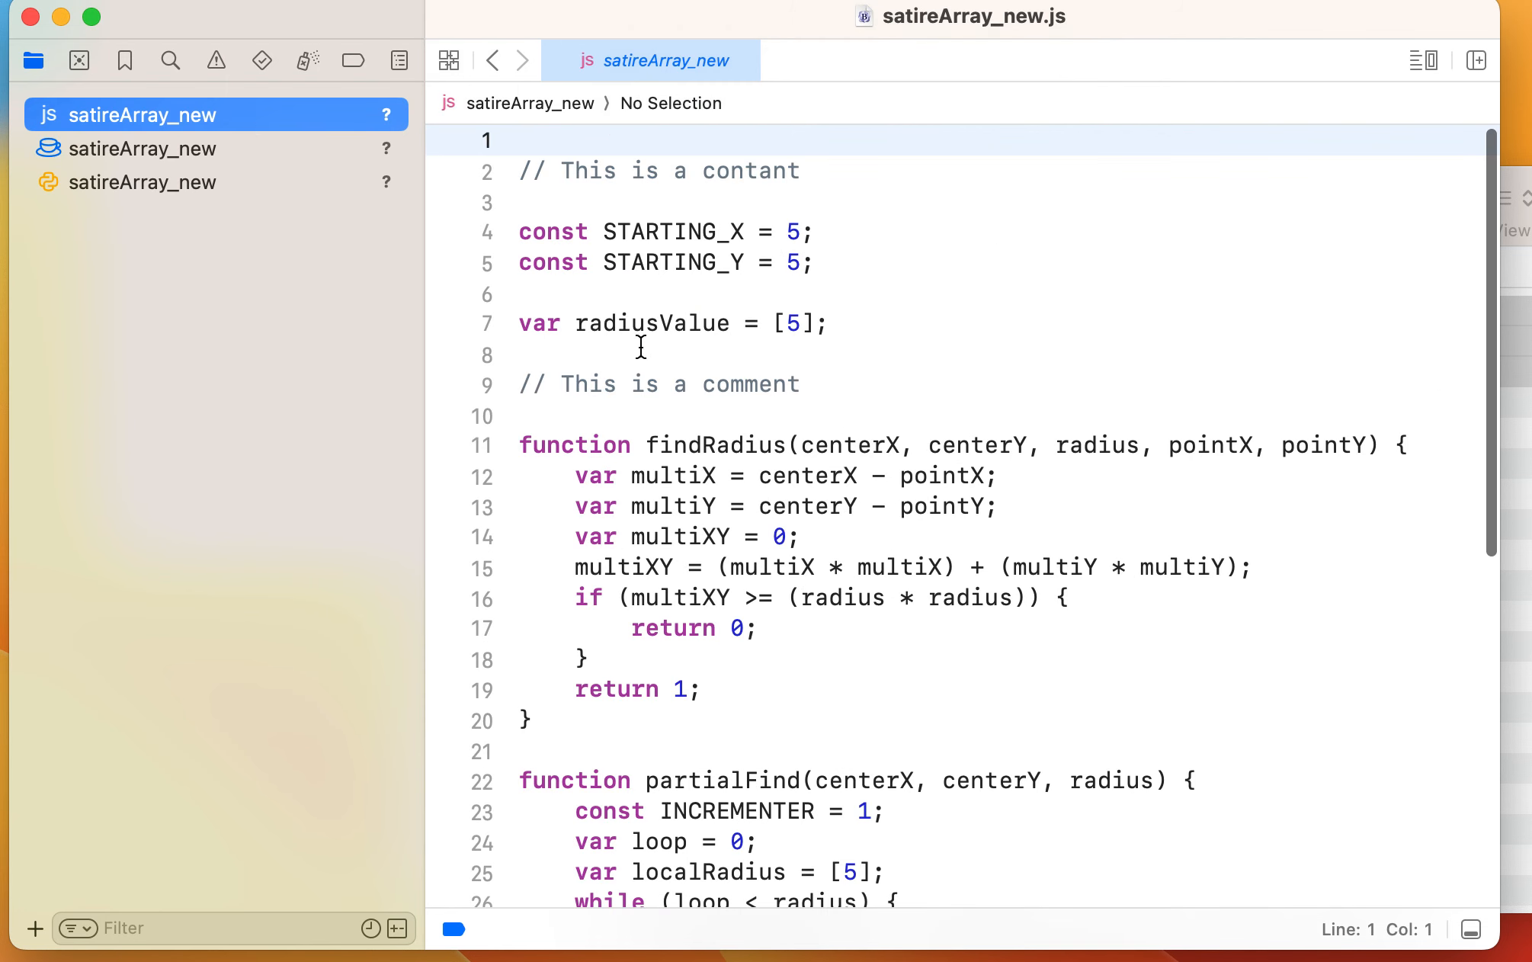
{"action": "scroll", "scroll_direction": "down", "scroll_amount": 3}
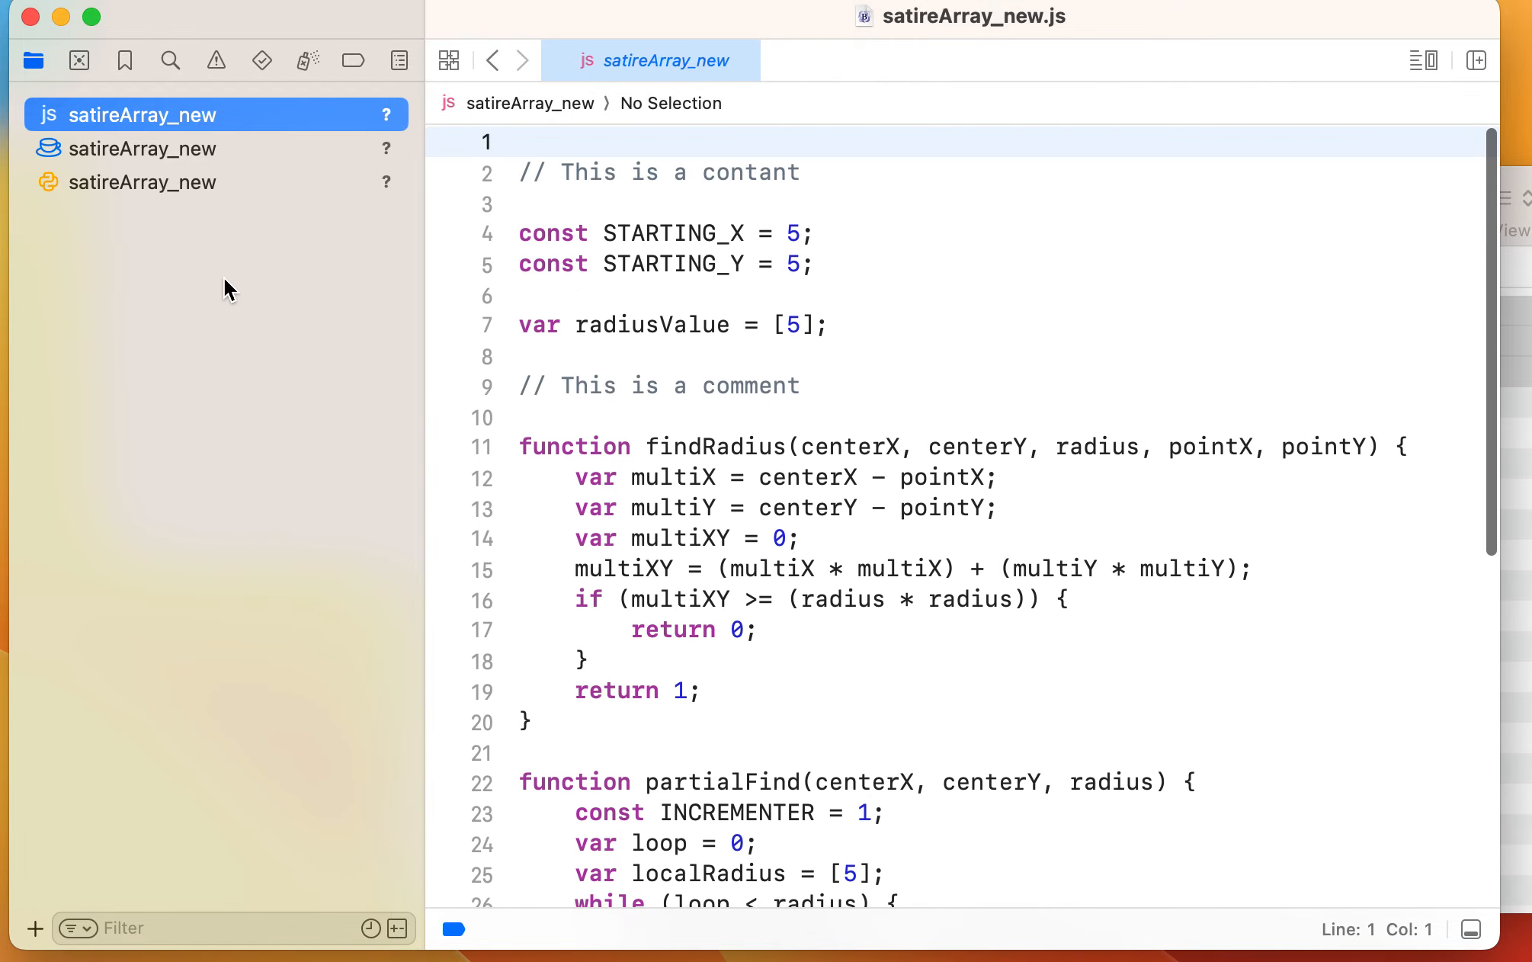
{"action": "mouse_move", "coordinate": [26, 18]}
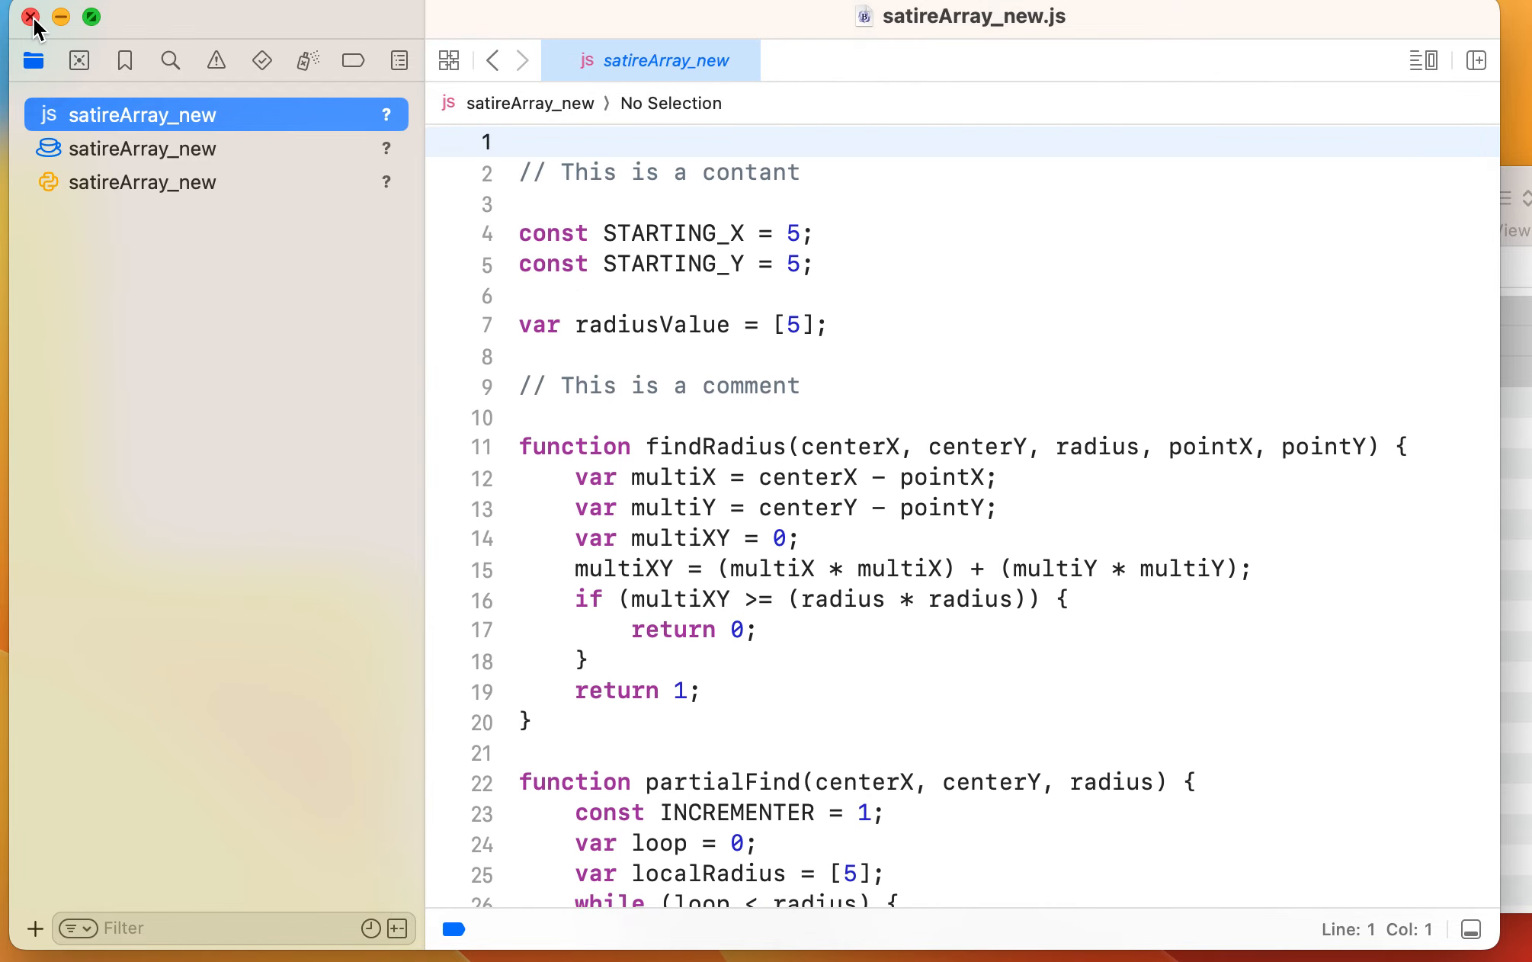